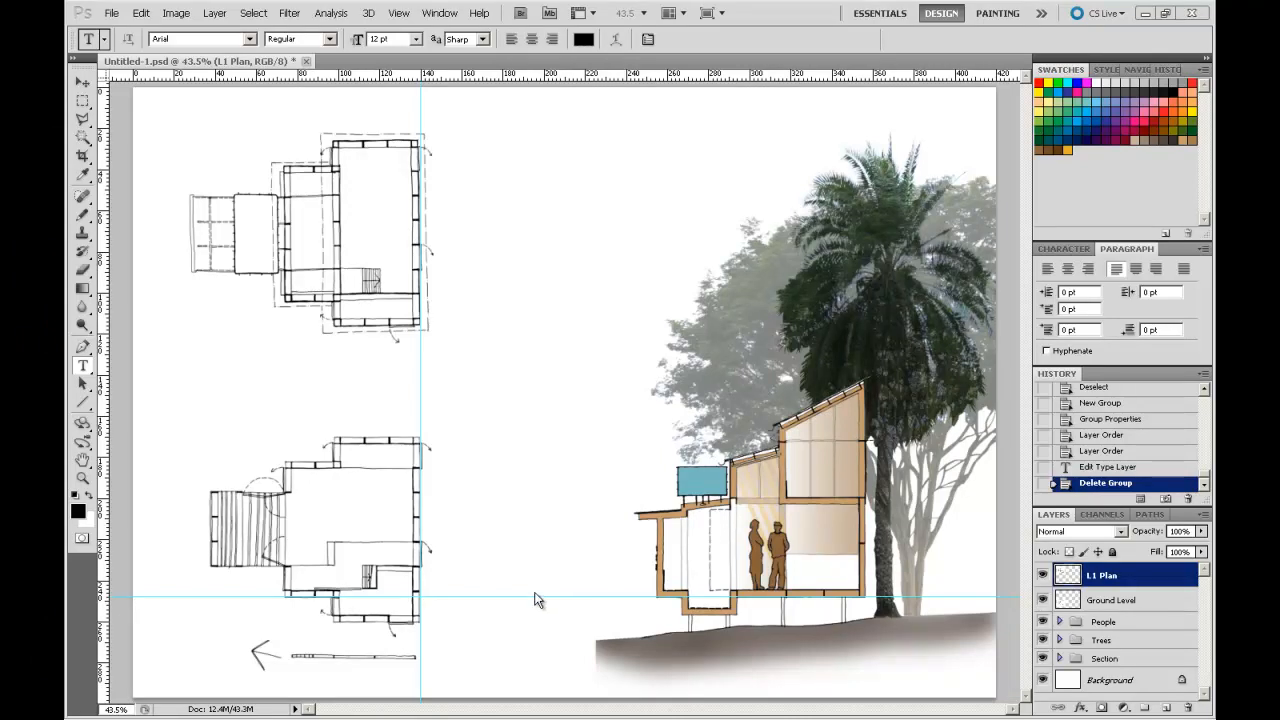
mouse_move(548, 599)
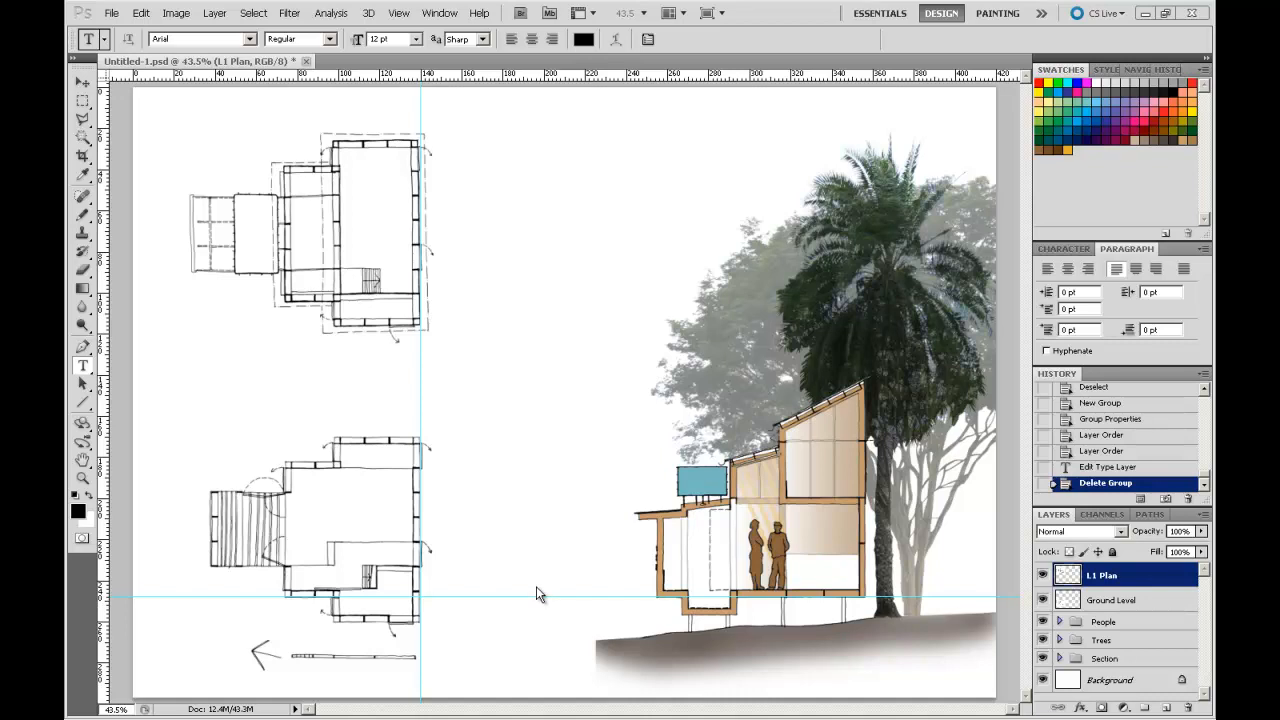
mouse_move(604, 667)
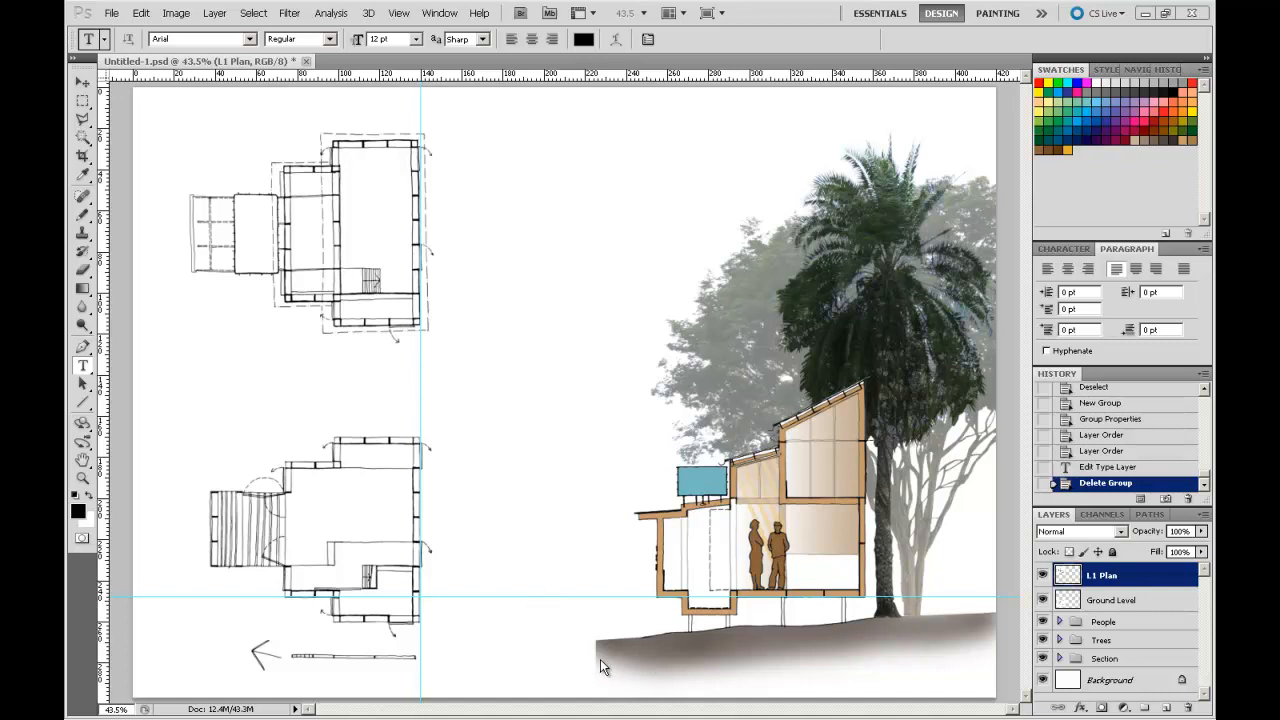
mouse_move(700, 580)
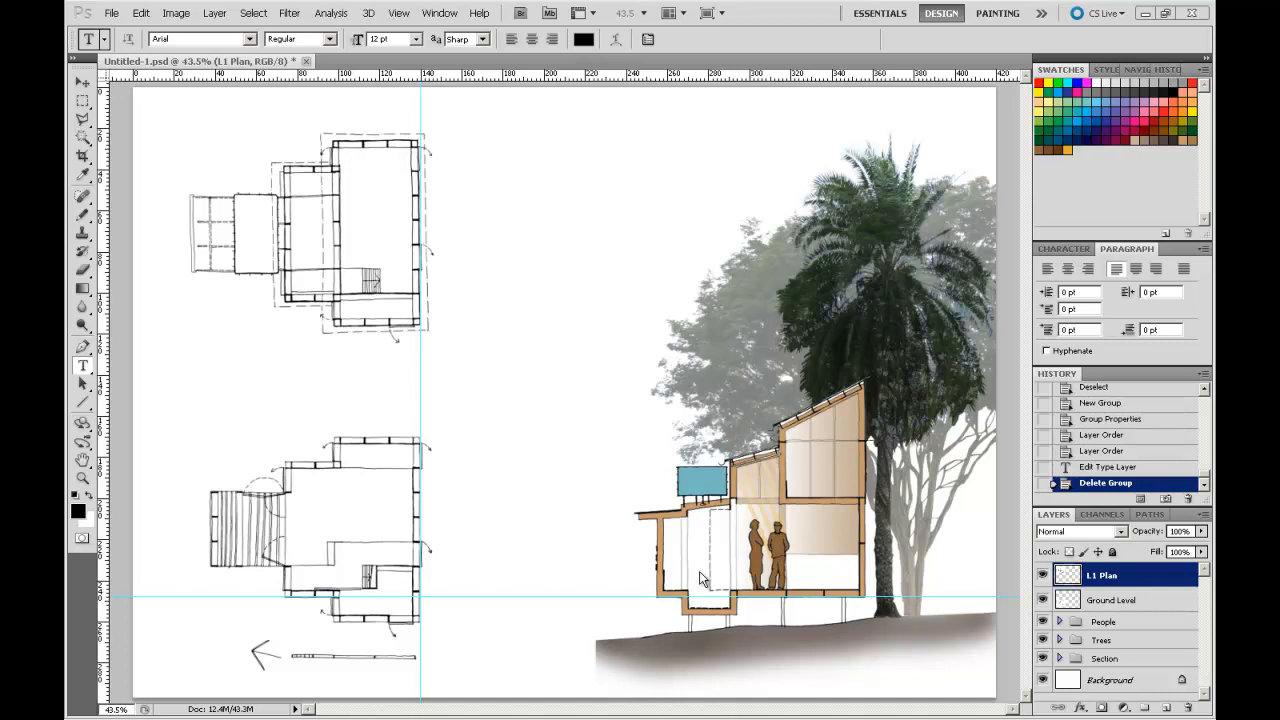
mouse_move(528, 248)
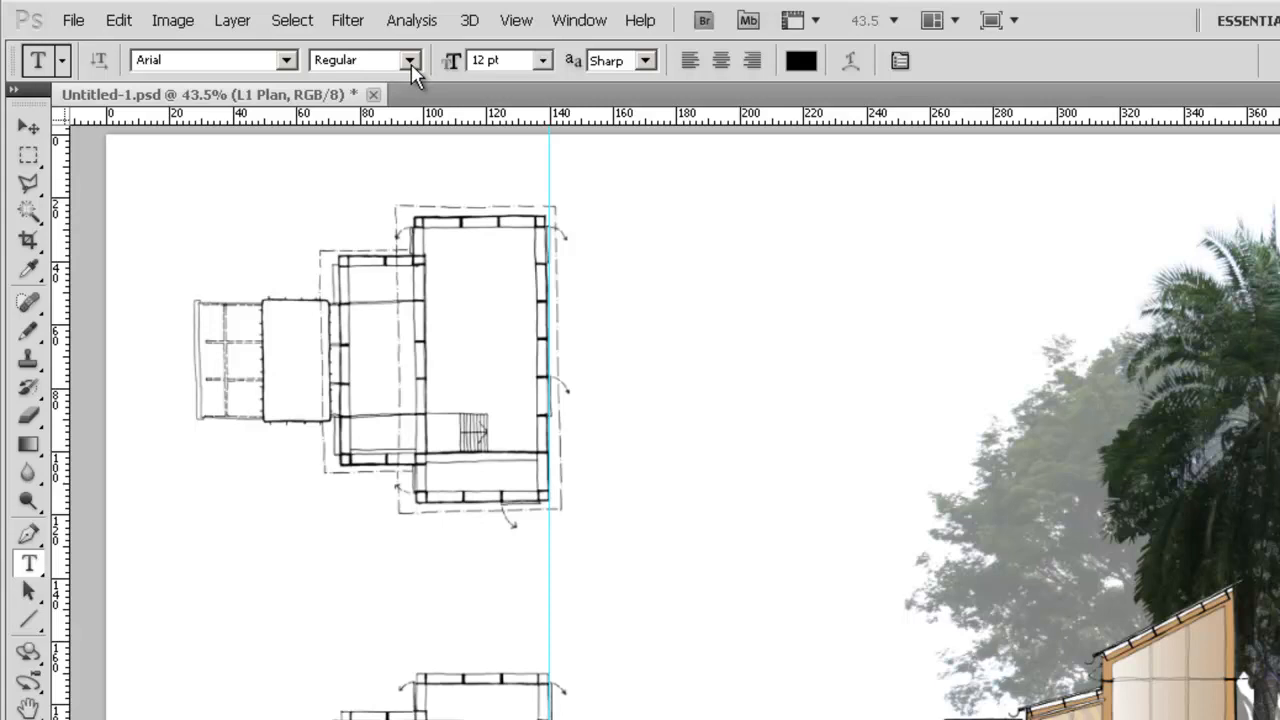
Place a type point below the upper plan and enter the label 'Upper Level Plan'.
click(290, 60)
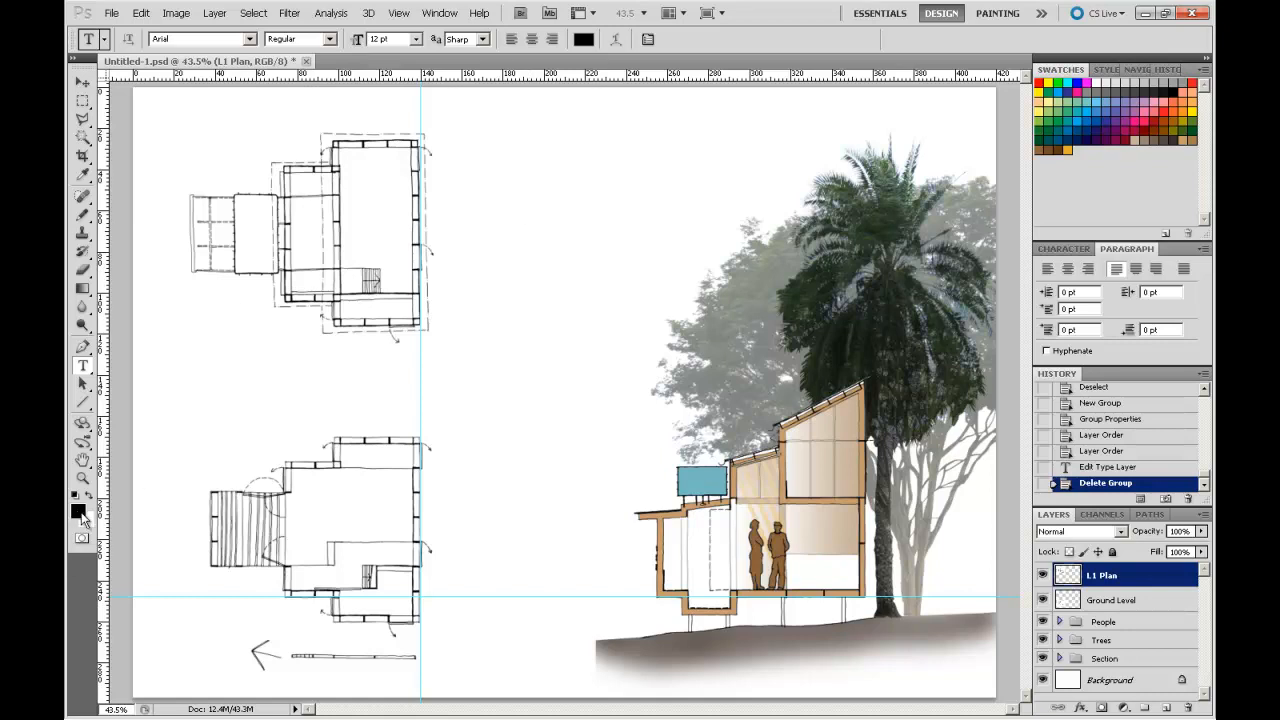
mouse_move(75, 515)
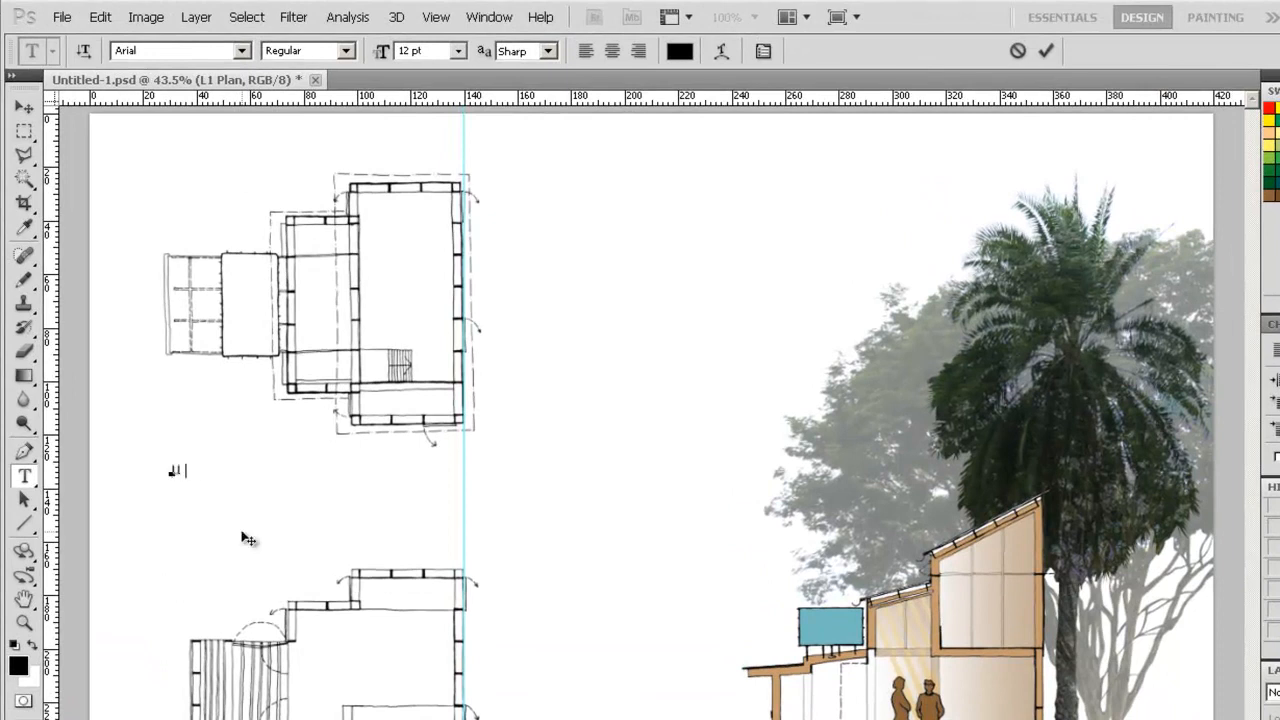
text(Upper)
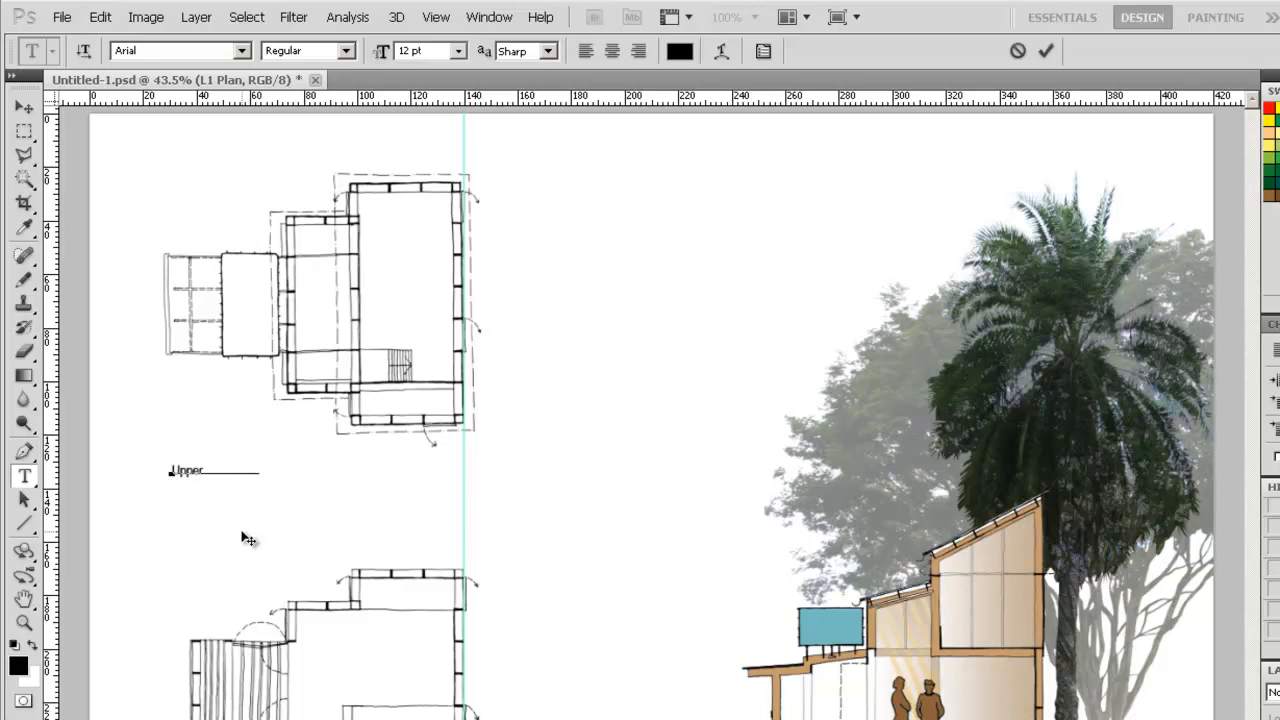
text(Level Plan)
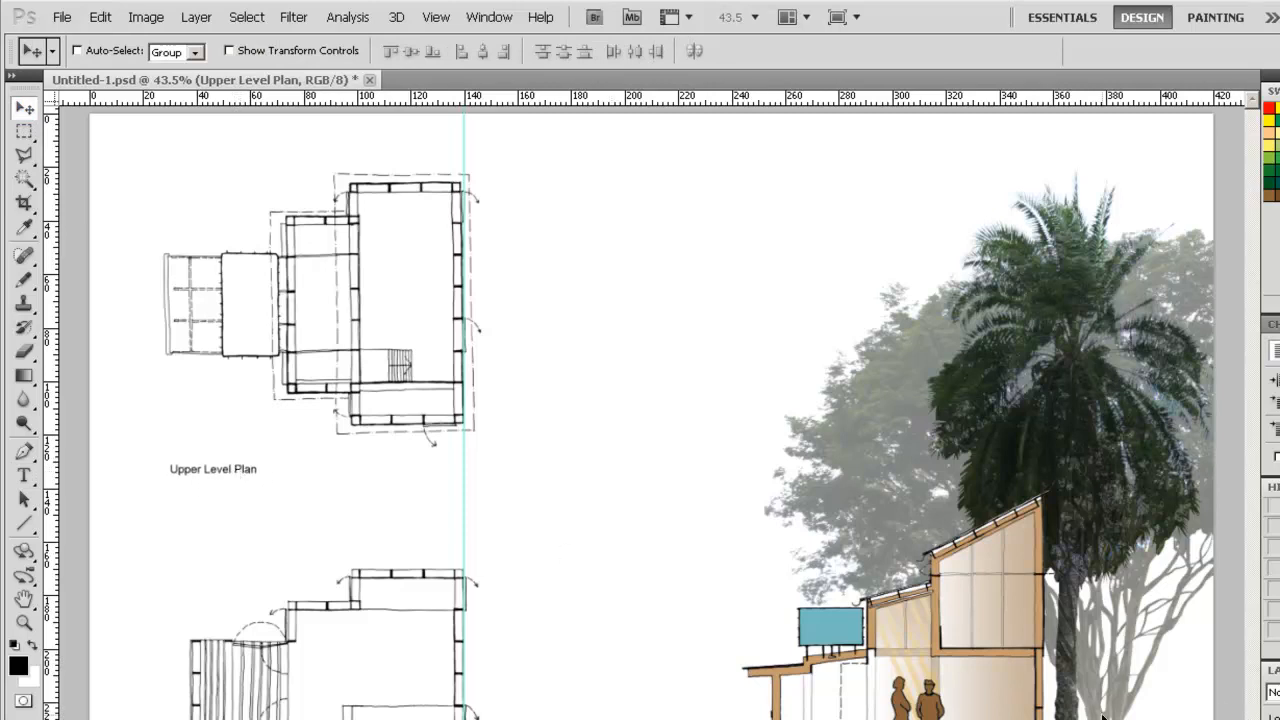
Restyle the 'Upper Level Plan' text to 18 pt size and Narrow Bold style.
click(20, 472)
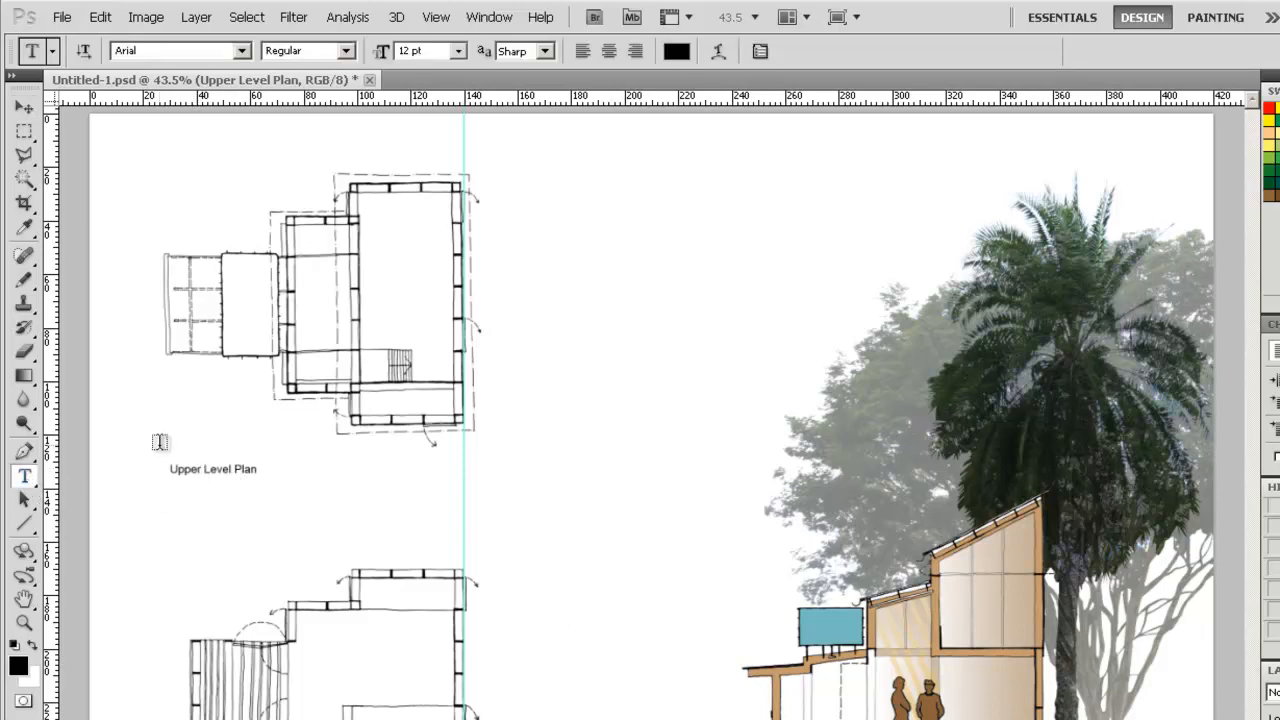
double_click(211, 469)
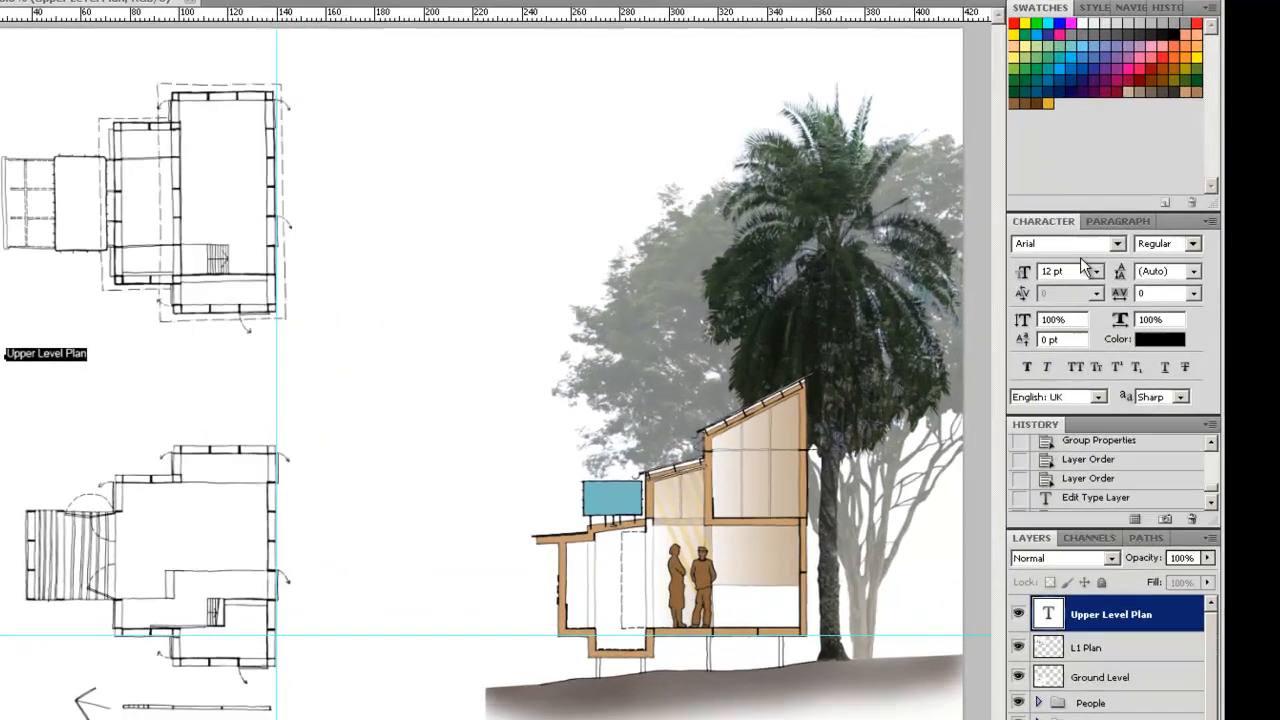
click(1102, 271)
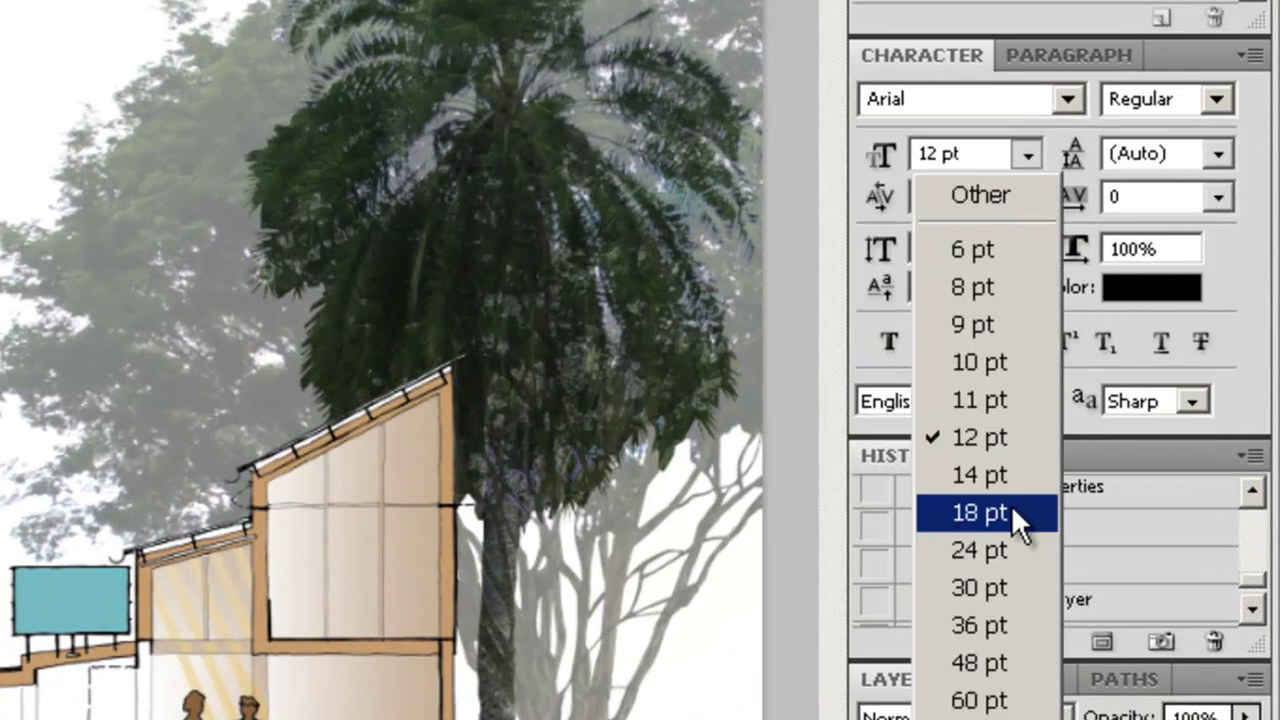
click(977, 513)
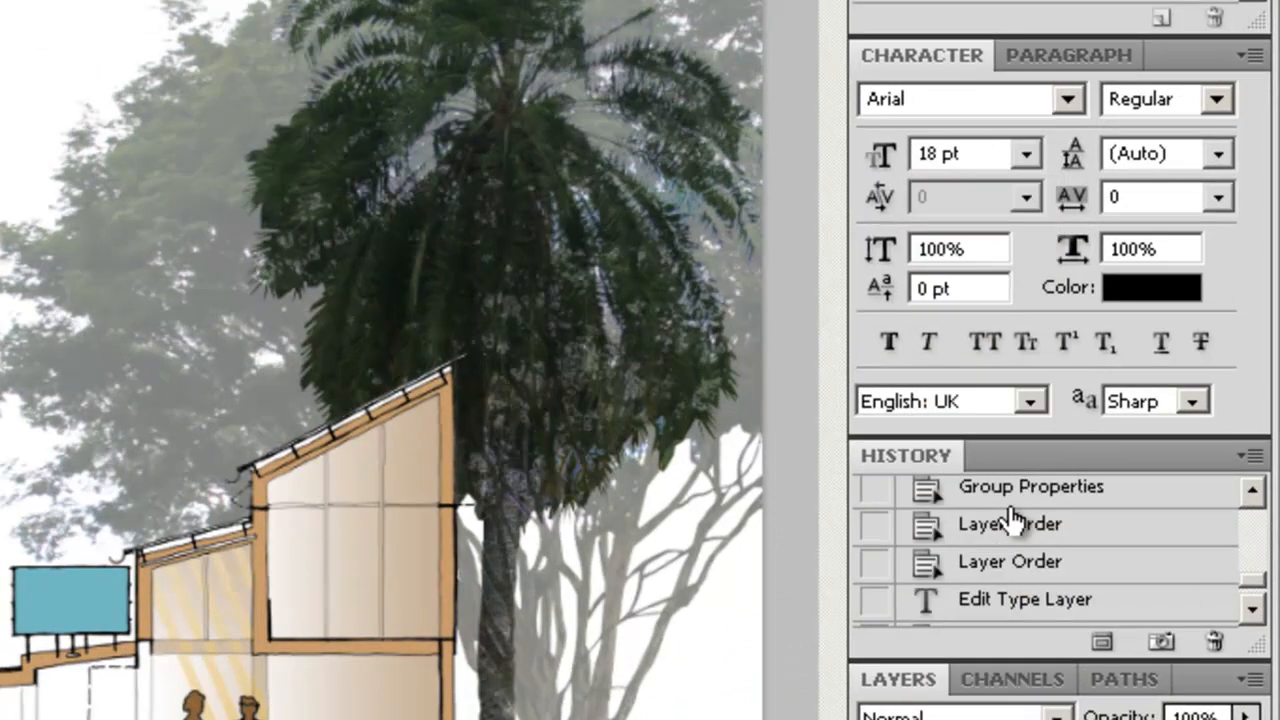
mouse_move(1200, 125)
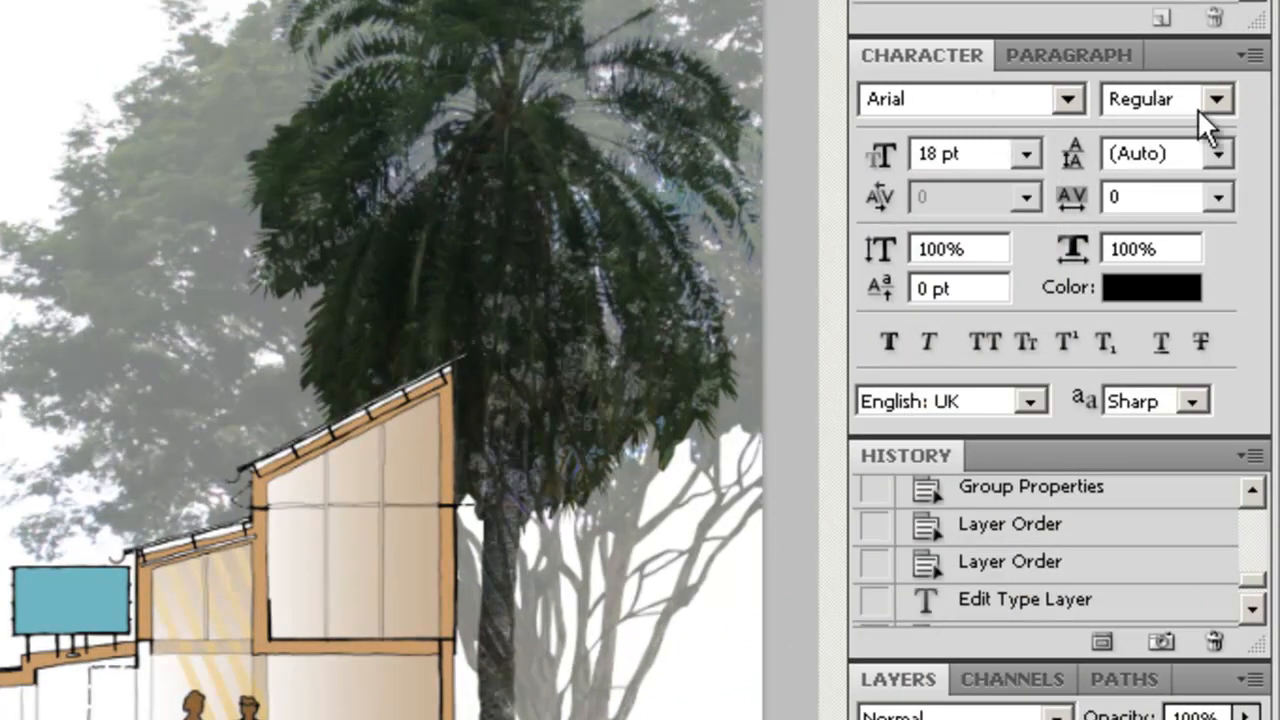
click(1218, 98)
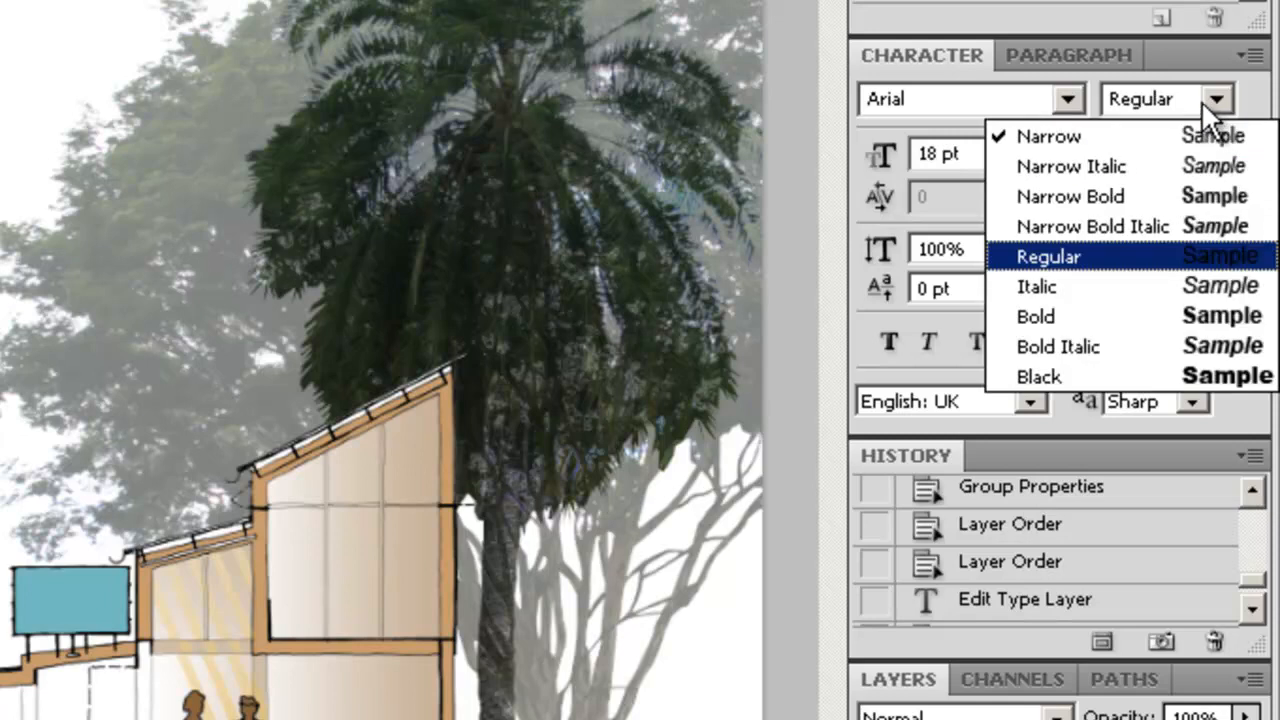
click(1048, 136)
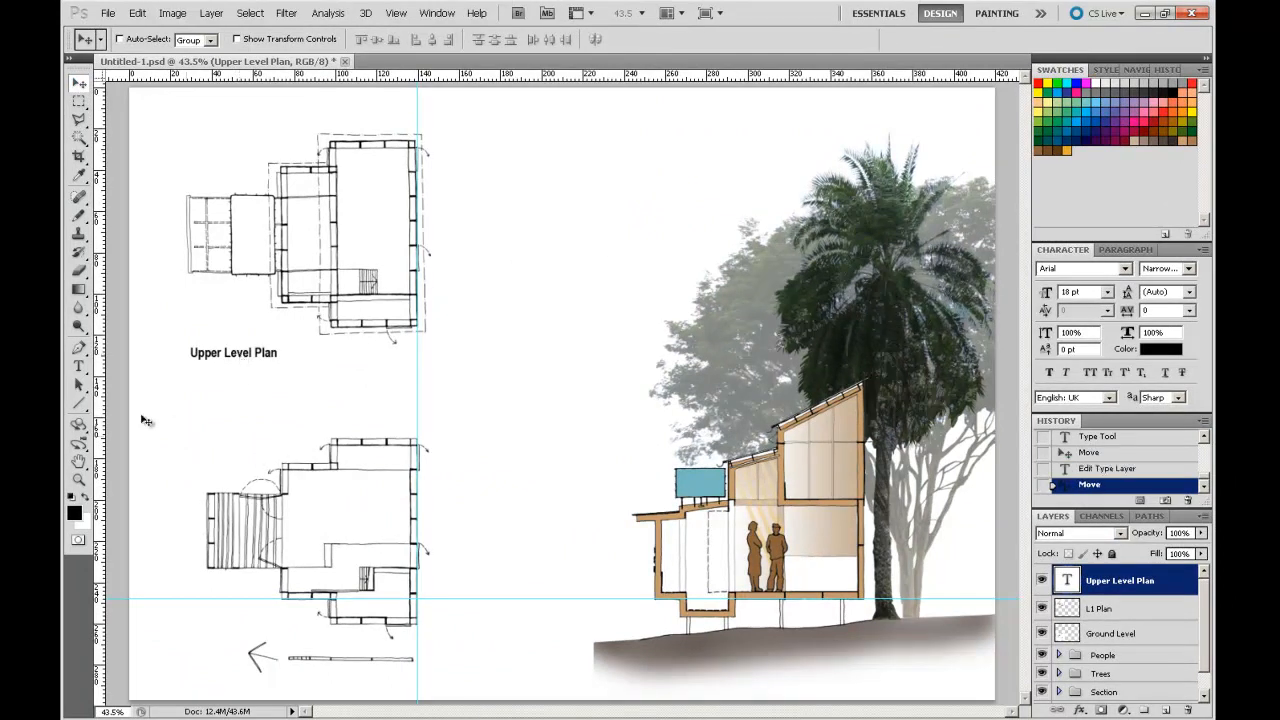
mouse_move(204, 660)
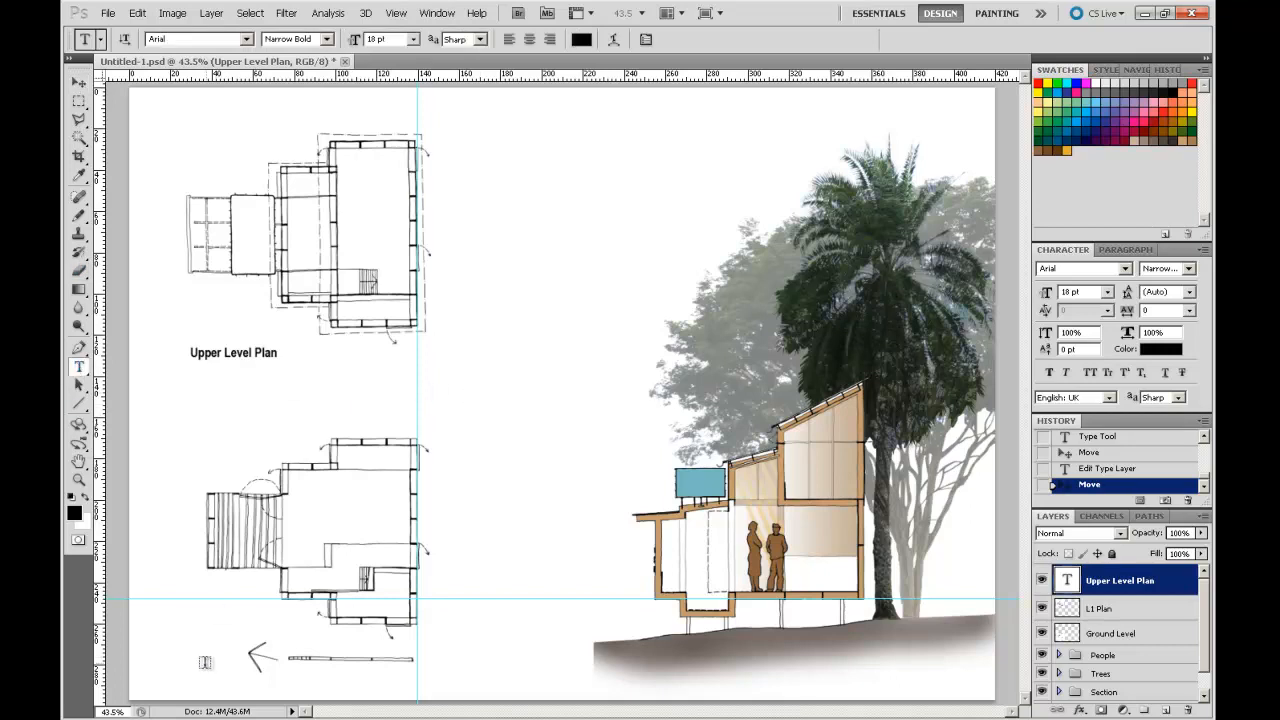
Enter the 'Lower Level Plan' label below the lower plan, then select the Ground Level layer.
click(186, 664)
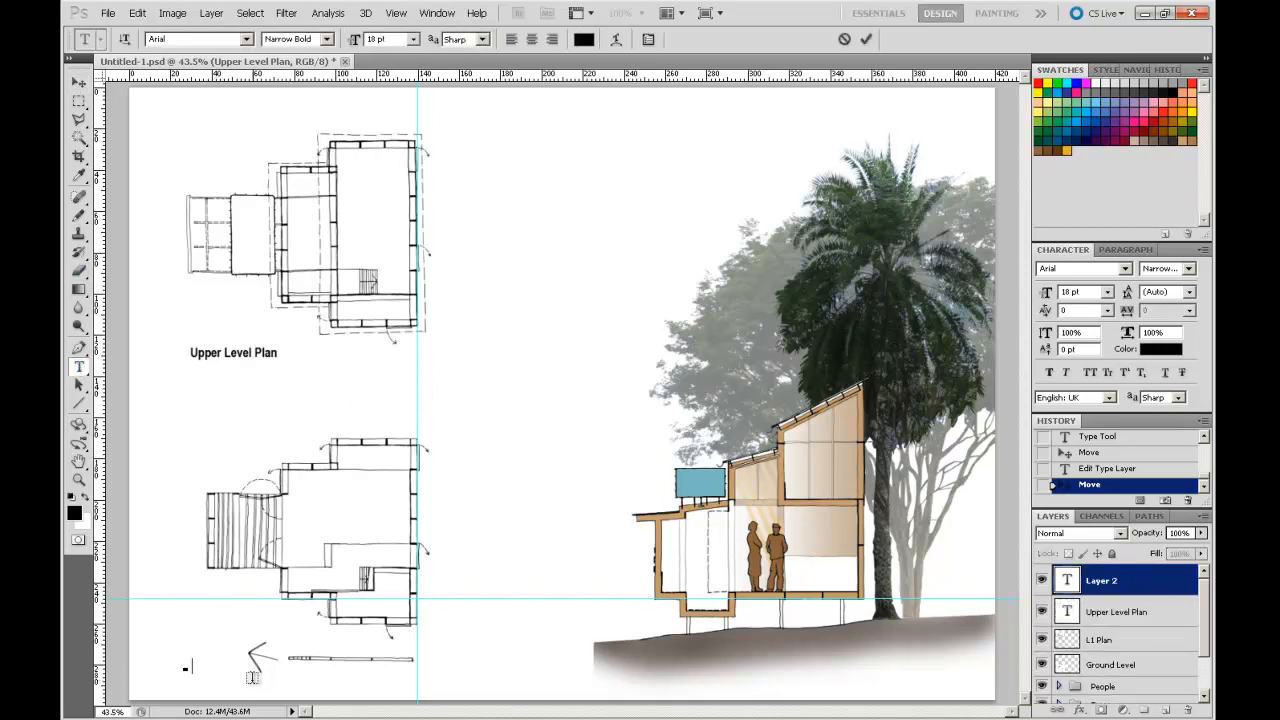
text(Lower)
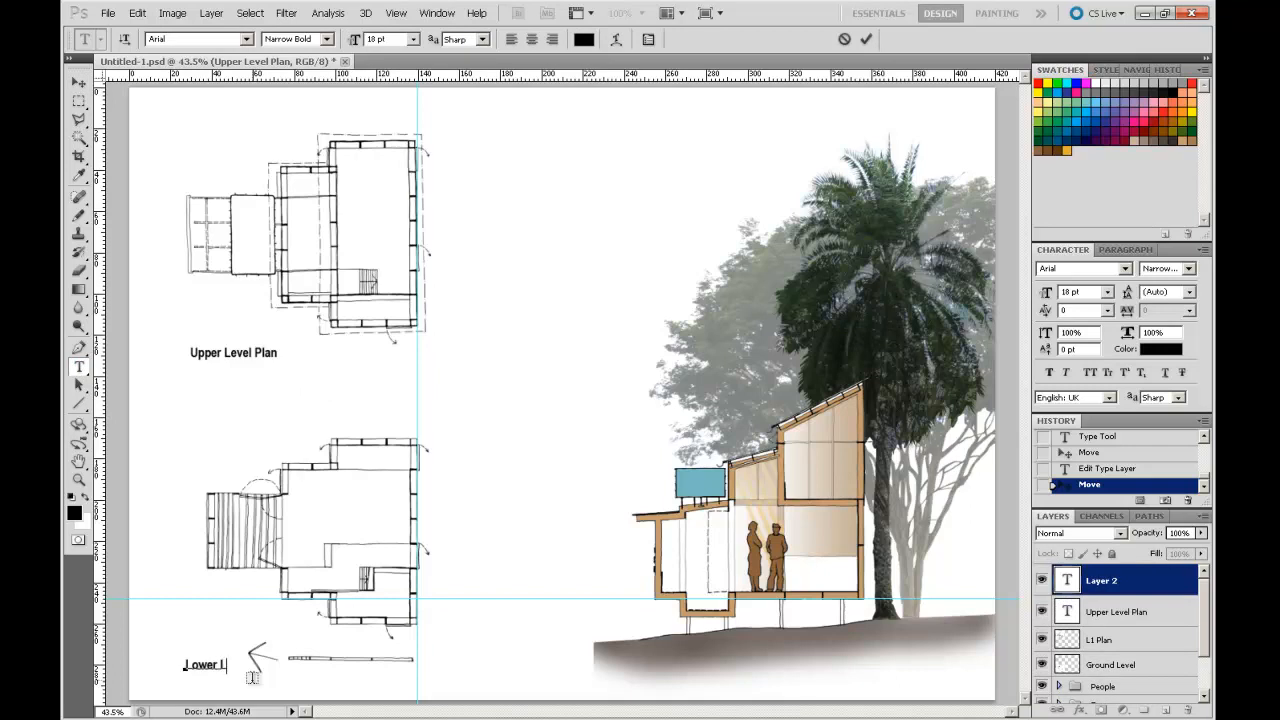
text(Level Plan)
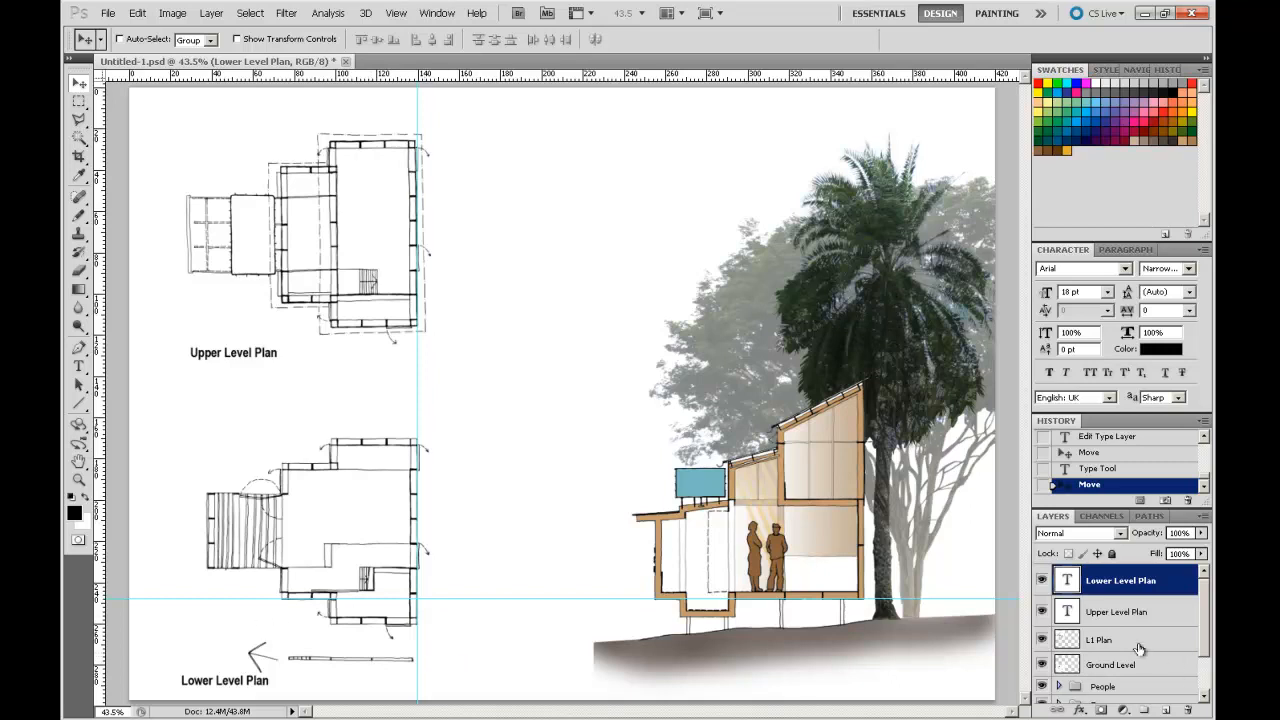
click(1119, 664)
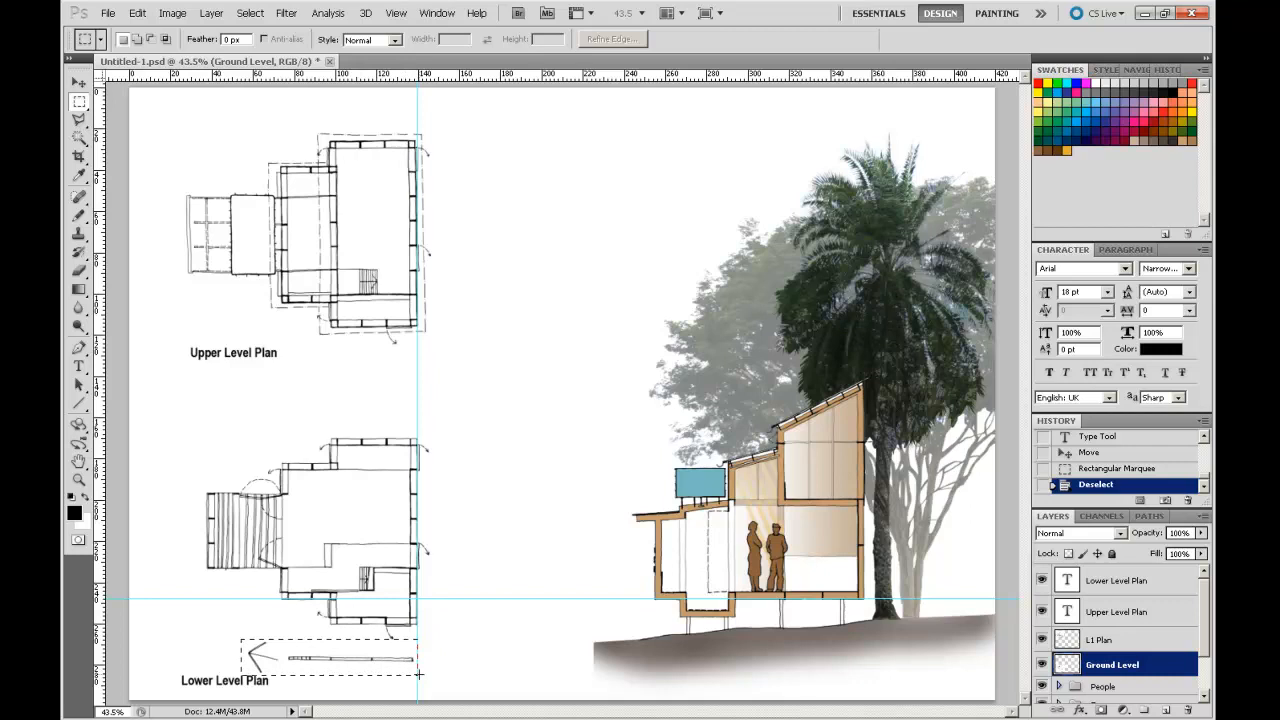
Move the north arrow and scale bar between the plans on a new layer named 'Scale Bar'.
drag(240, 630, 415, 675)
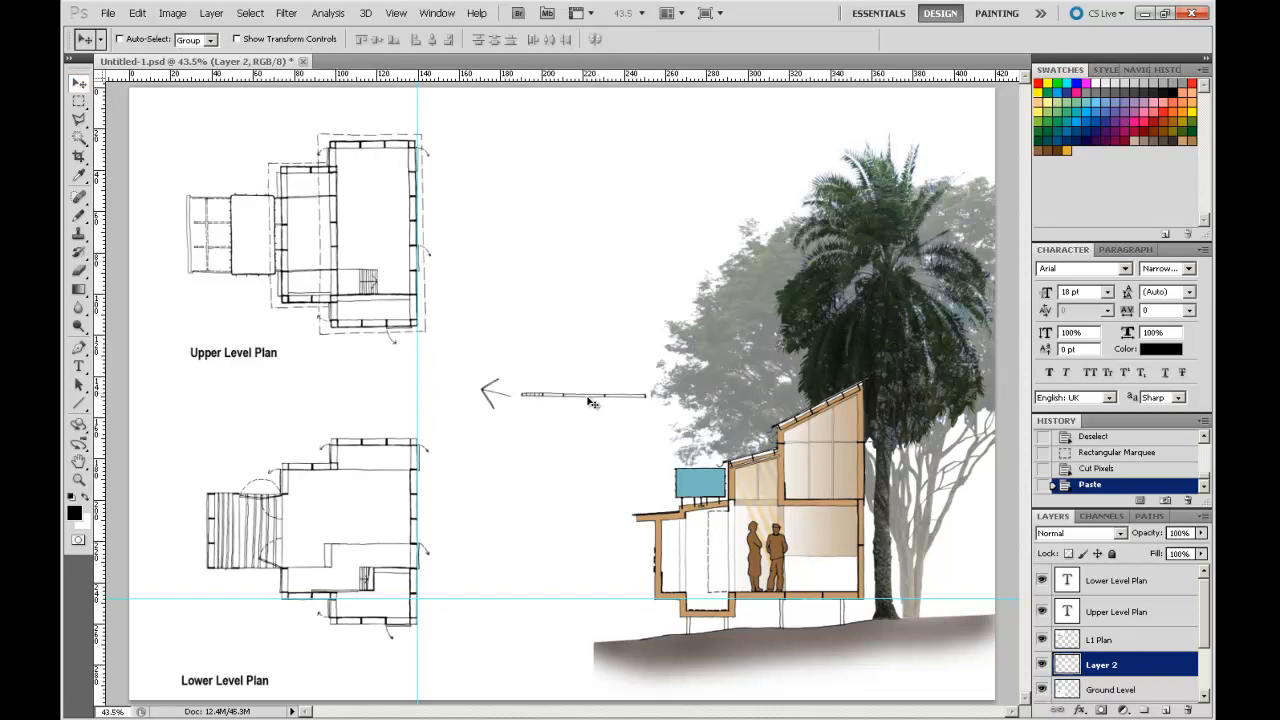
drag(560, 395, 290, 385)
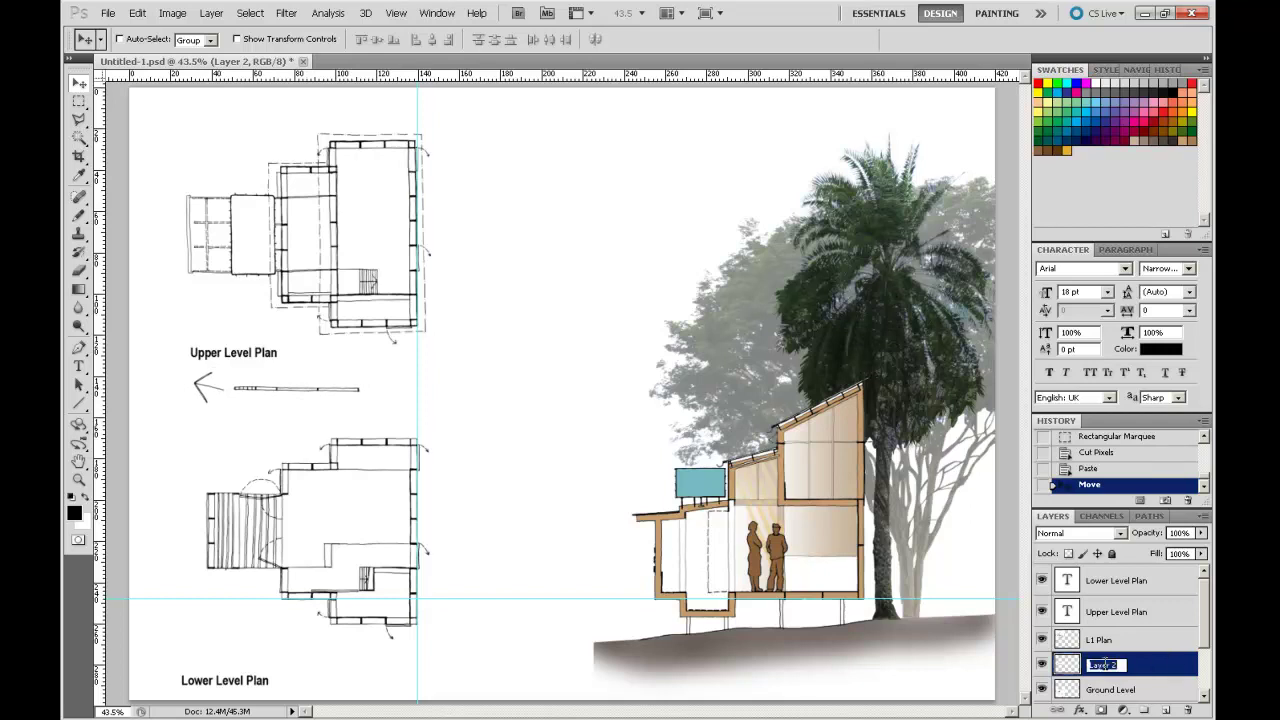
text(Scale)
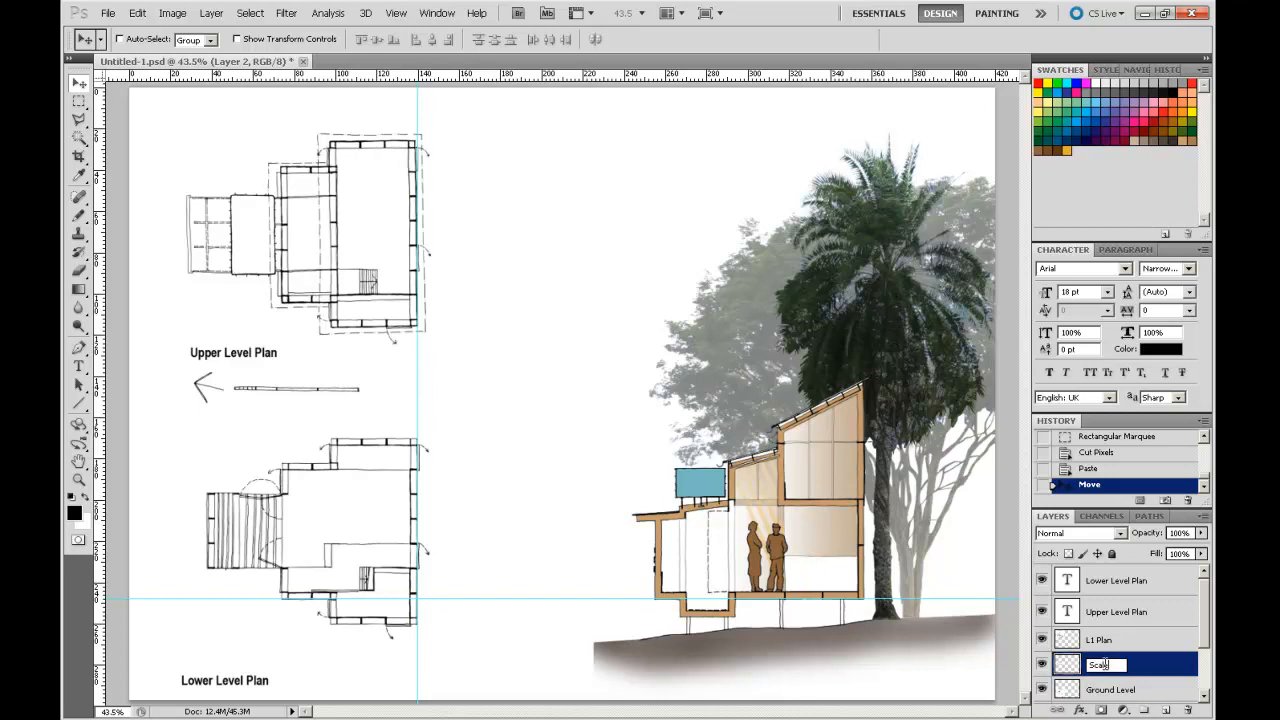
text(Scale Bar)
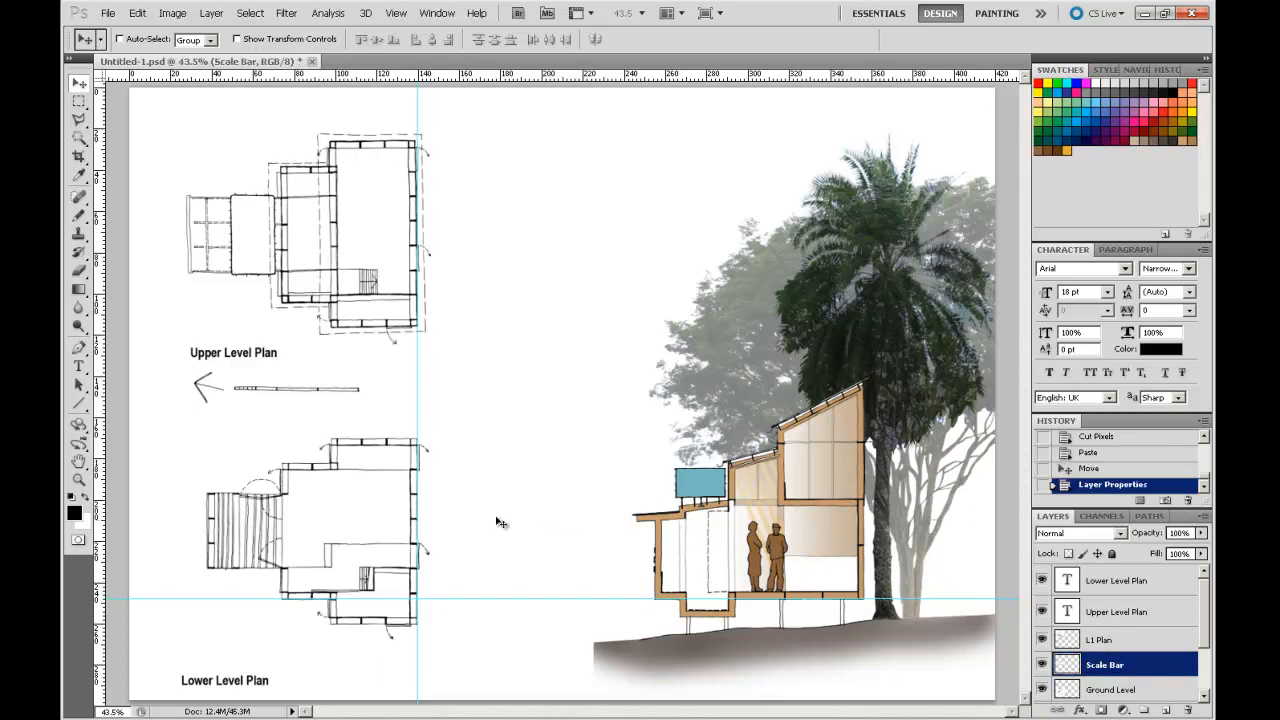
mouse_move(305, 408)
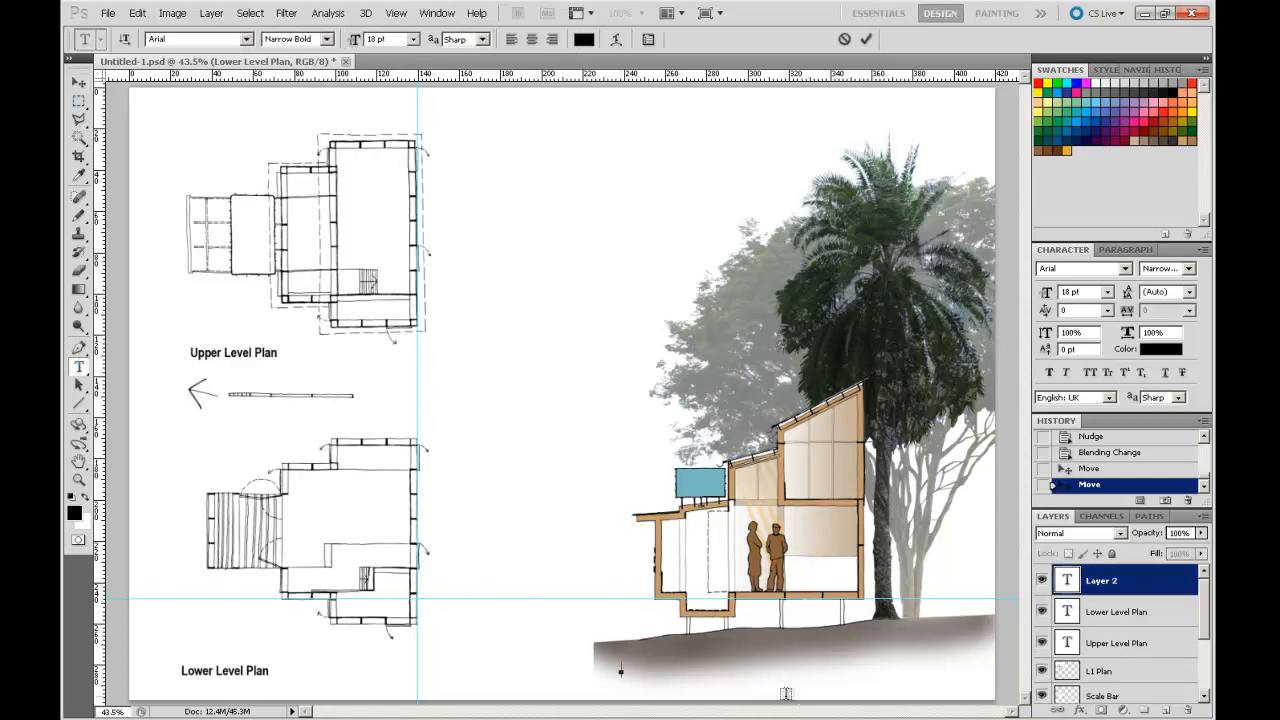
Start the section label text beneath the section drawing.
text(Section)
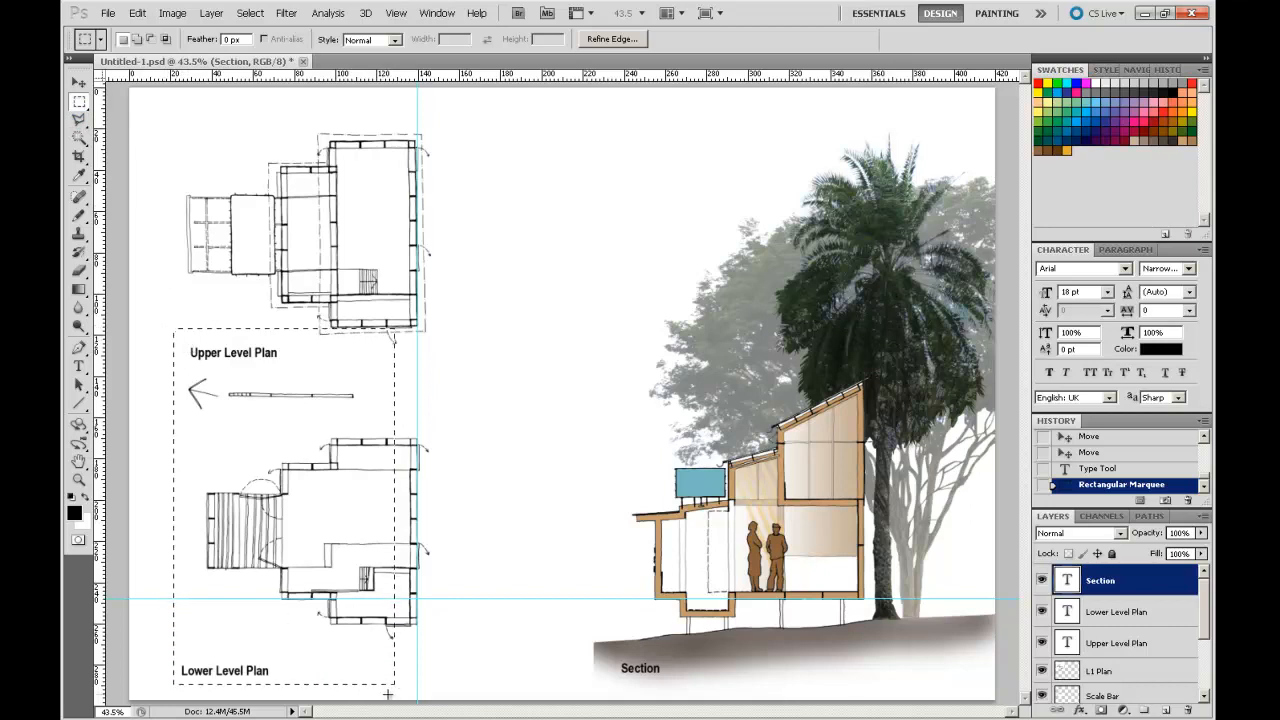
mouse_move(1114, 612)
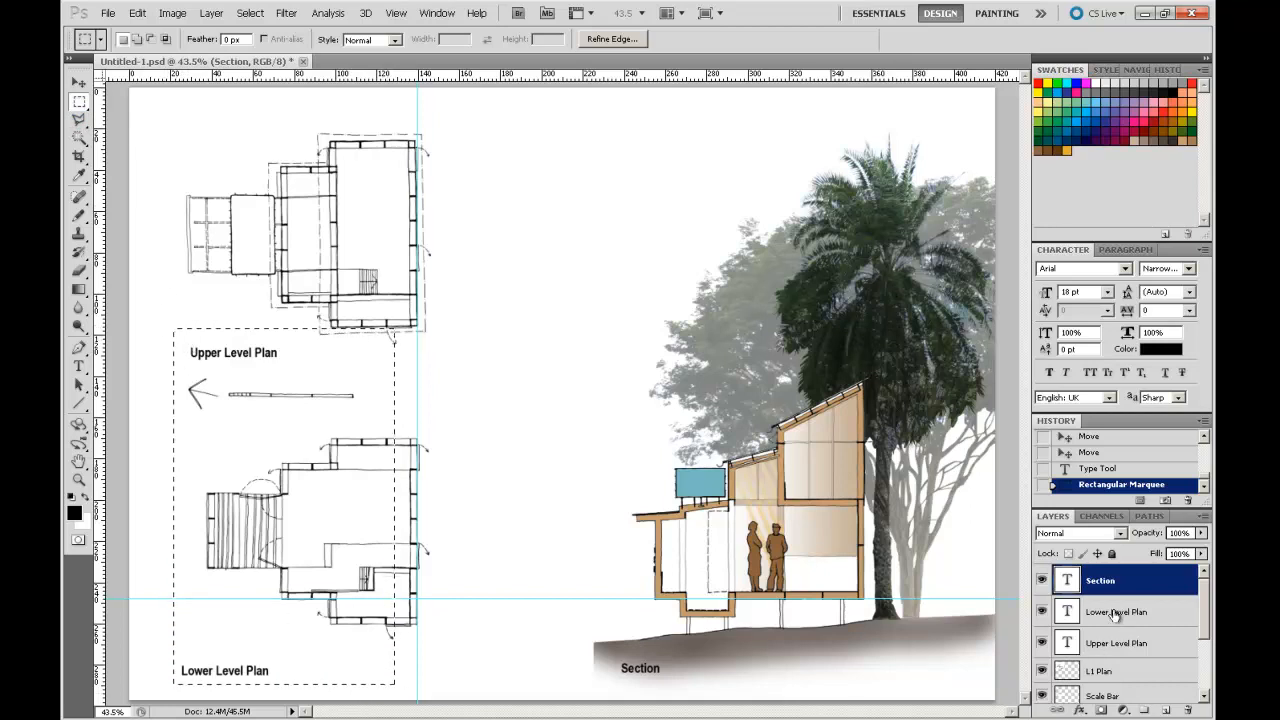
Align the Upper and Lower Level Plan labels to their left edges via Layer > Align.
click(1121, 611)
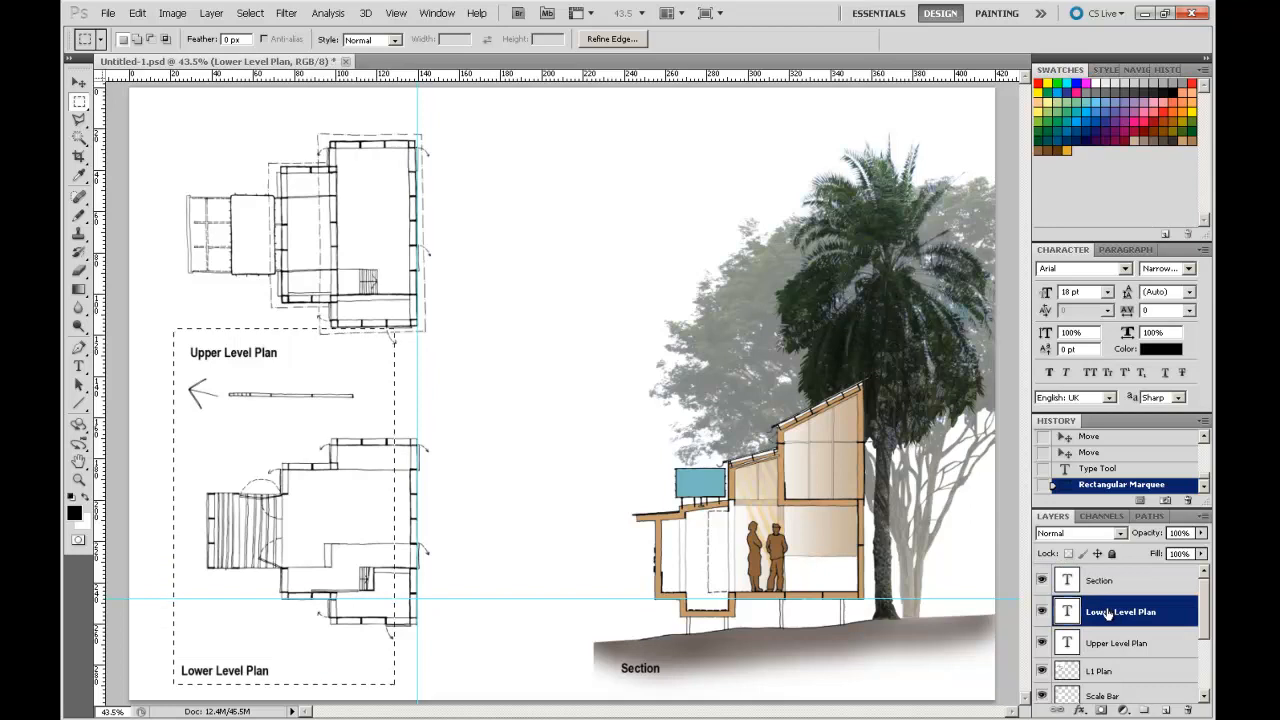
mouse_move(1130, 643)
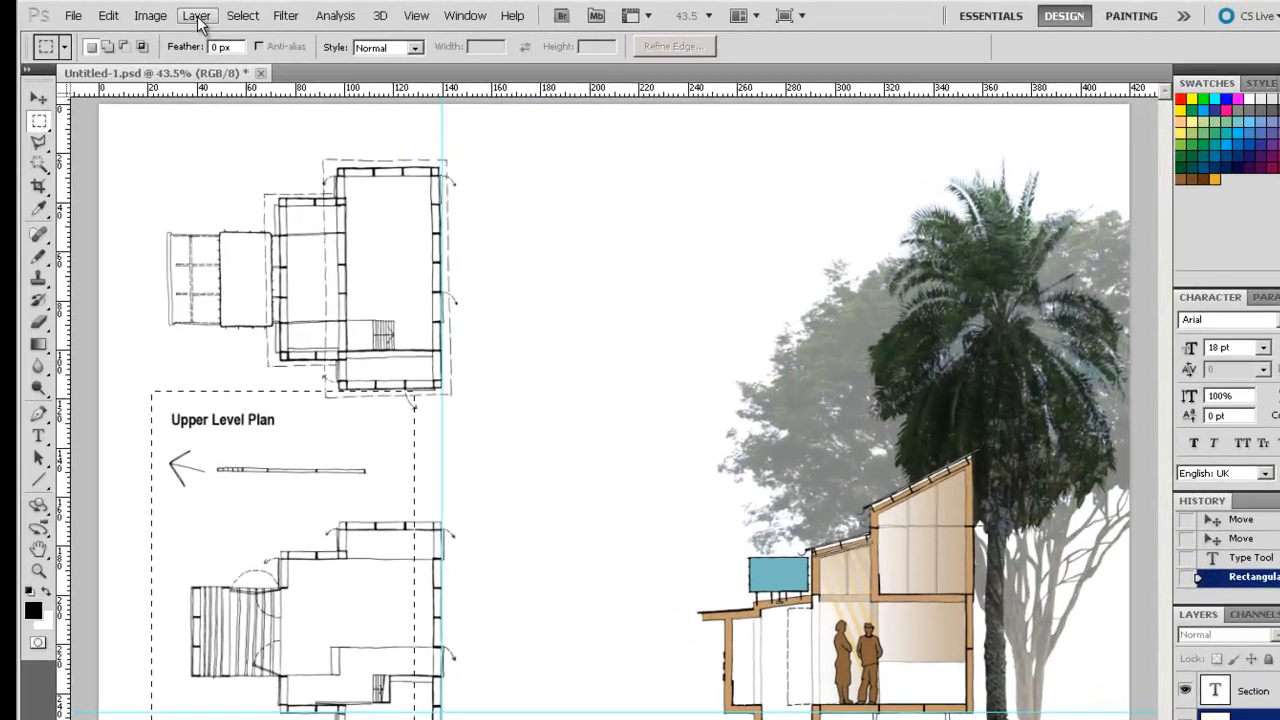
click(192, 16)
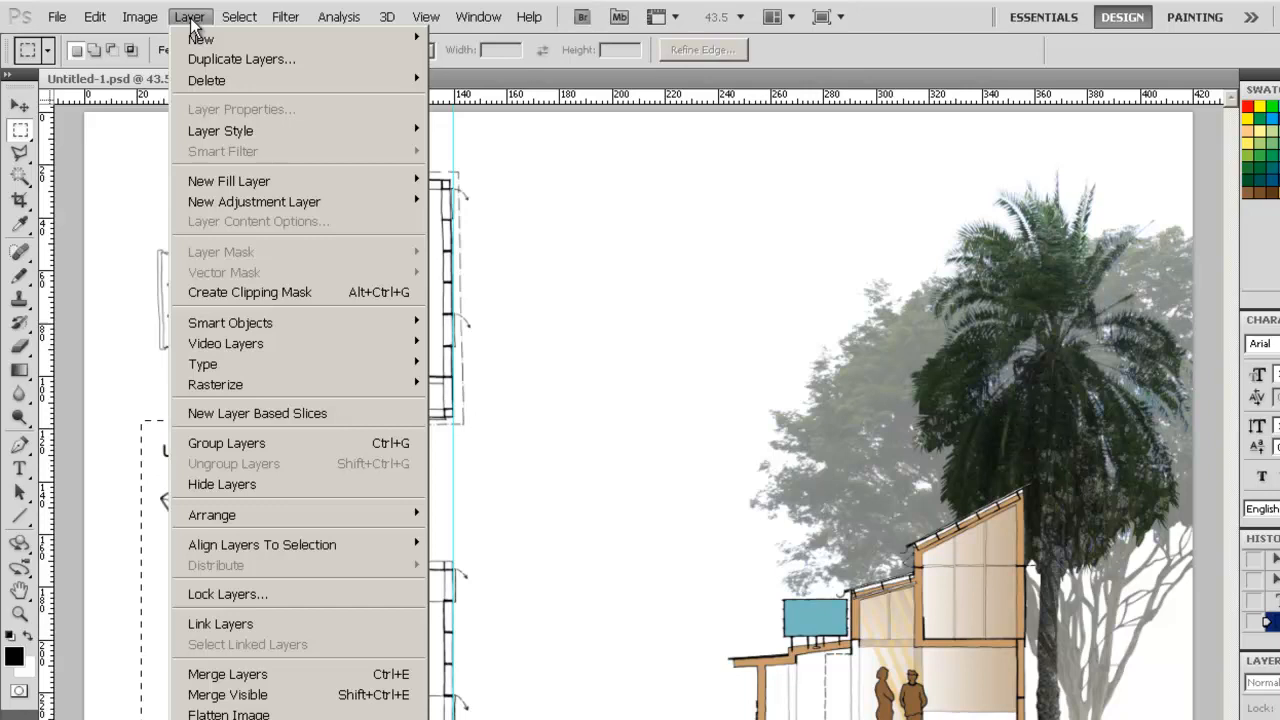
mouse_move(248, 544)
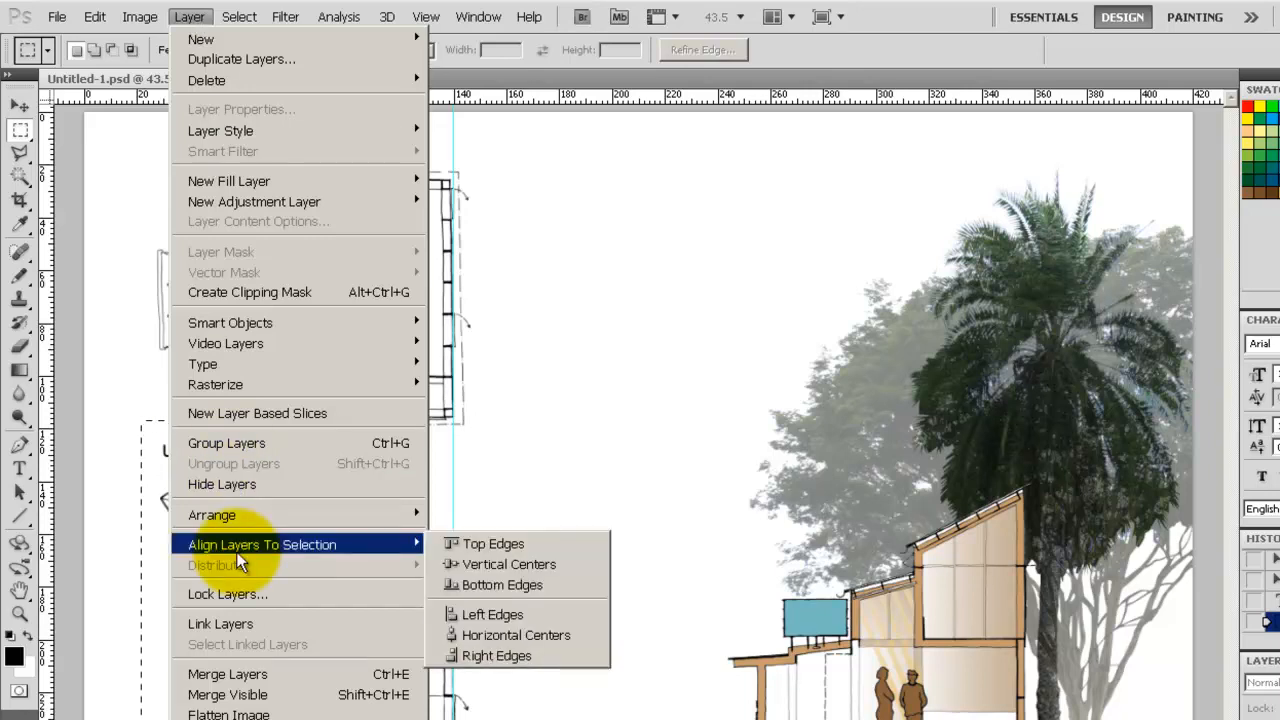
mouse_move(507, 564)
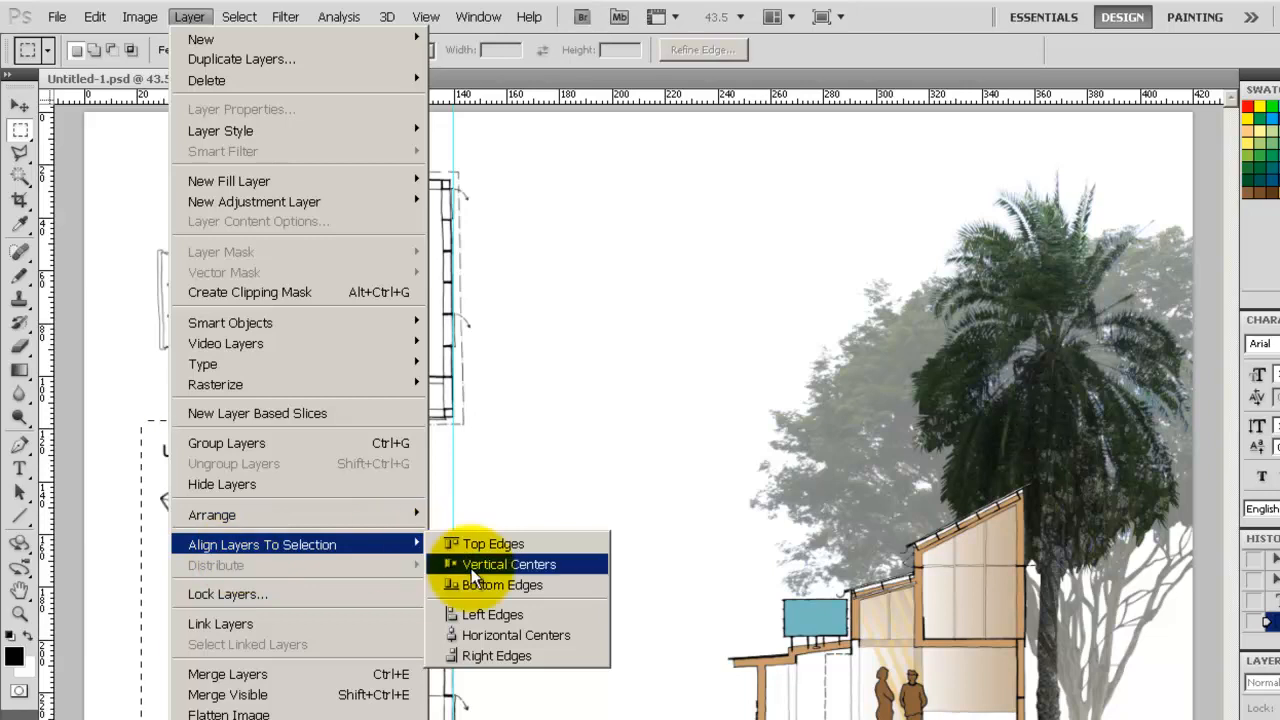
mouse_move(494, 614)
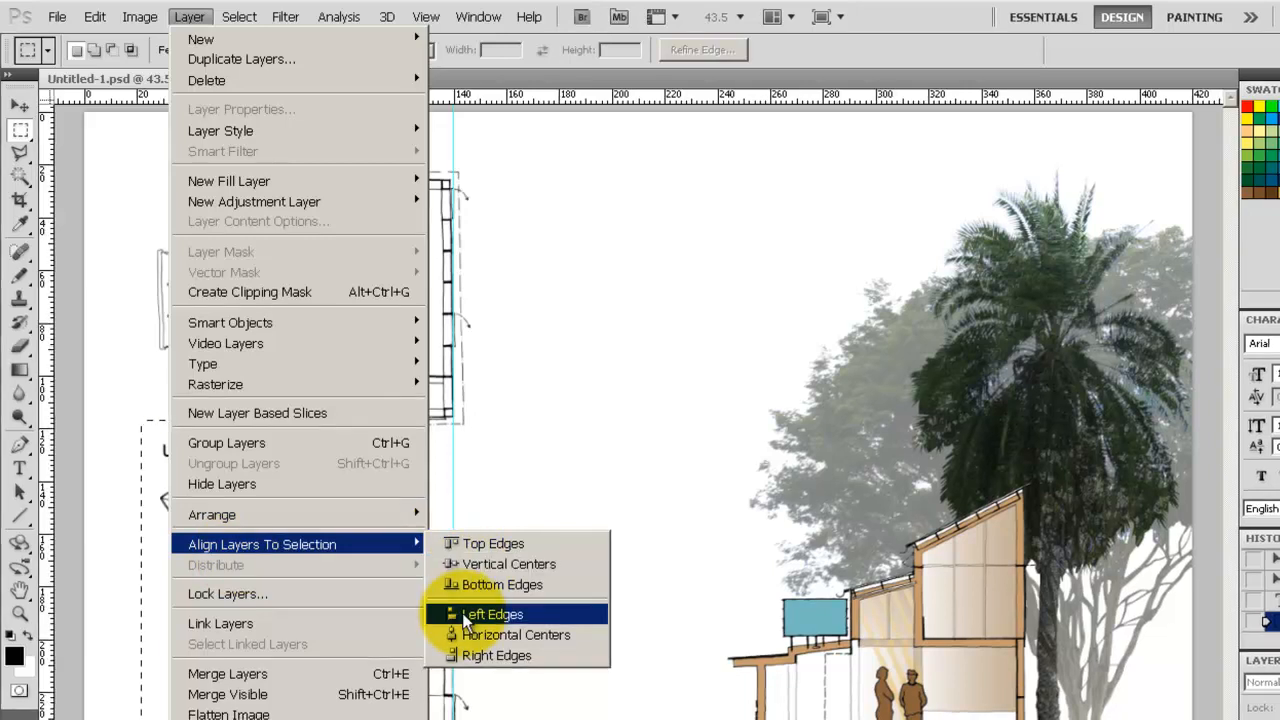
click(491, 613)
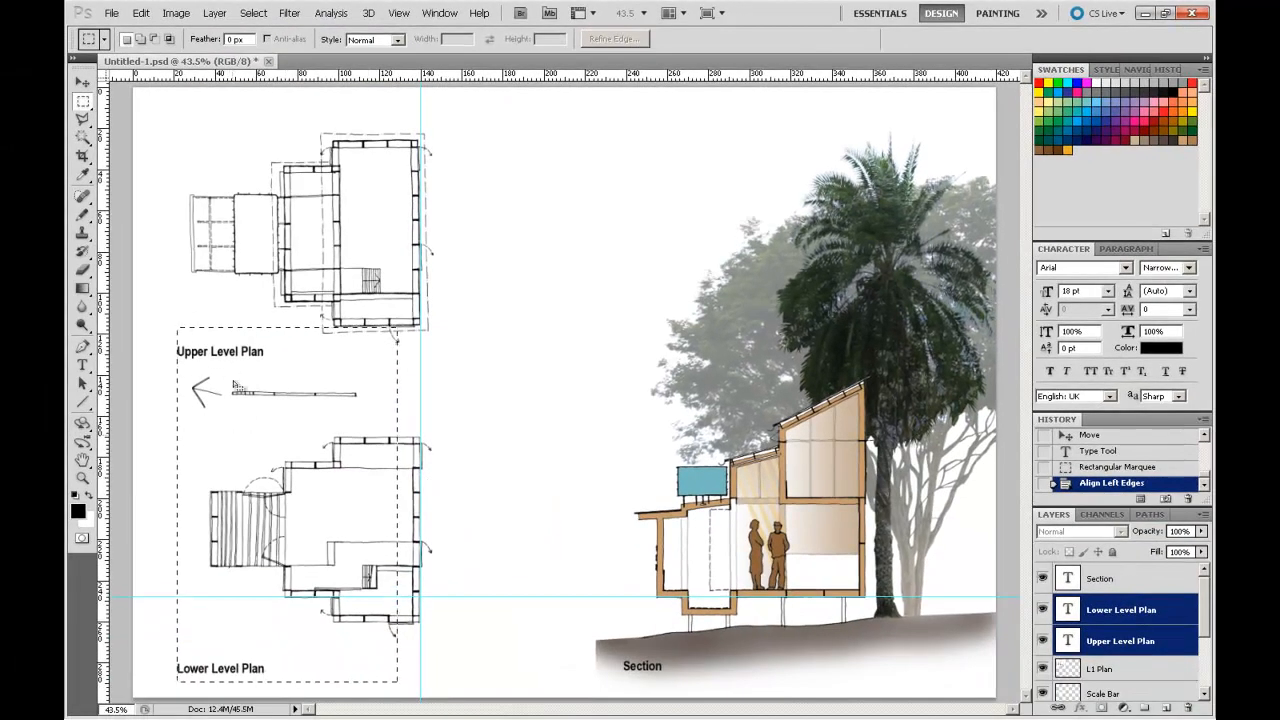
mouse_move(244, 669)
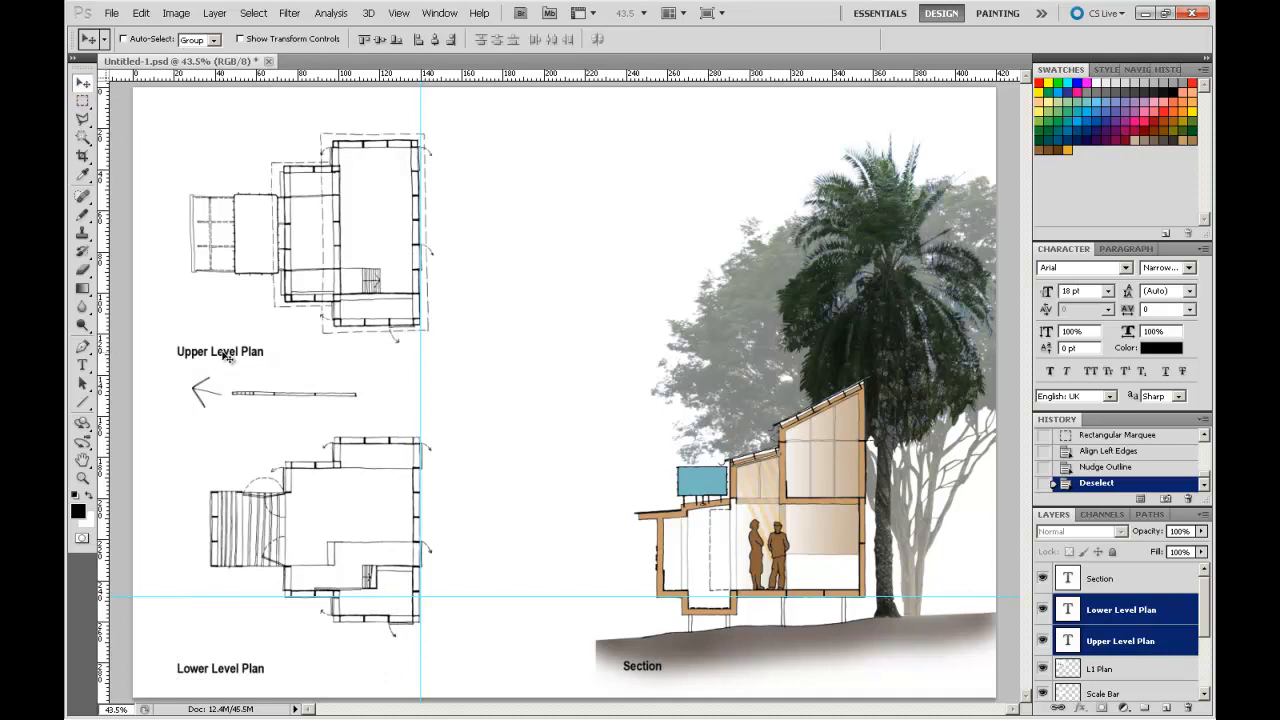
mouse_move(256, 680)
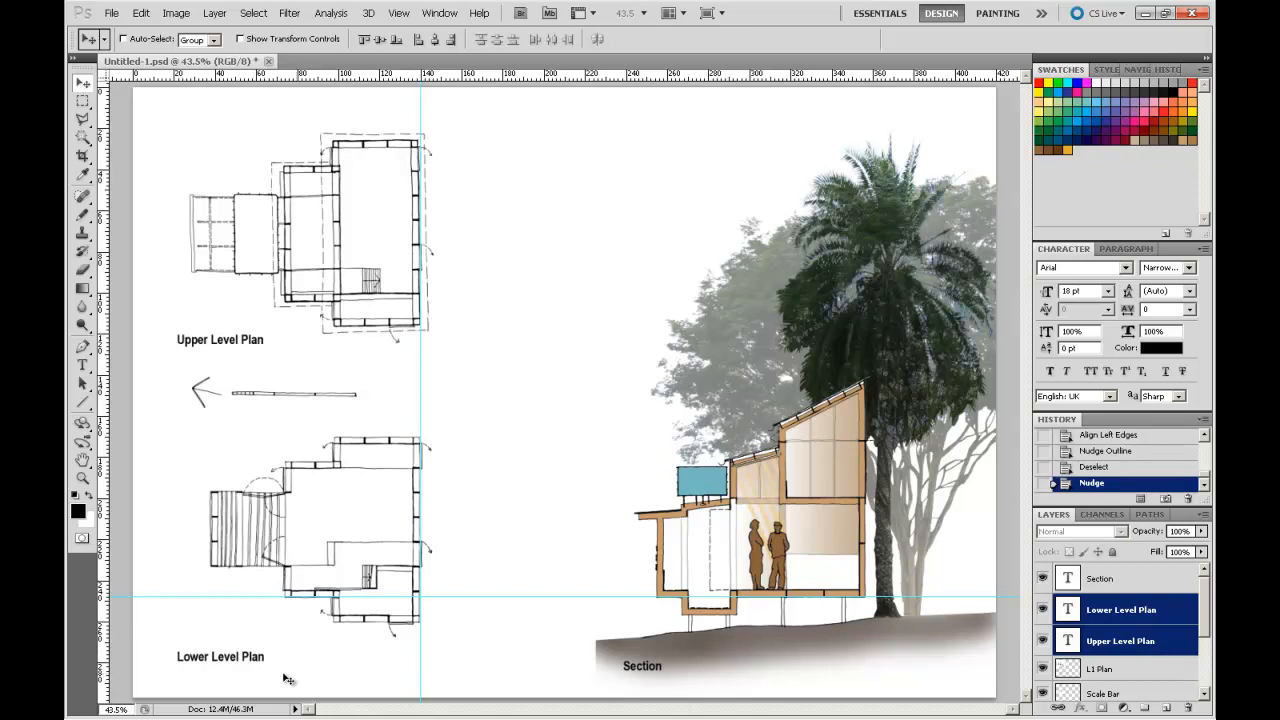
mouse_move(320, 668)
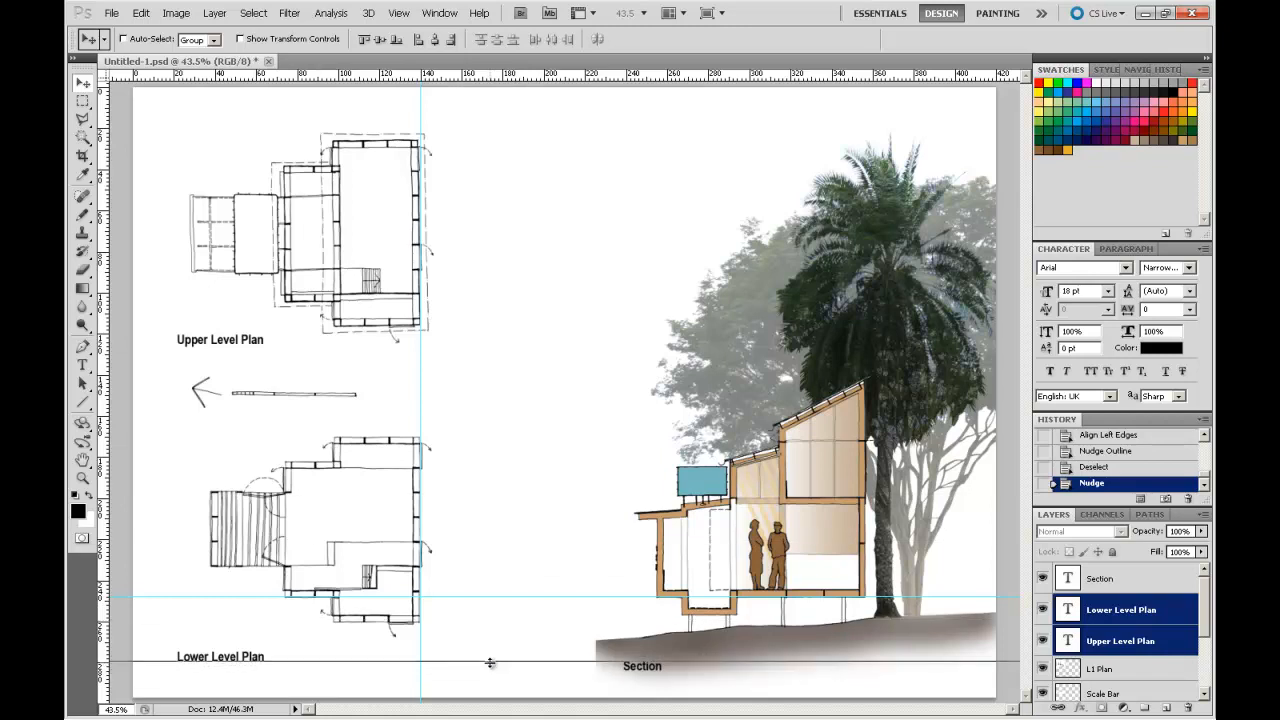
Add a horizontal guide along the label baseline and select the Section label to align it.
drag(490, 663, 640, 663)
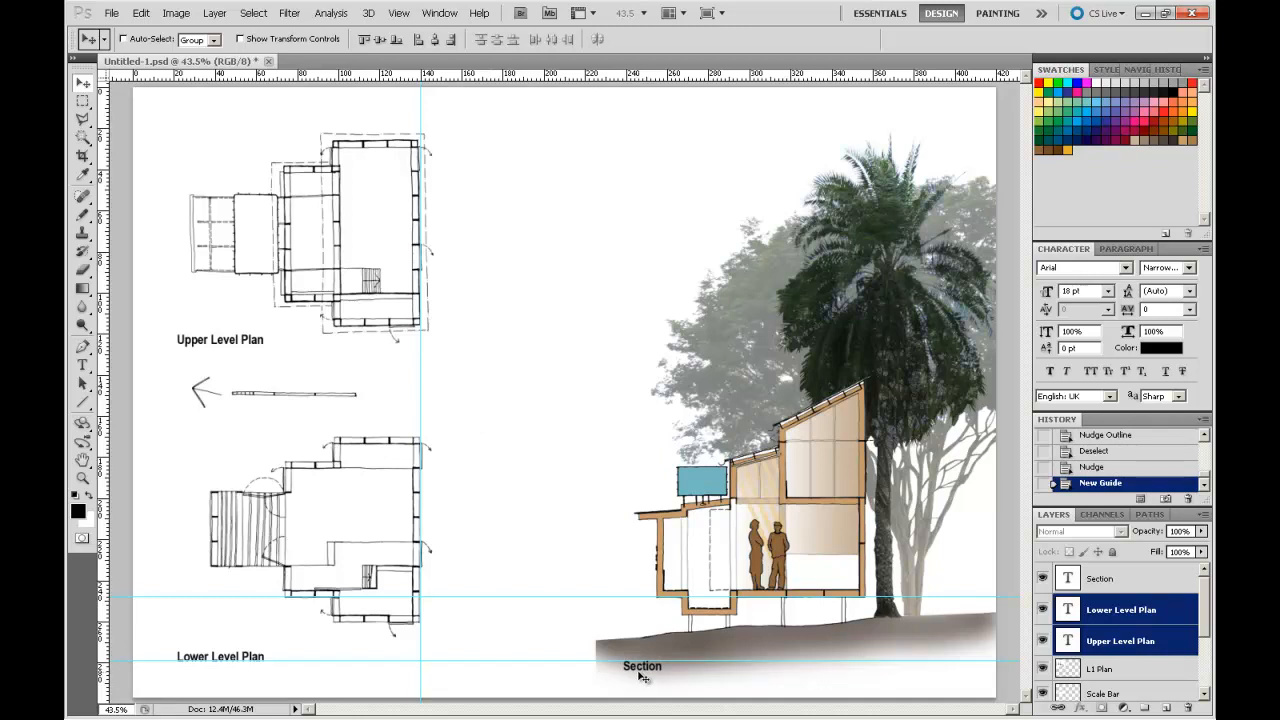
click(1100, 578)
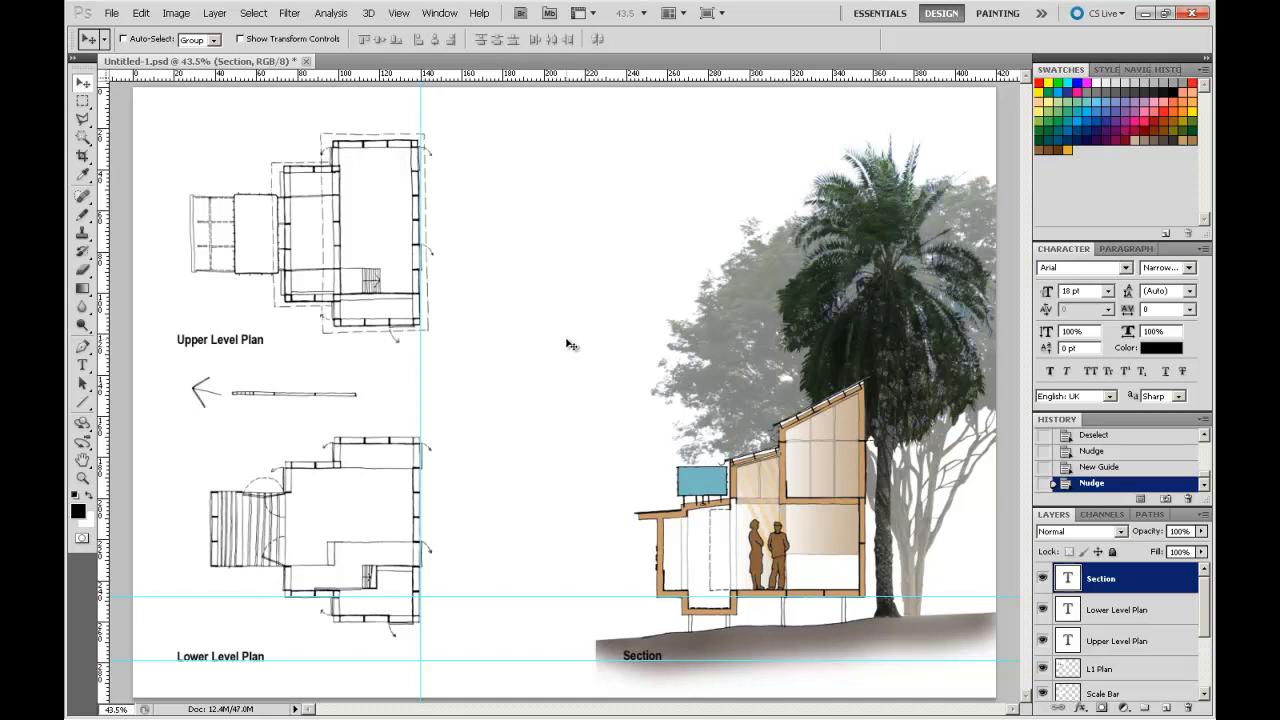
mouse_move(588, 642)
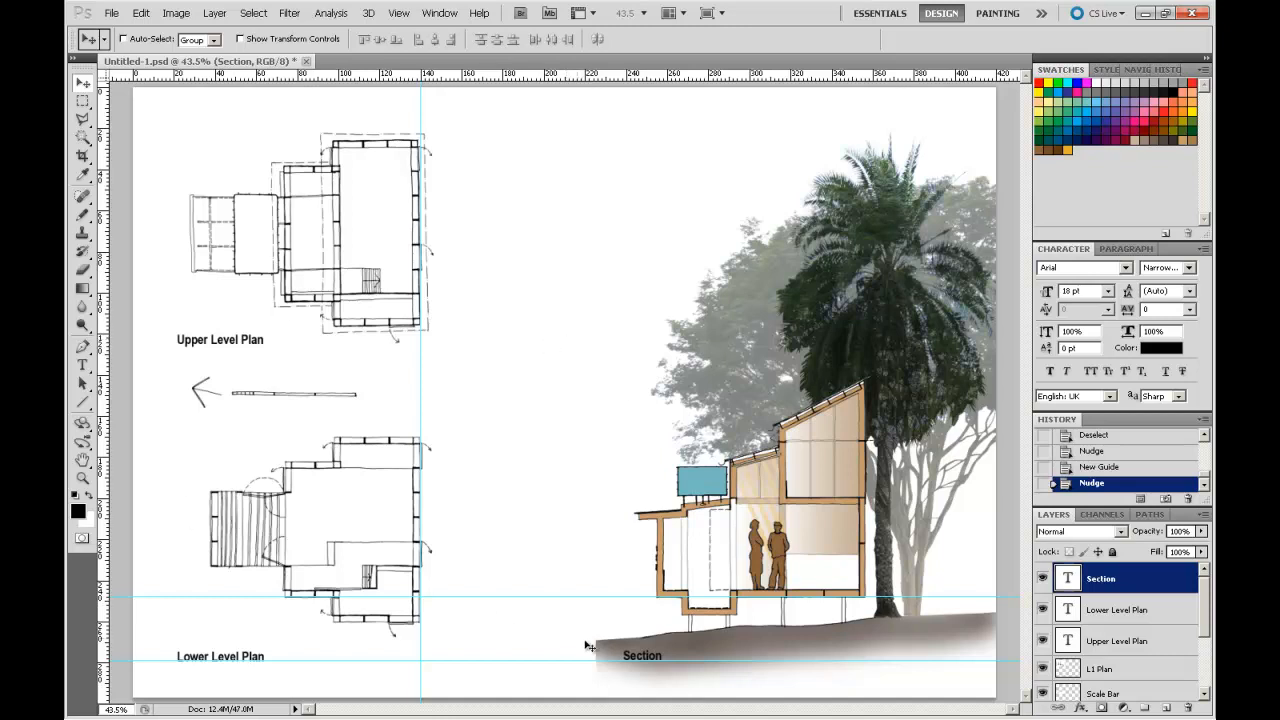
mouse_move(878, 214)
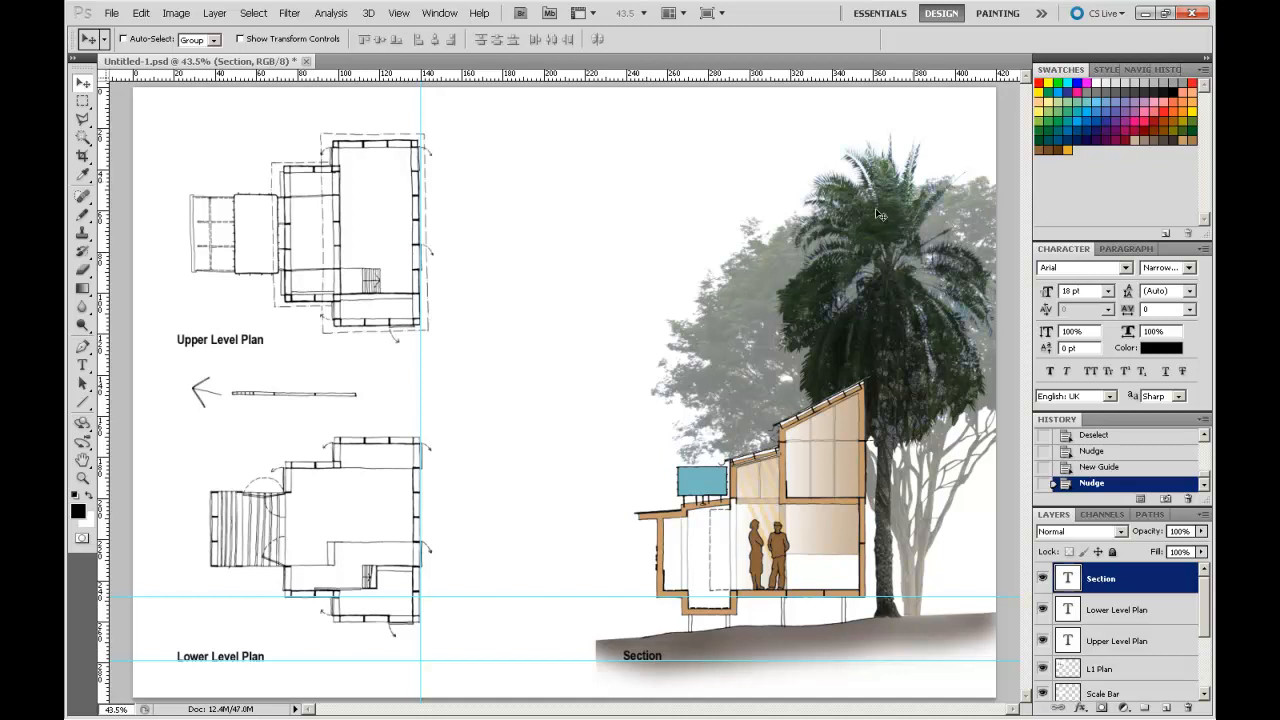
mouse_move(922, 323)
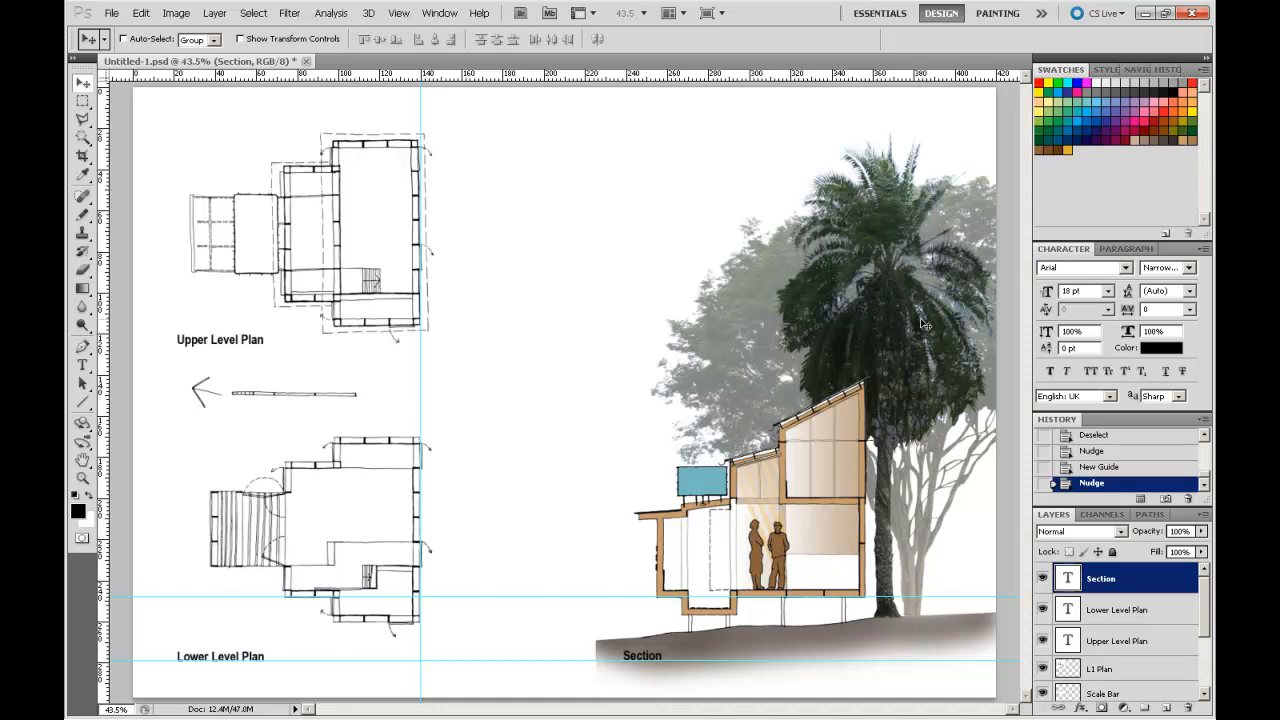
mouse_move(897, 352)
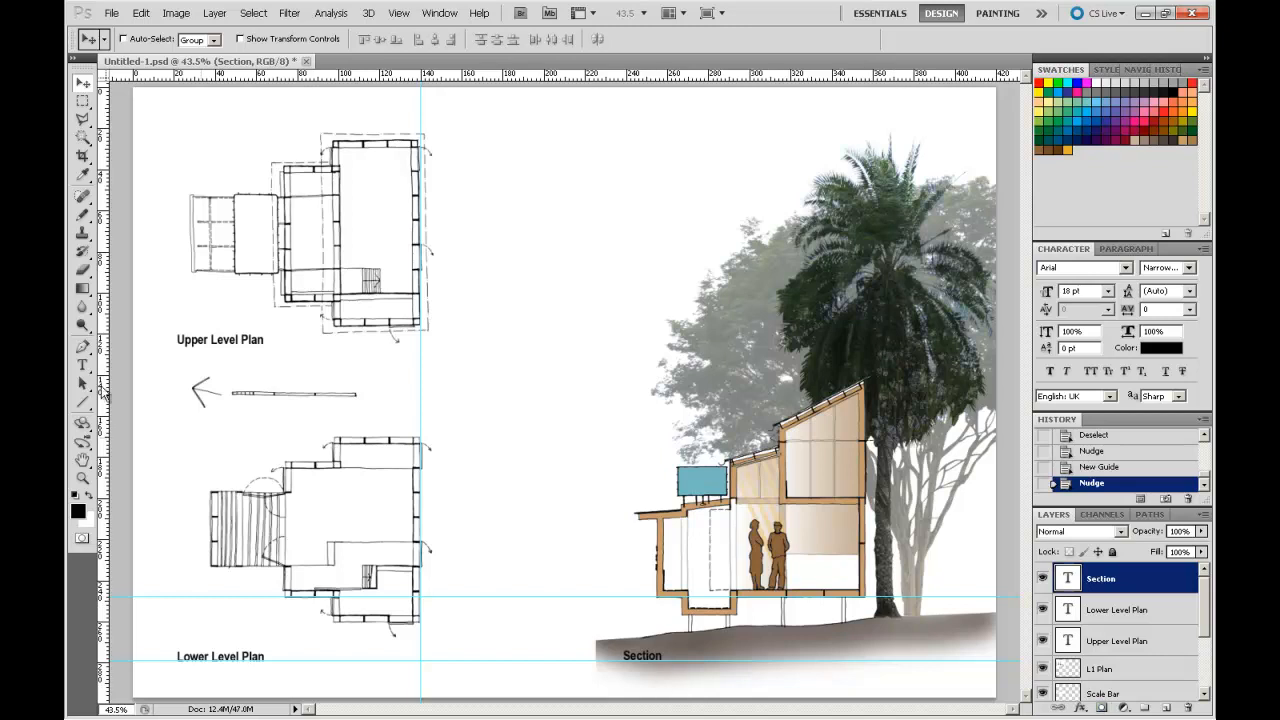
mouse_move(646, 243)
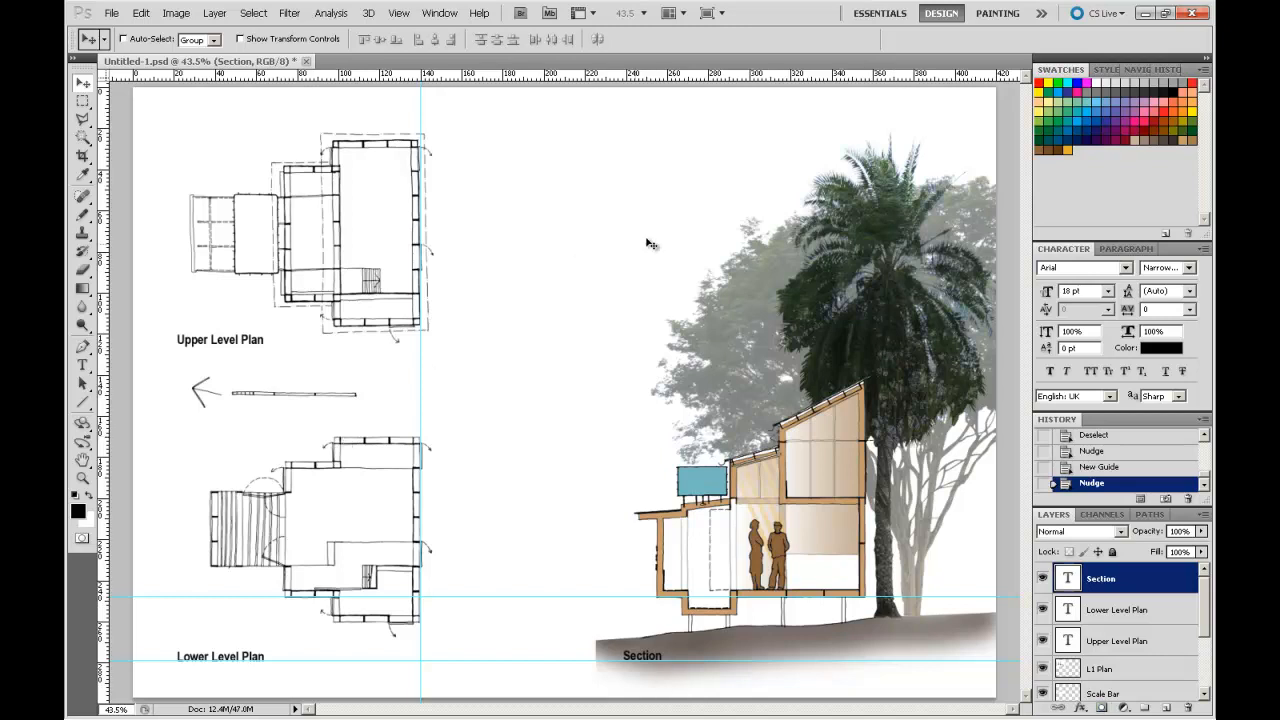
mouse_move(943, 222)
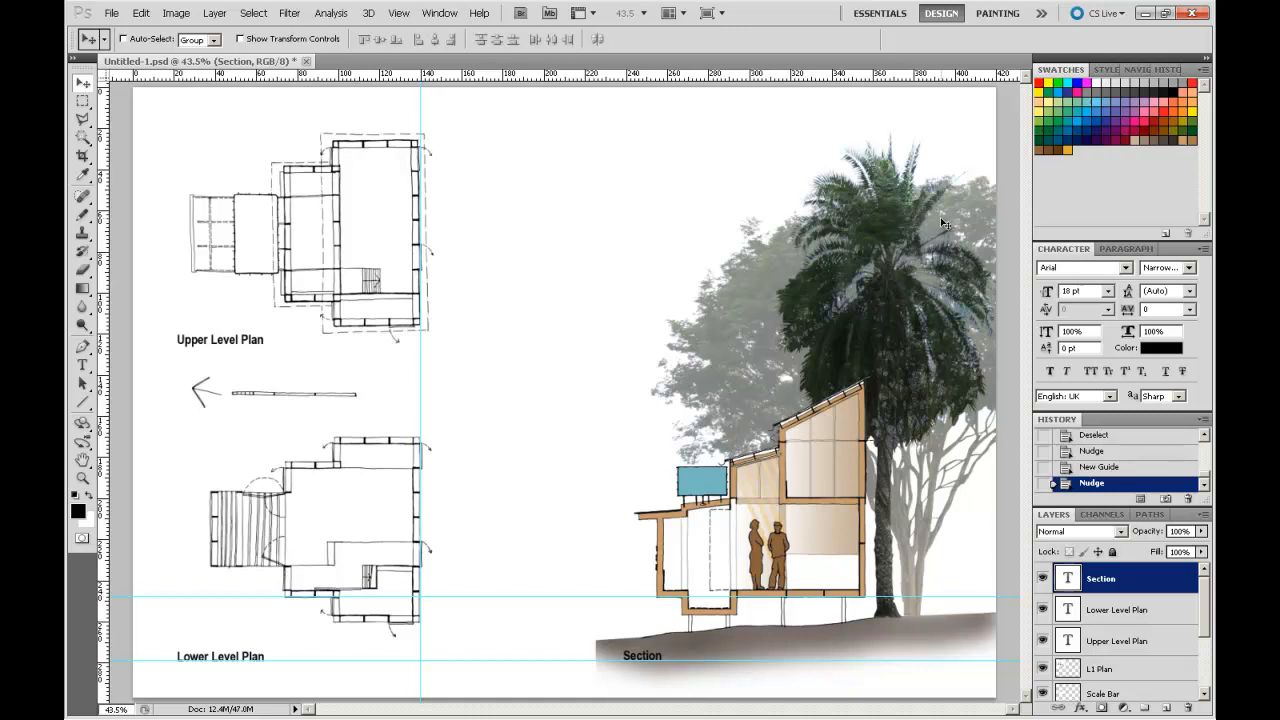
mouse_move(957, 261)
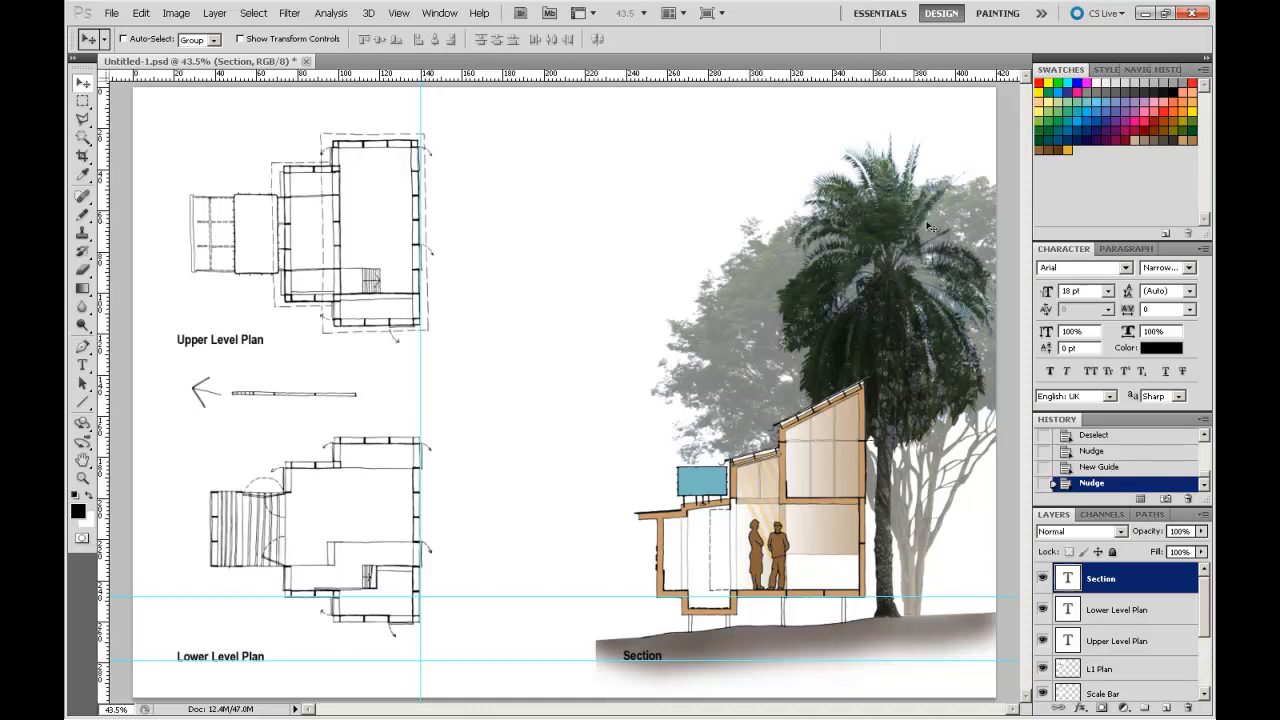
mouse_move(950, 416)
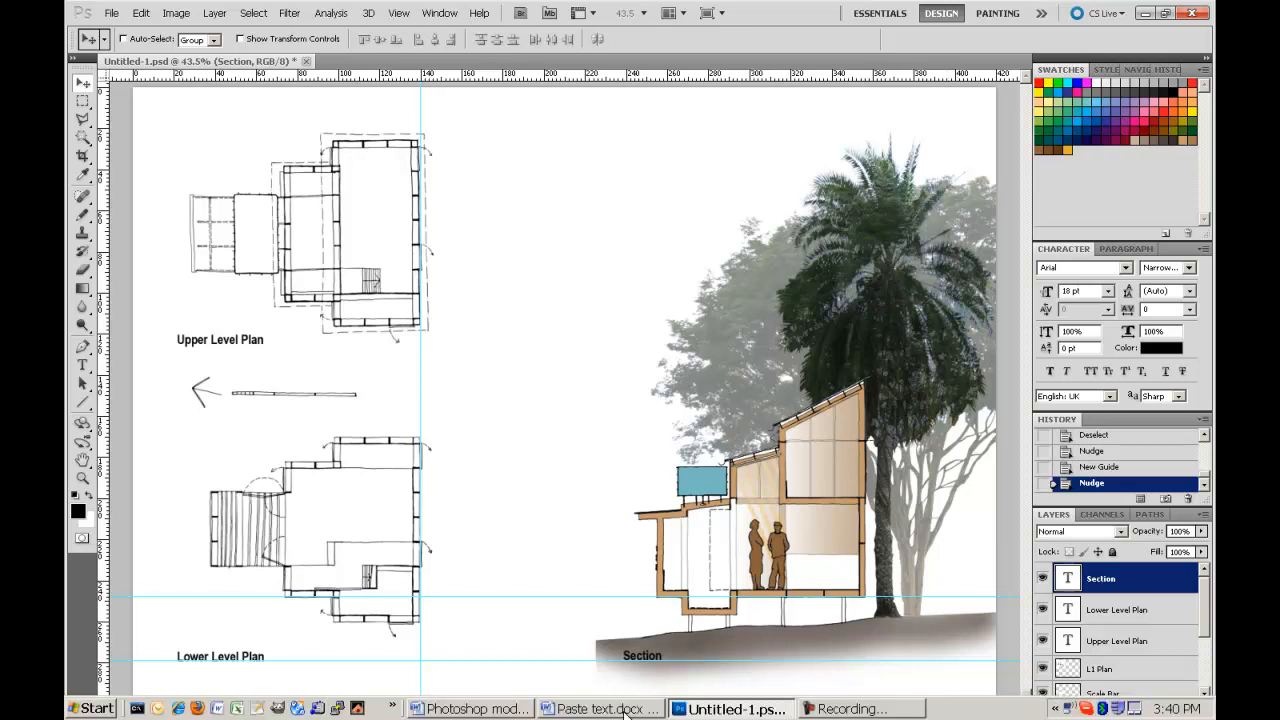
click(595, 708)
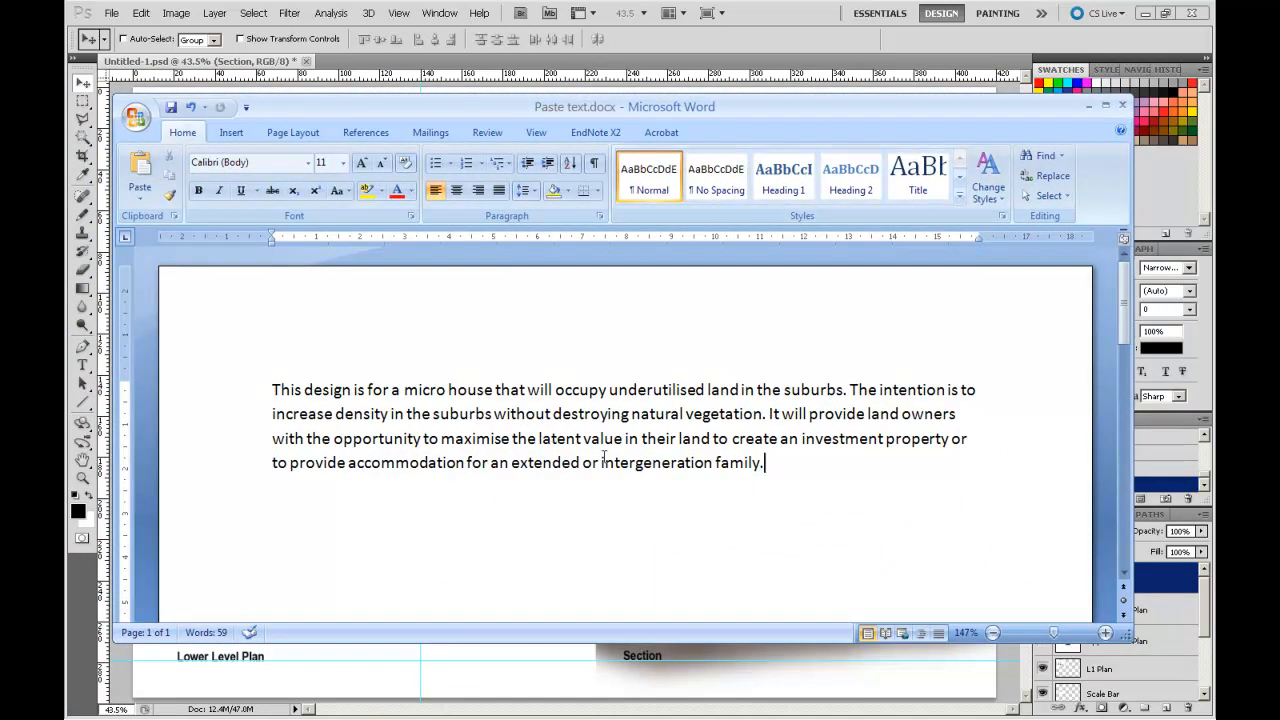
double_click(285, 389)
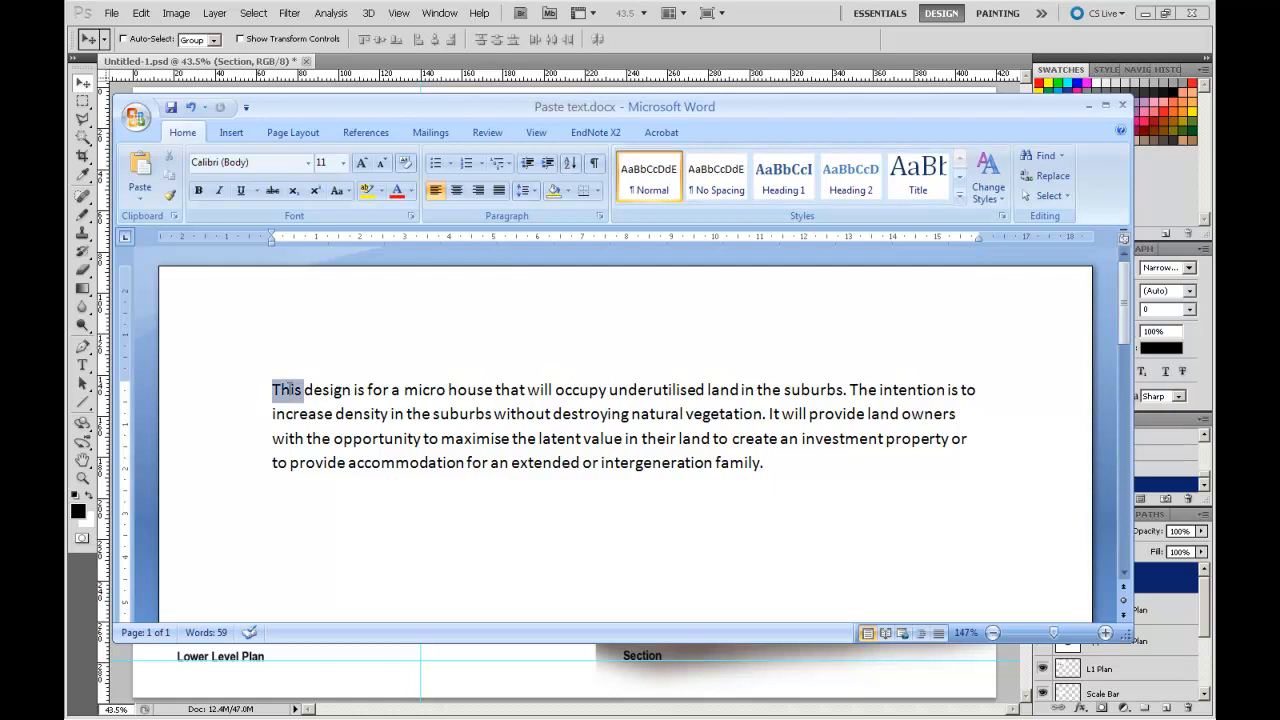
click(418, 463)
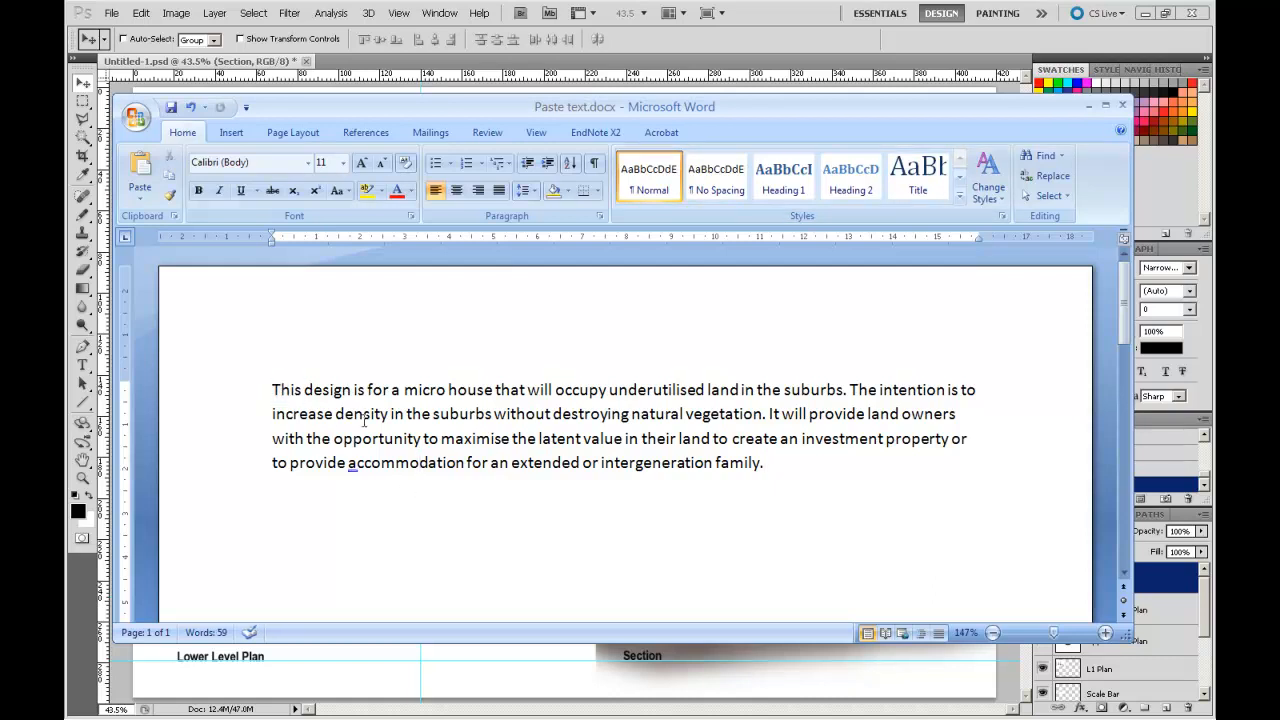
drag(272, 389, 340, 414)
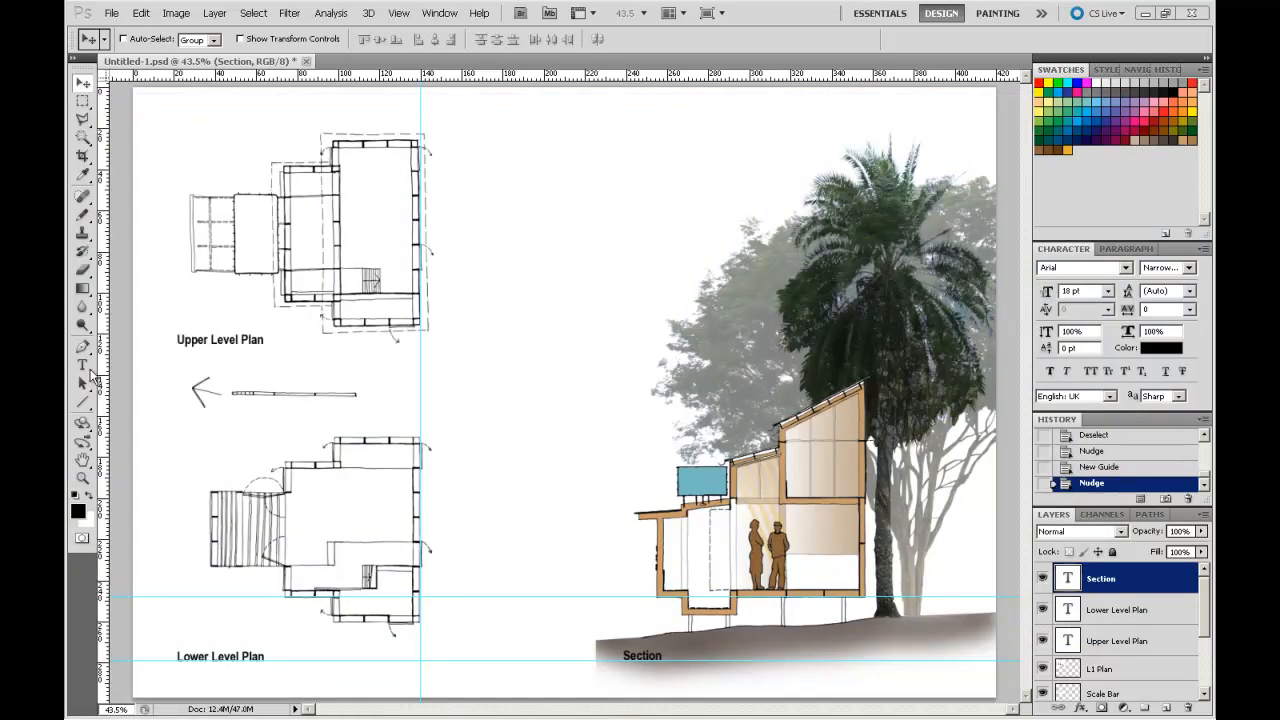
Draw a paragraph text box between plans and tree and enter the micro house description.
click(77, 368)
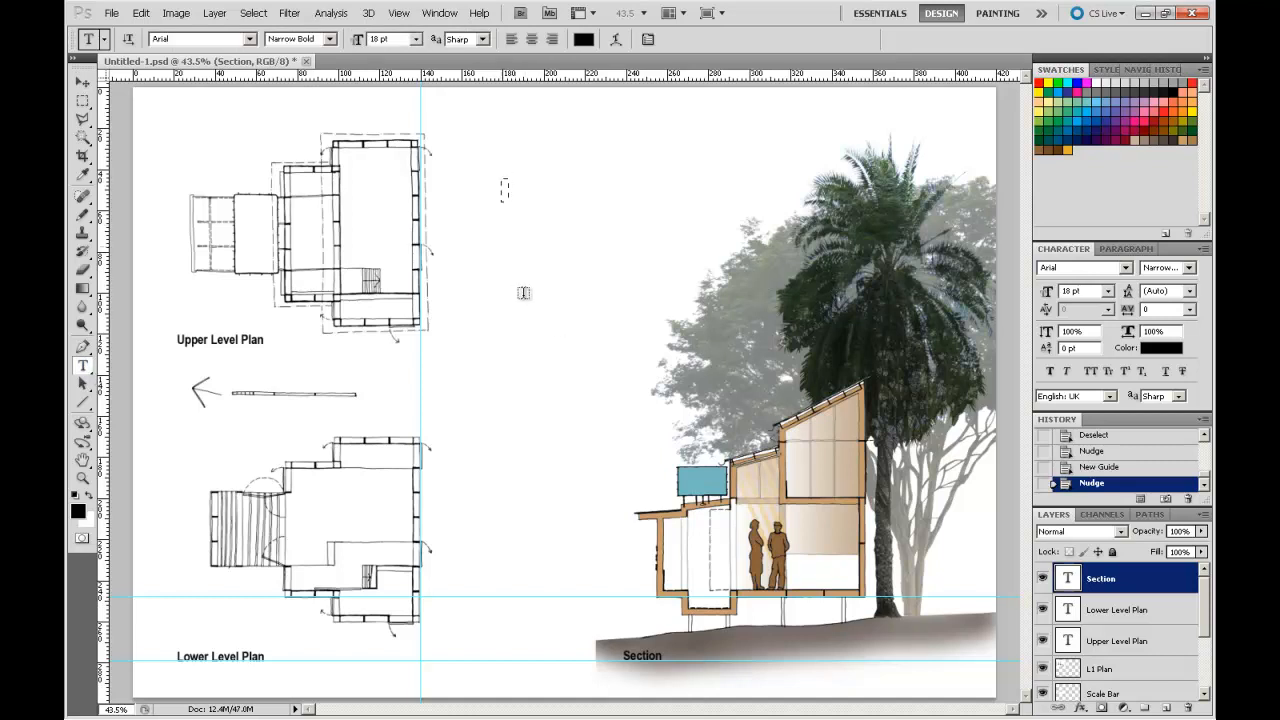
drag(503, 178, 625, 438)
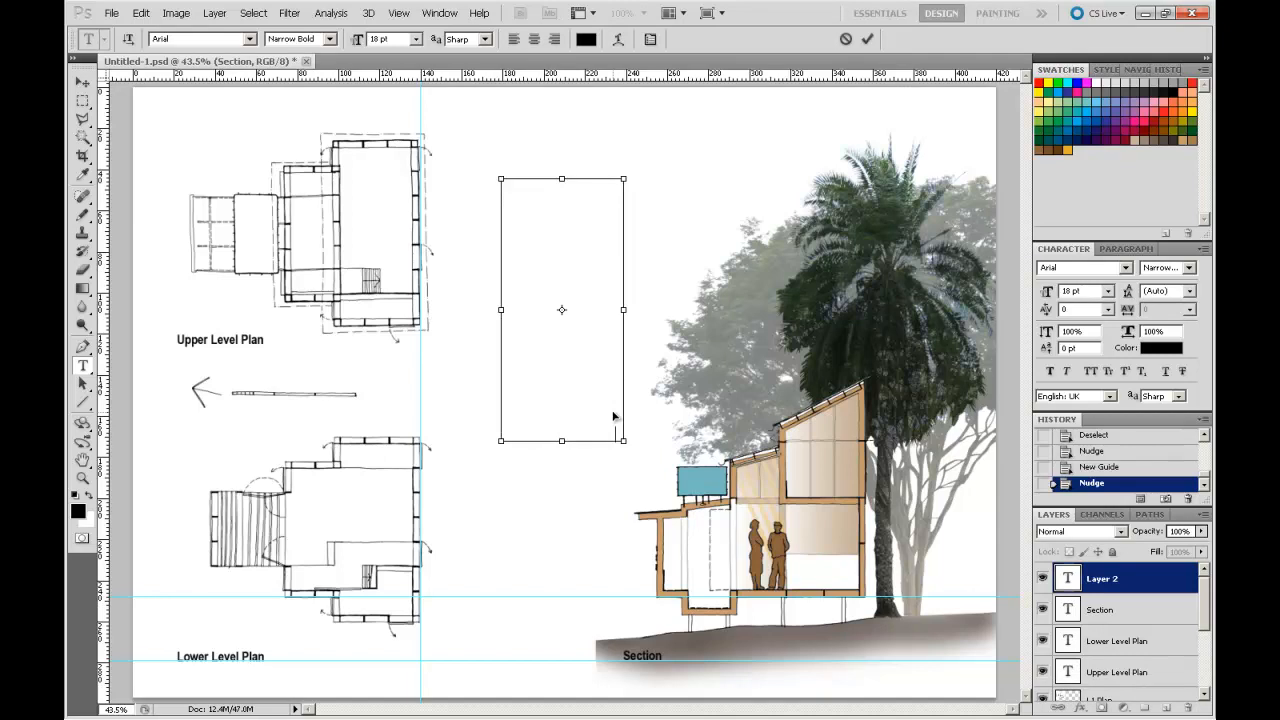
text(This design is for a micro house that will occupy underutilised land in the suburbs. The intention is to increase density in the suburbs without destroying natural vegetation. It will provide land owners with the opportunity to maximise the latent value in their land to create an investment property or to provide accommodation for an extended or intergeneration family)
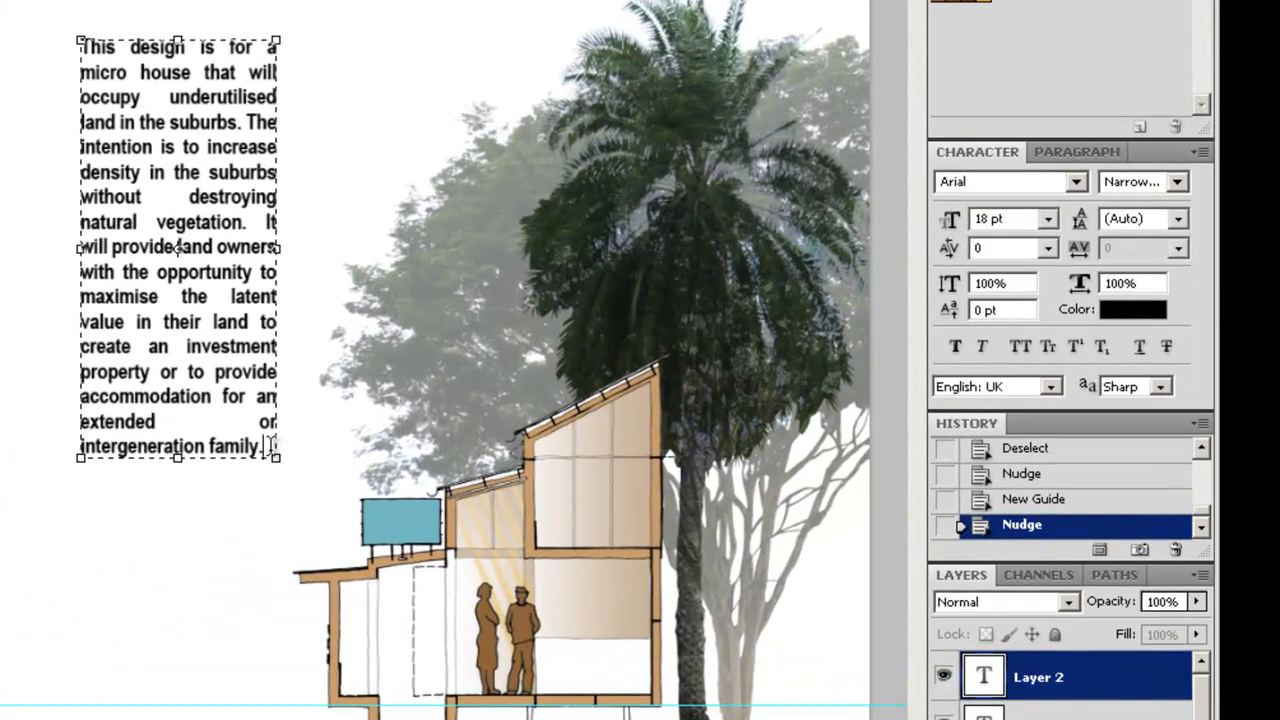
mouse_move(282, 457)
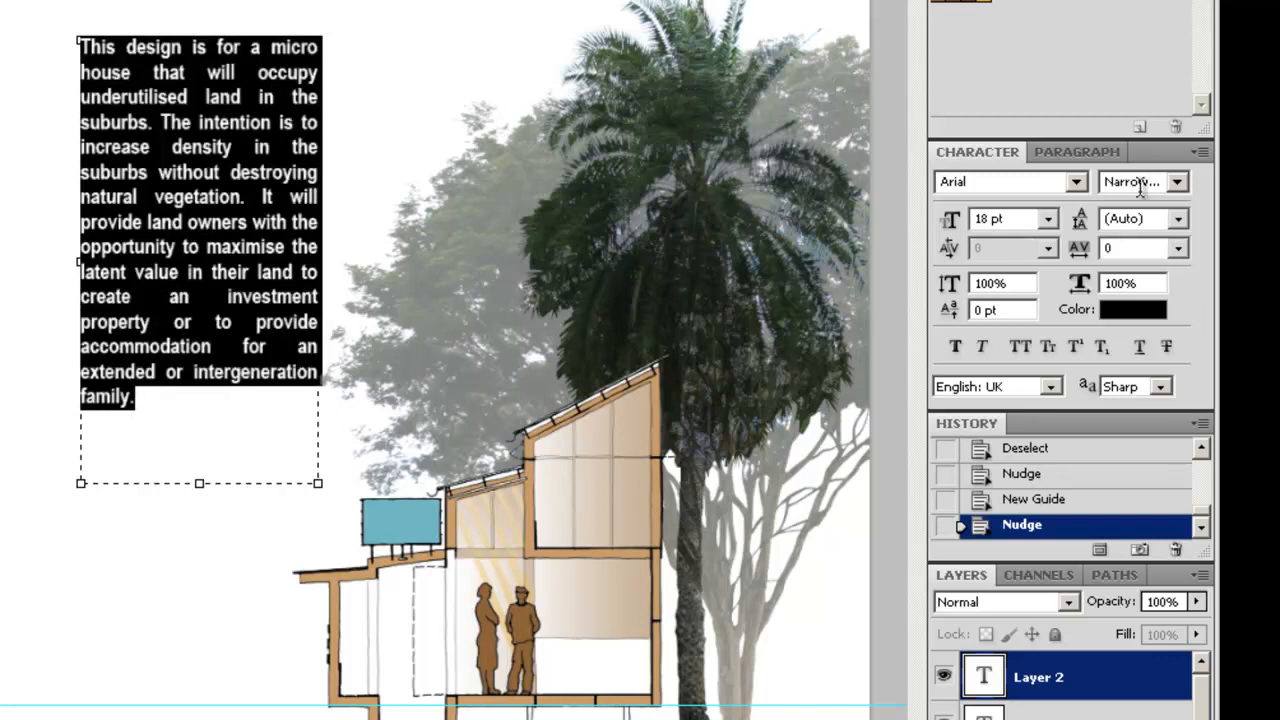
Set the description to 12 pt Narrow, justify the paragraph, and narrow the text box.
click(1051, 219)
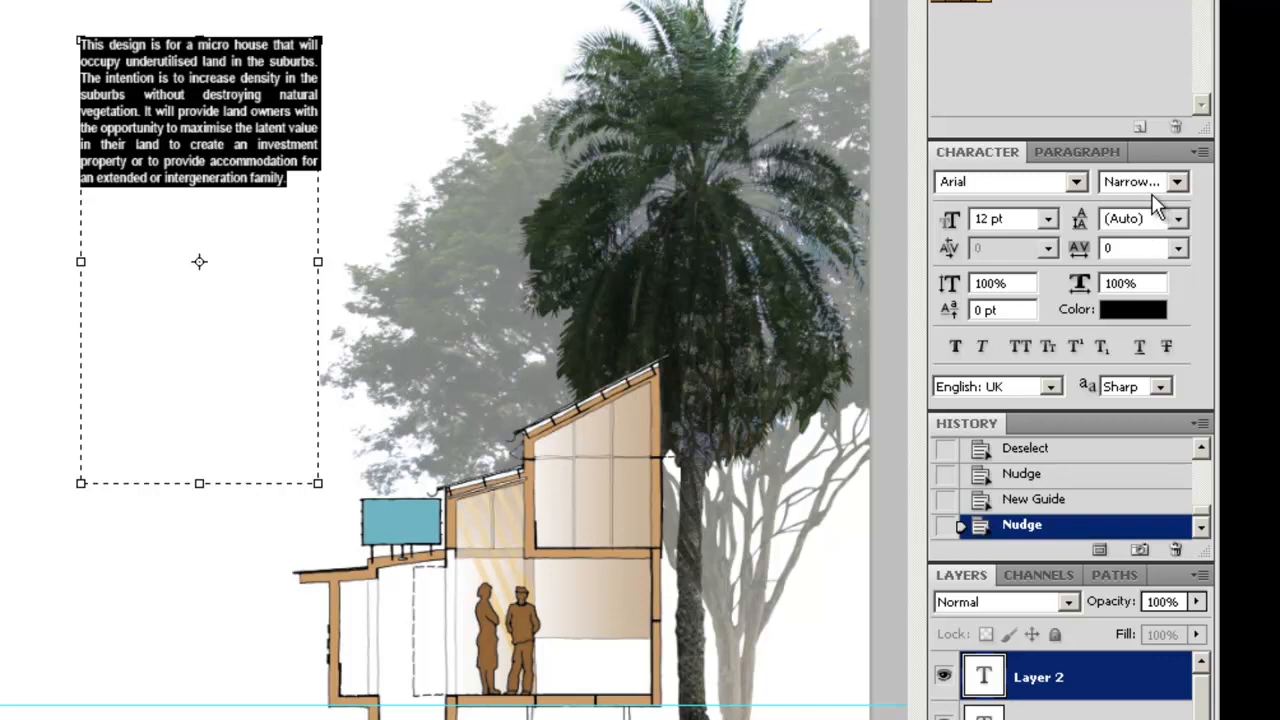
click(1190, 181)
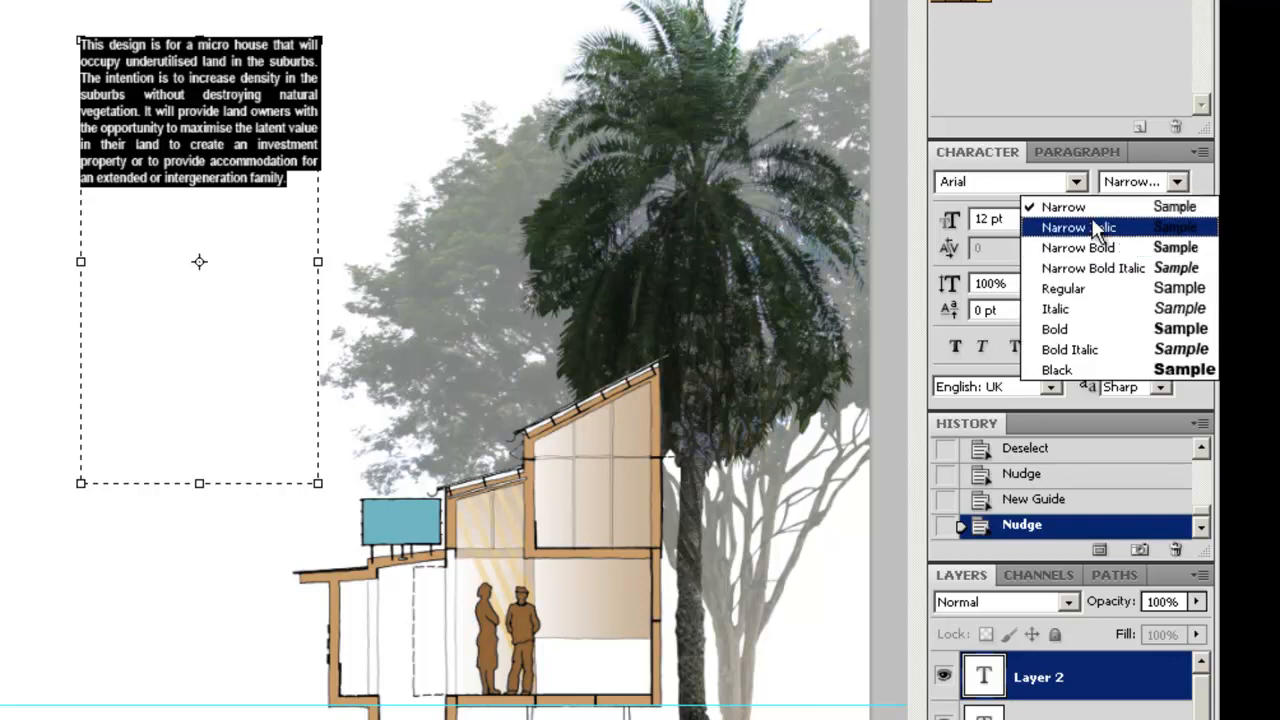
click(1063, 206)
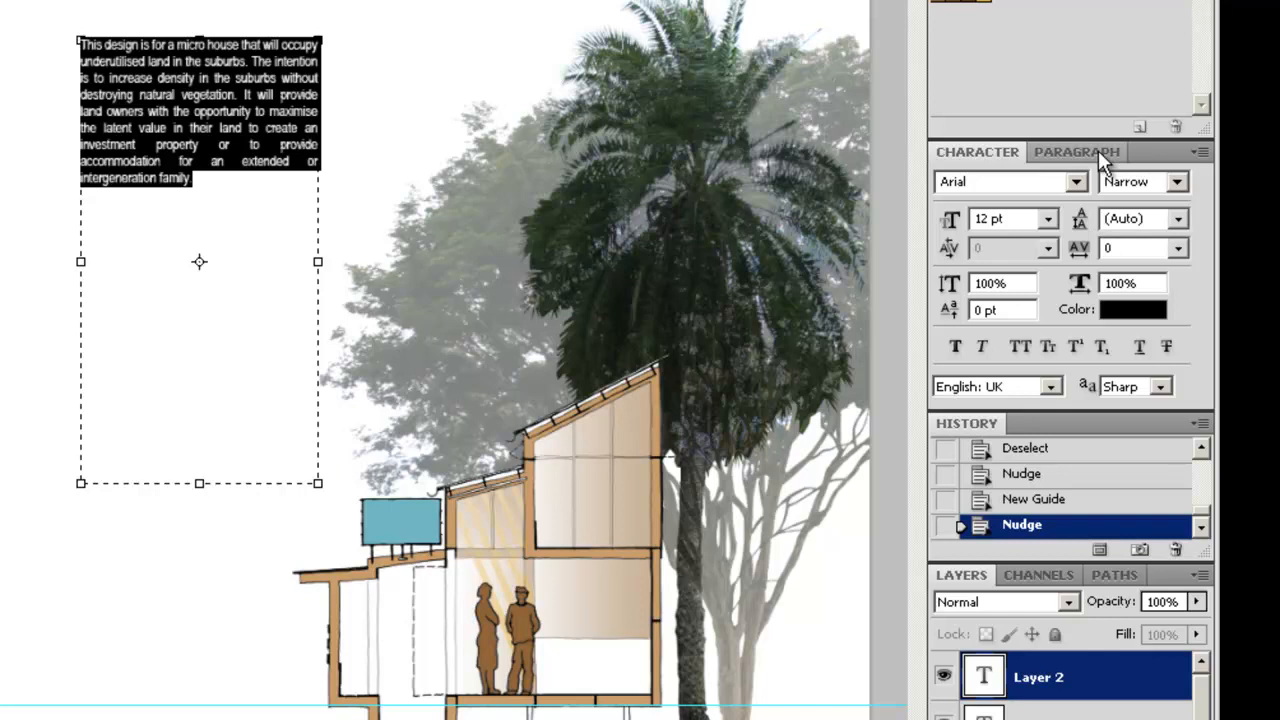
click(1078, 151)
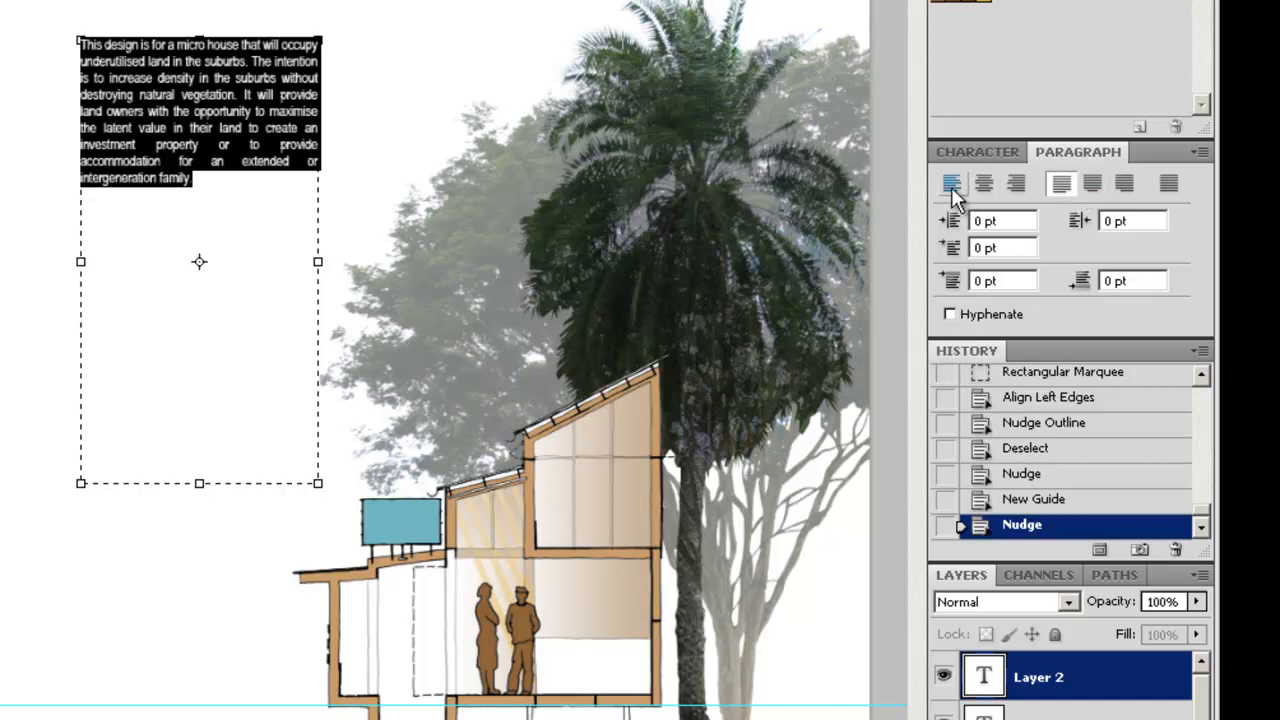
click(951, 183)
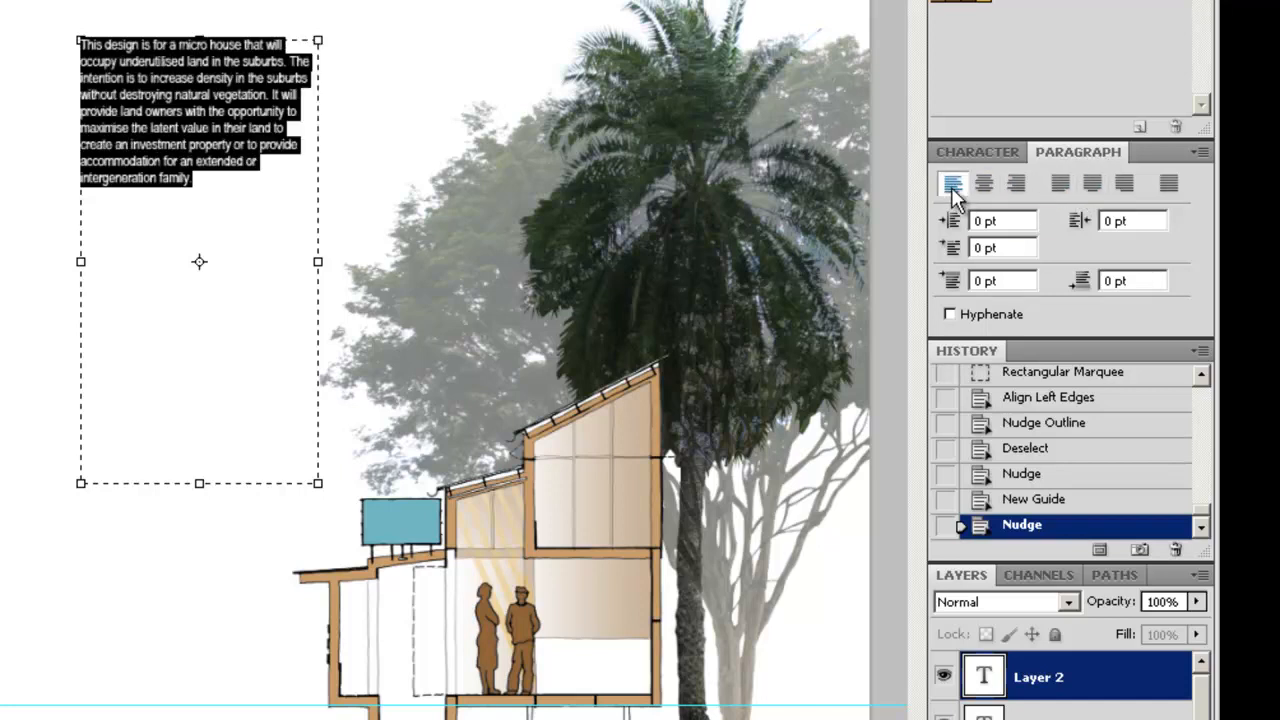
mouse_move(985, 183)
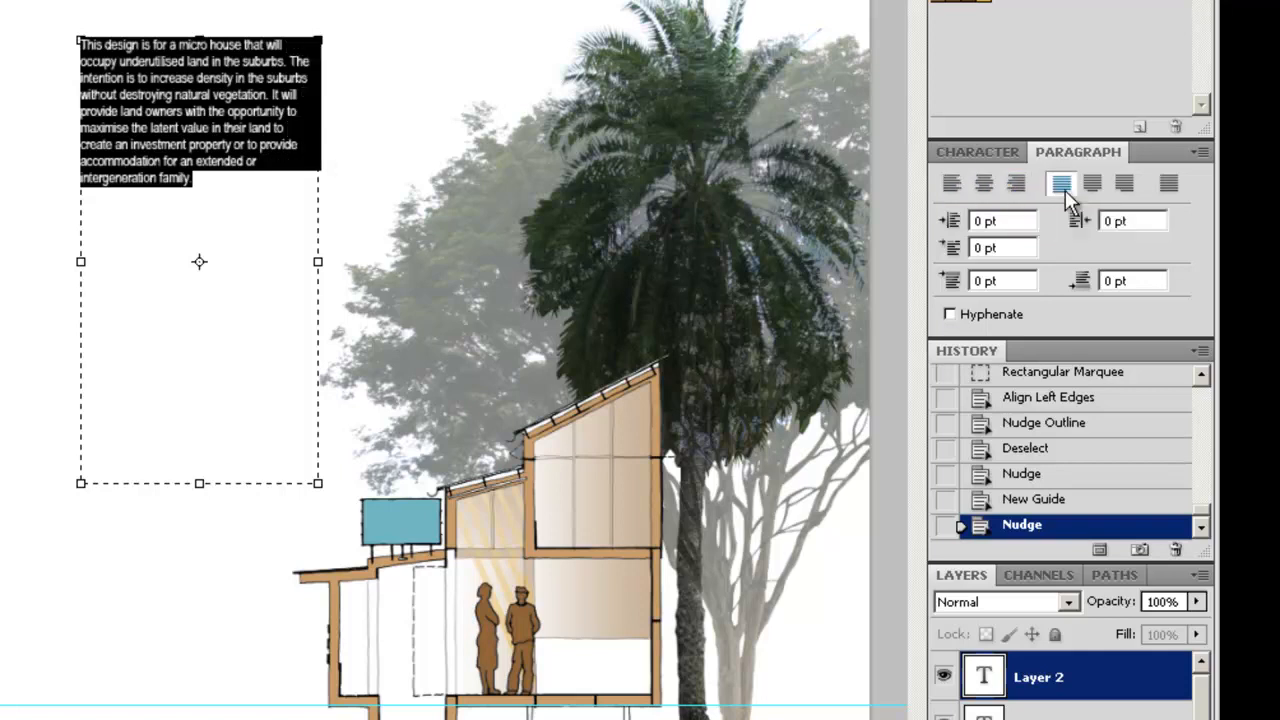
click(1093, 183)
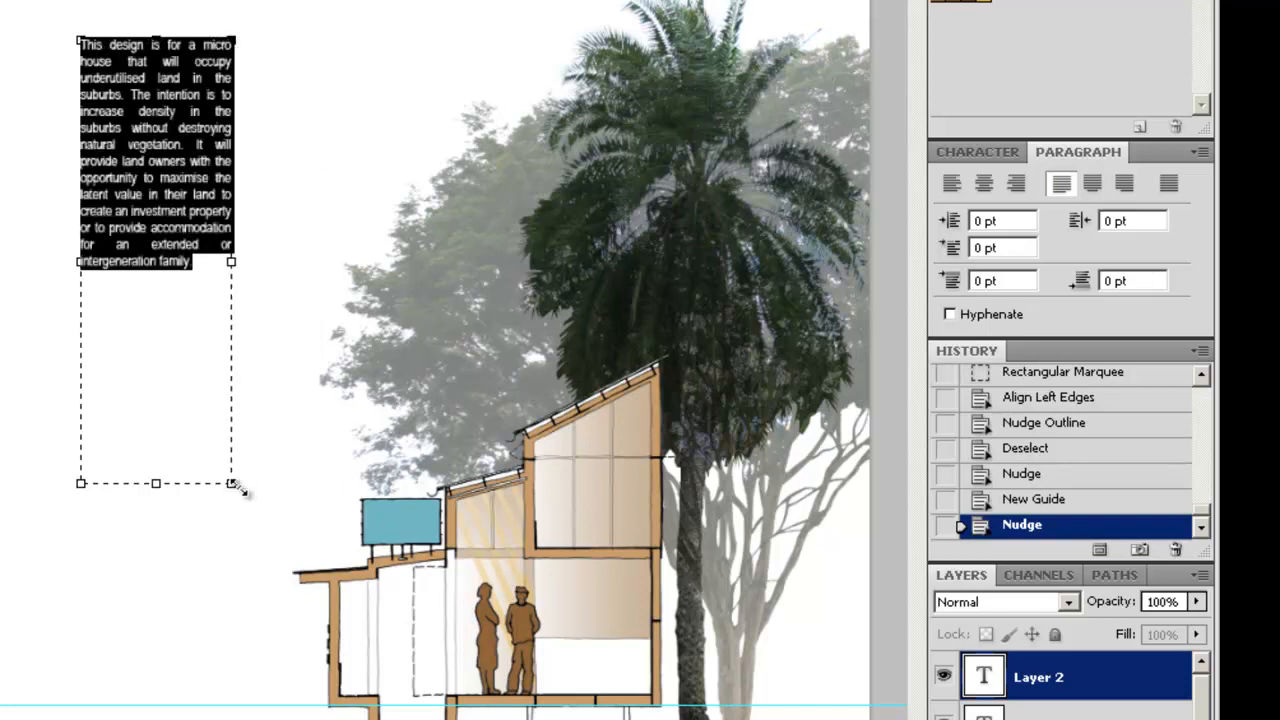
drag(232, 483, 232, 298)
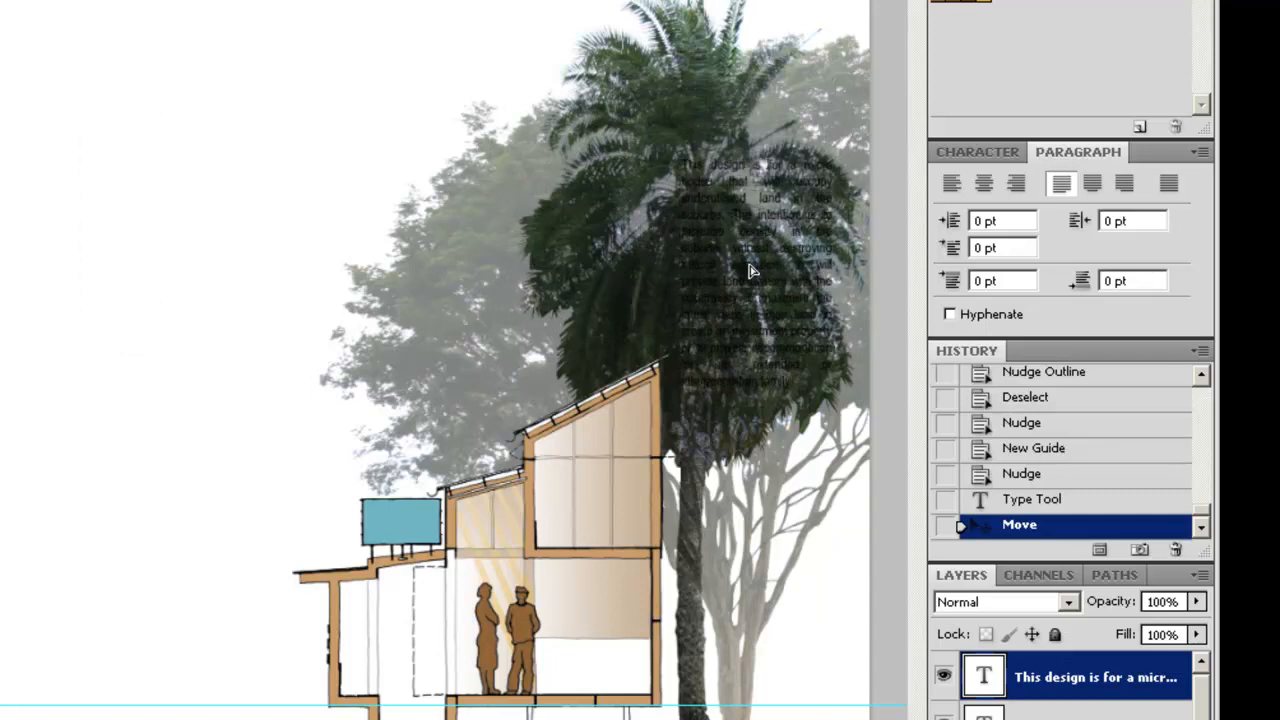
mouse_move(833, 262)
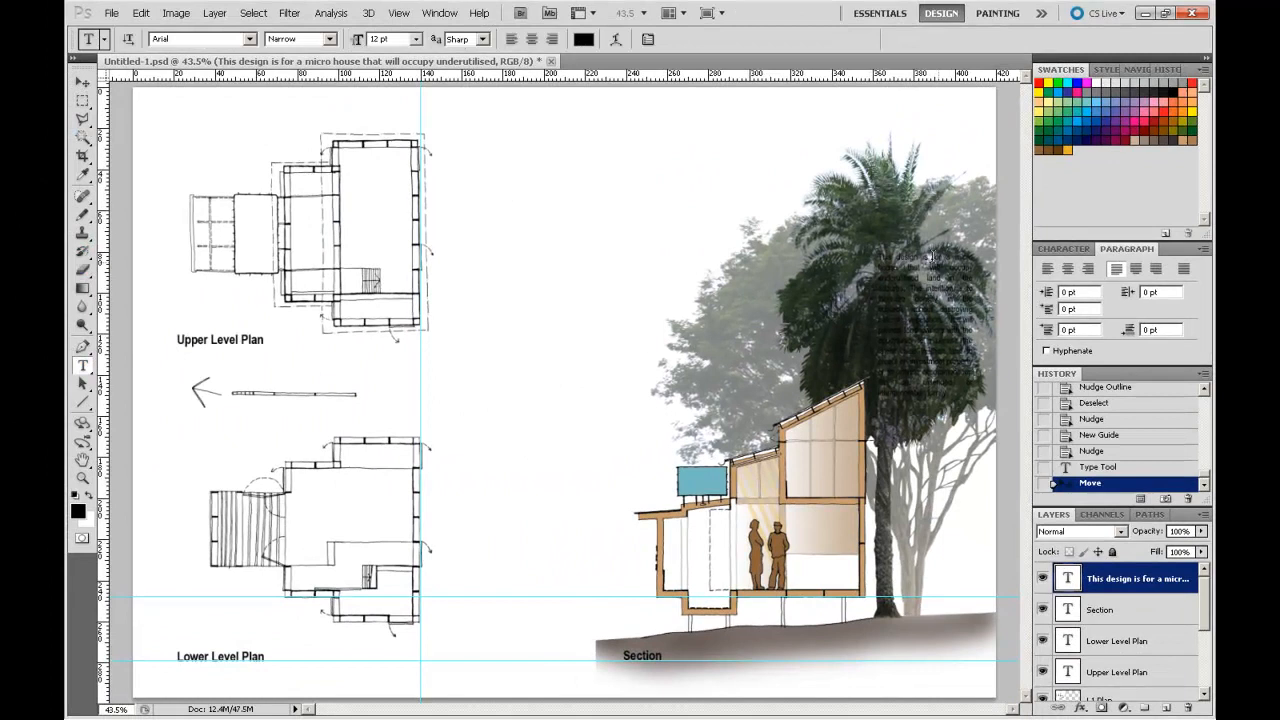
Select all the description text and set its colour to white (#ffffff).
drag(878, 258, 973, 408)
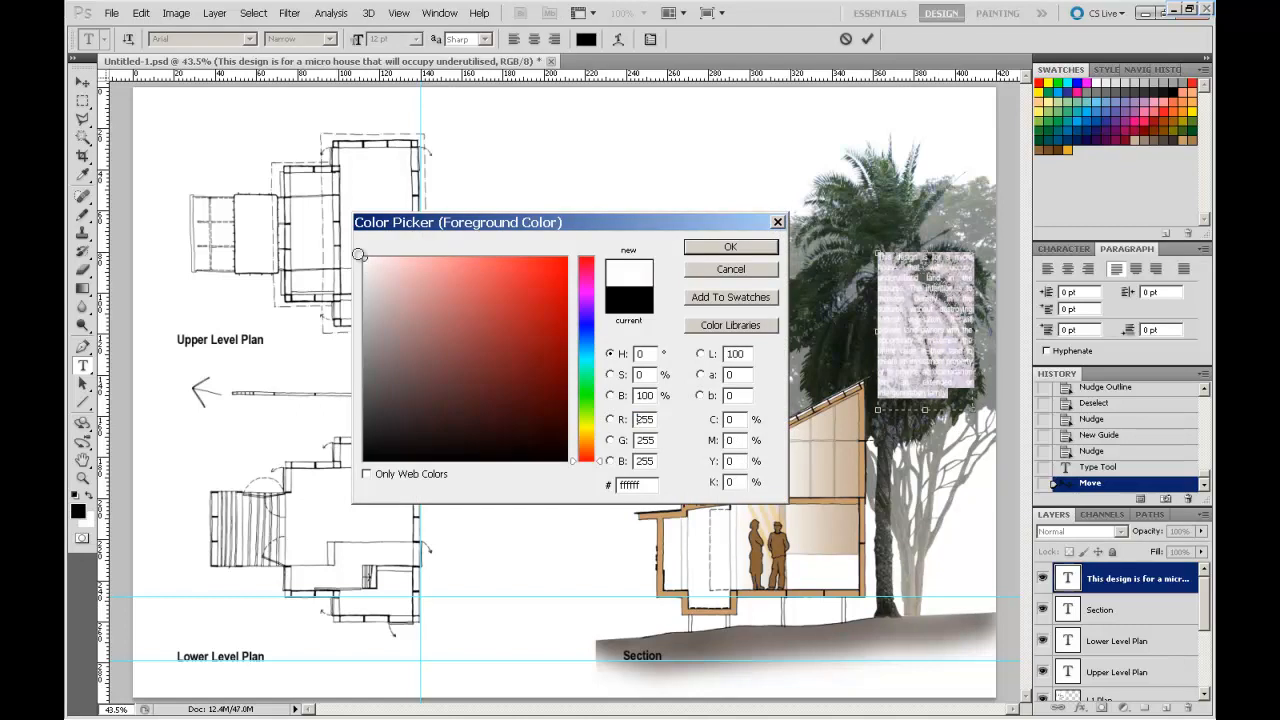
click(730, 246)
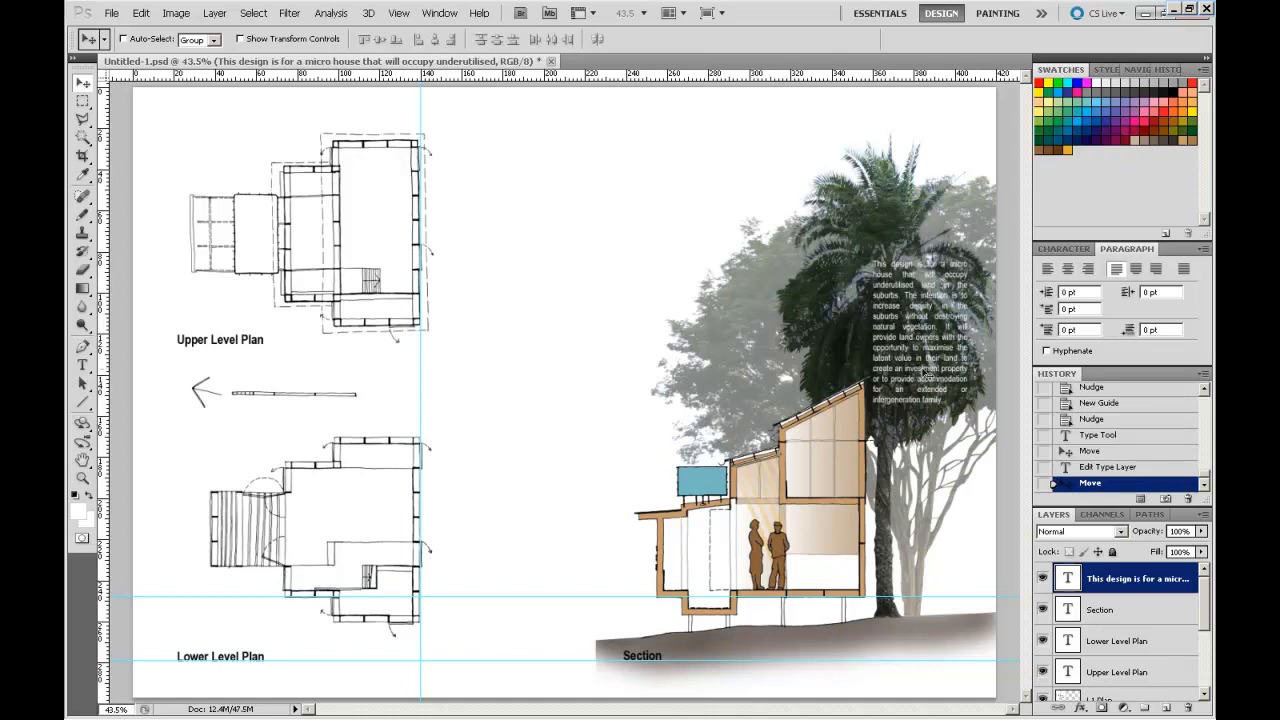
mouse_move(968, 456)
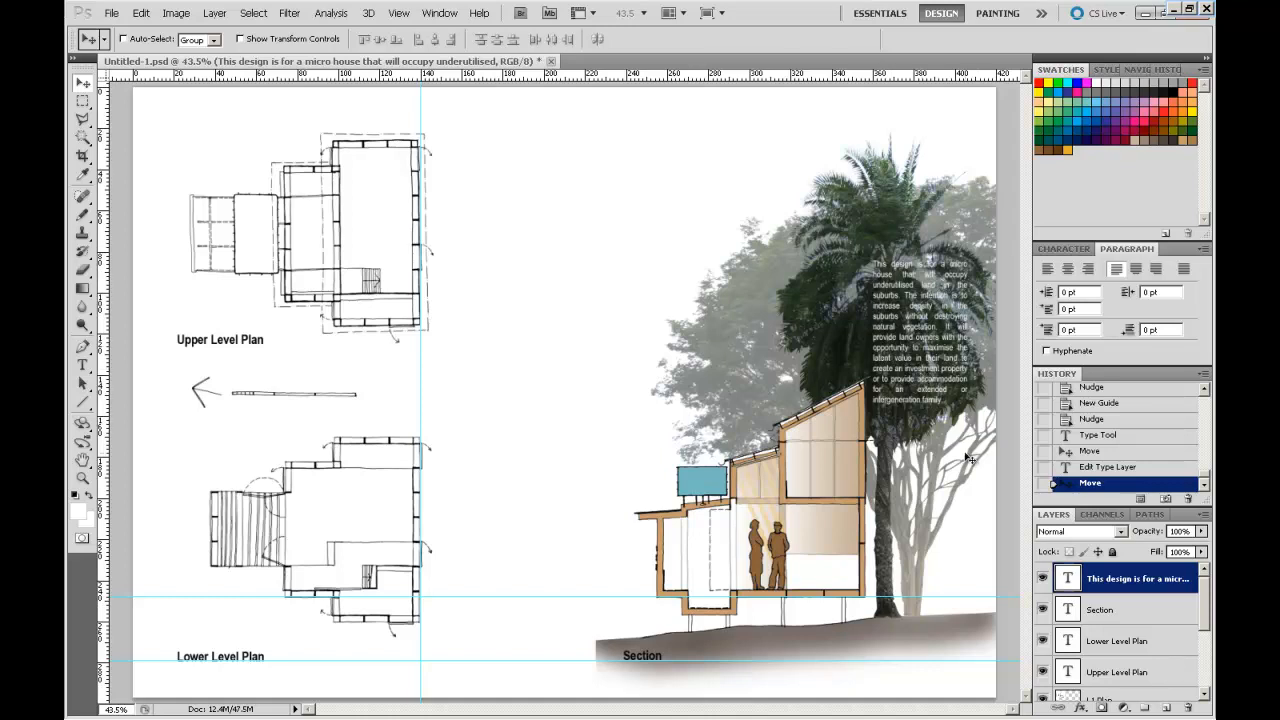
mouse_move(827, 277)
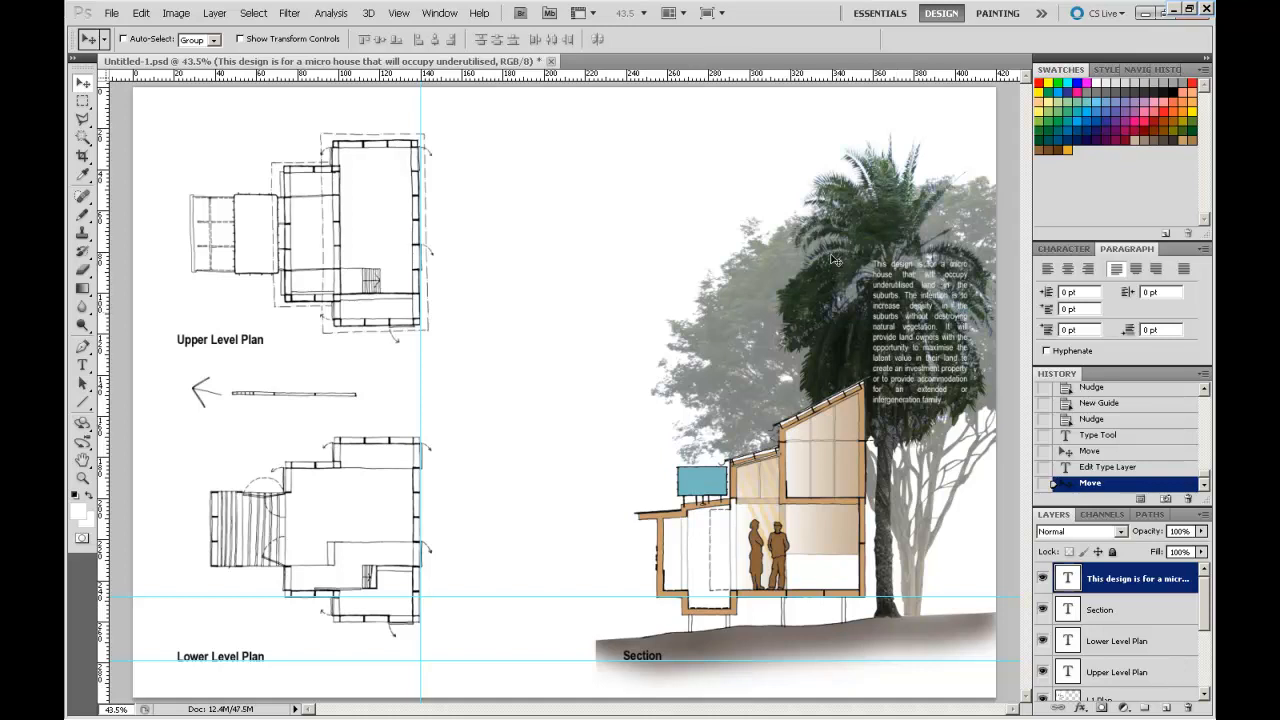
mouse_move(955, 395)
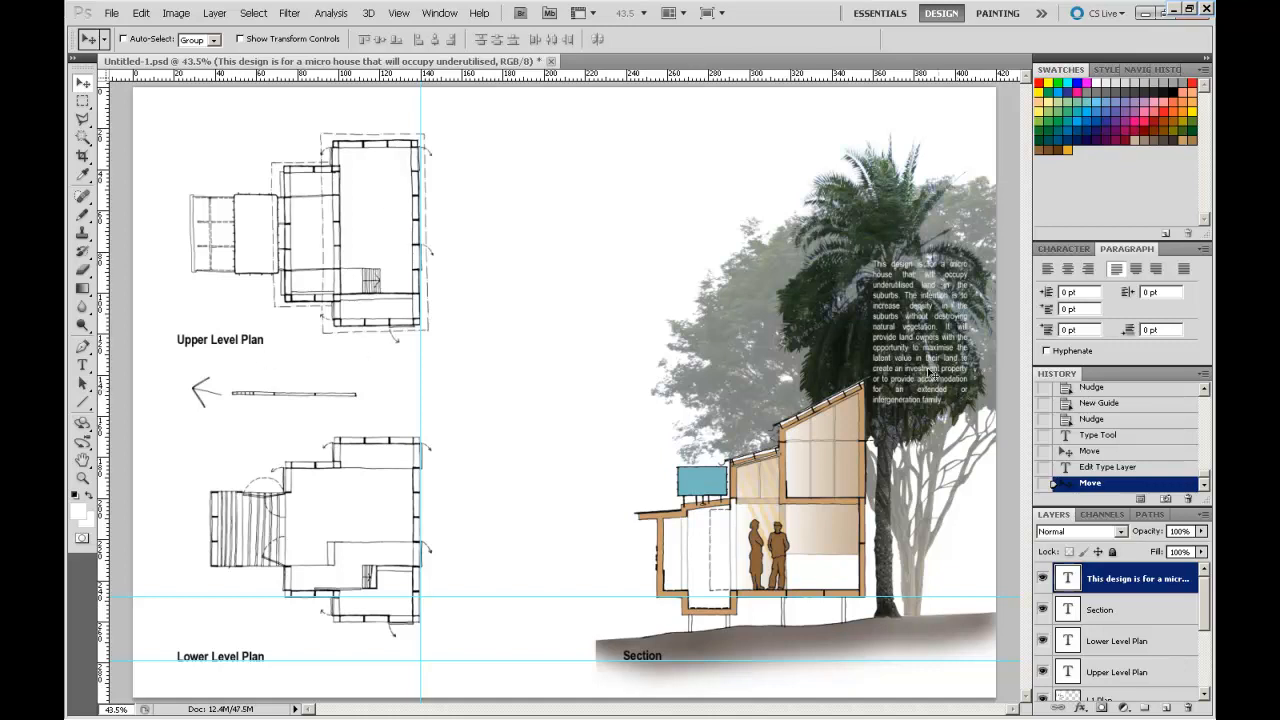
mouse_move(883, 378)
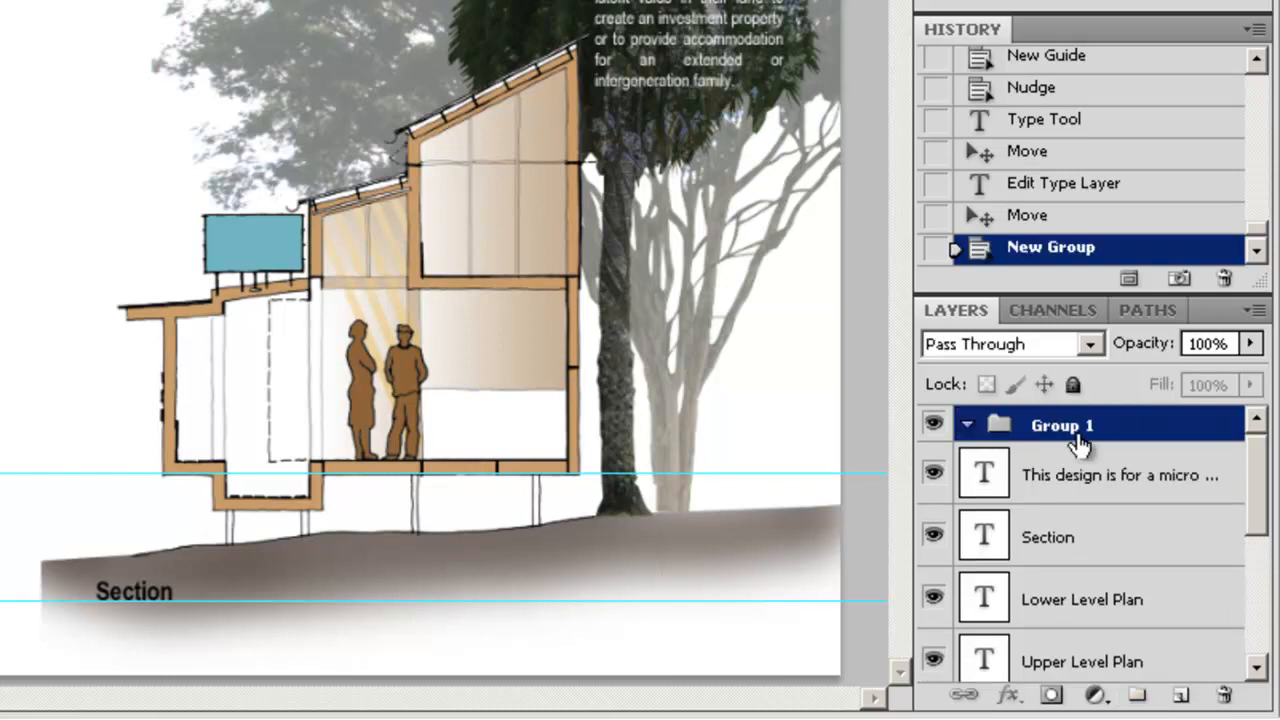
Rename the new layer group 'Text' and check its contents by expanding and collapsing it.
double_click(1071, 424)
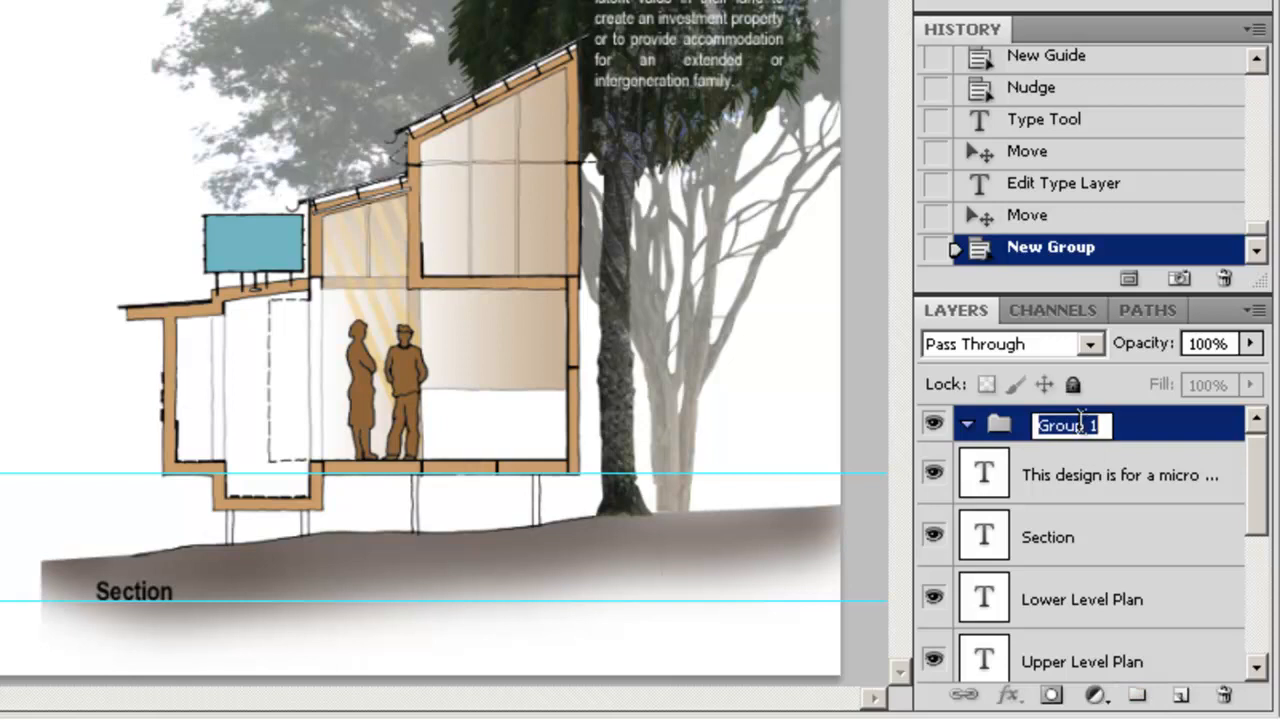
text(Text)
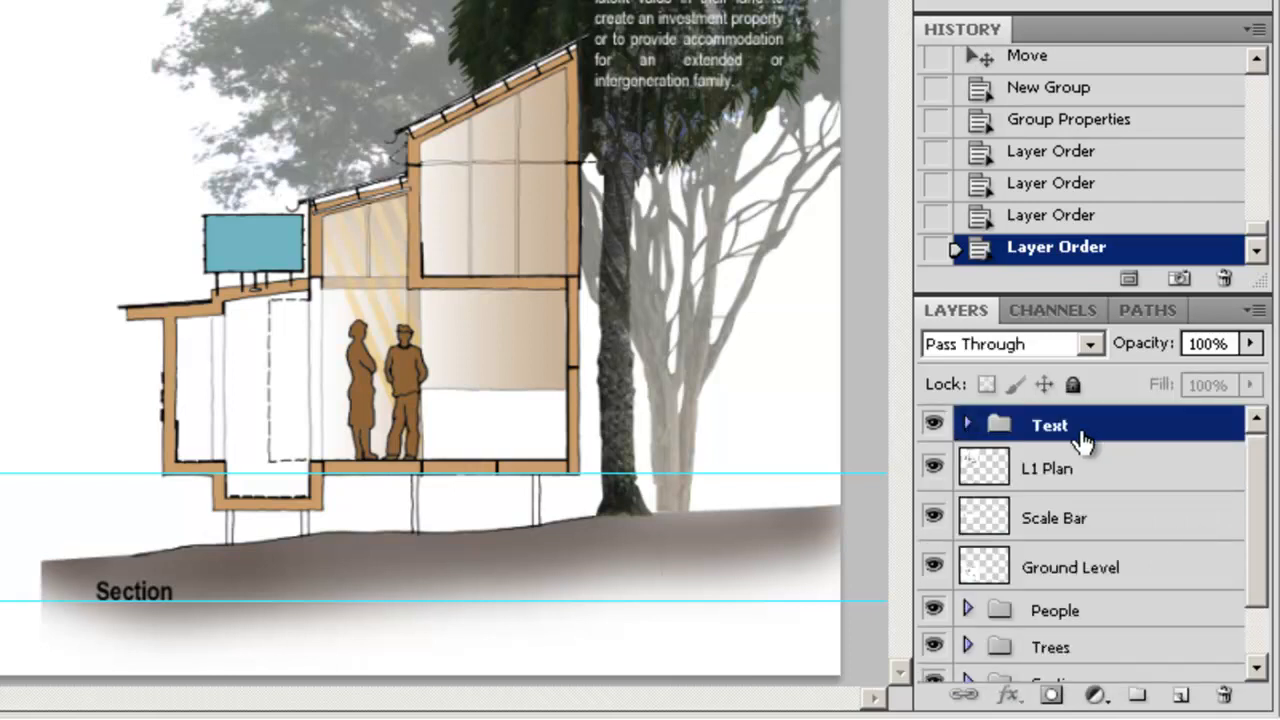
click(968, 424)
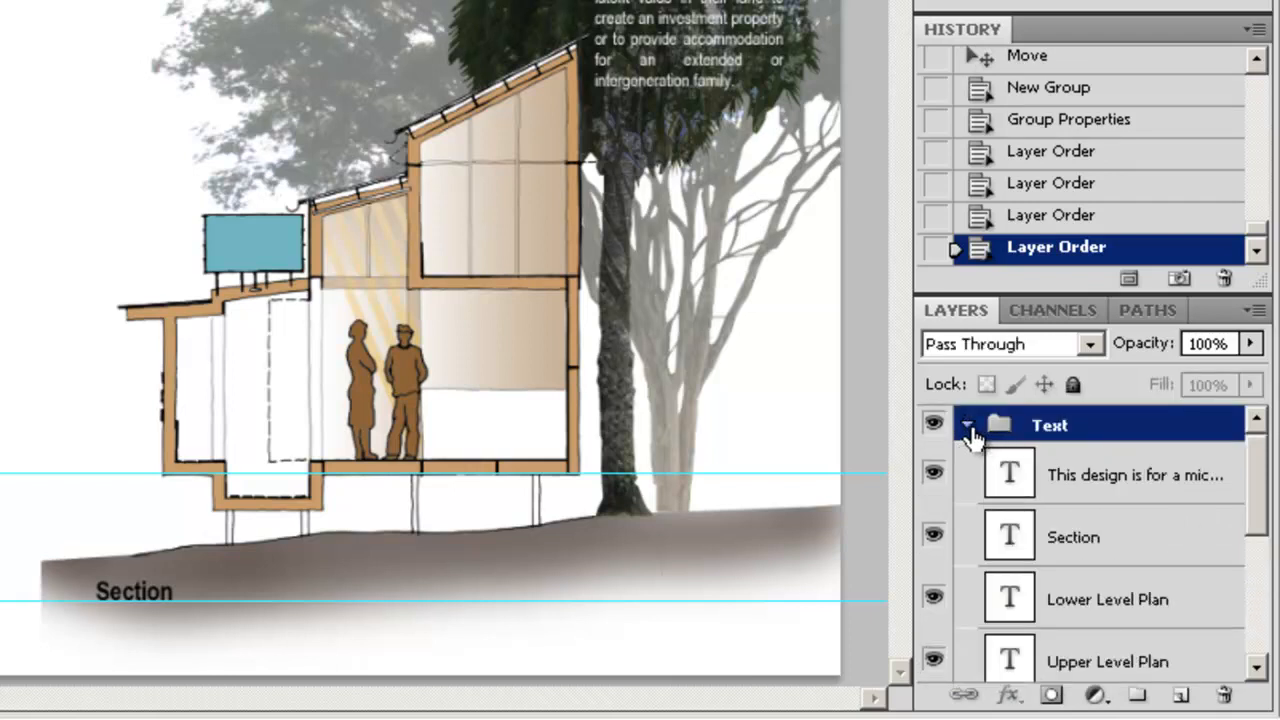
click(967, 425)
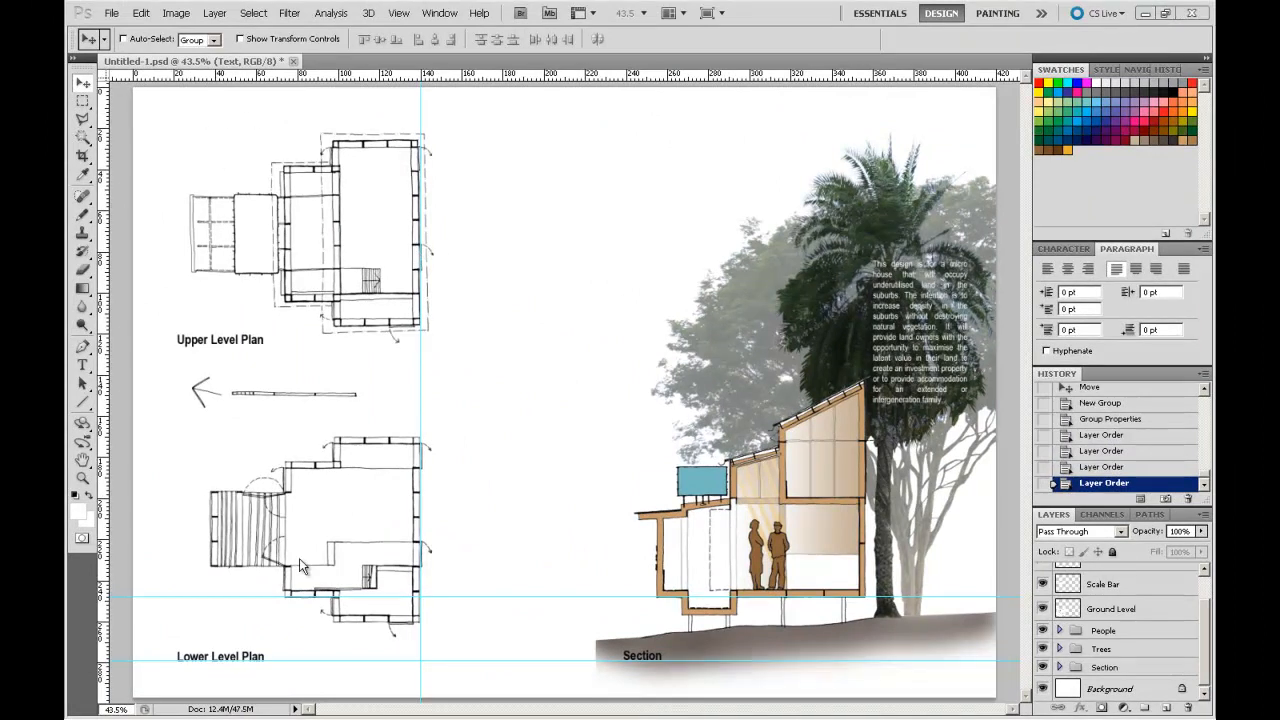
mouse_move(878, 400)
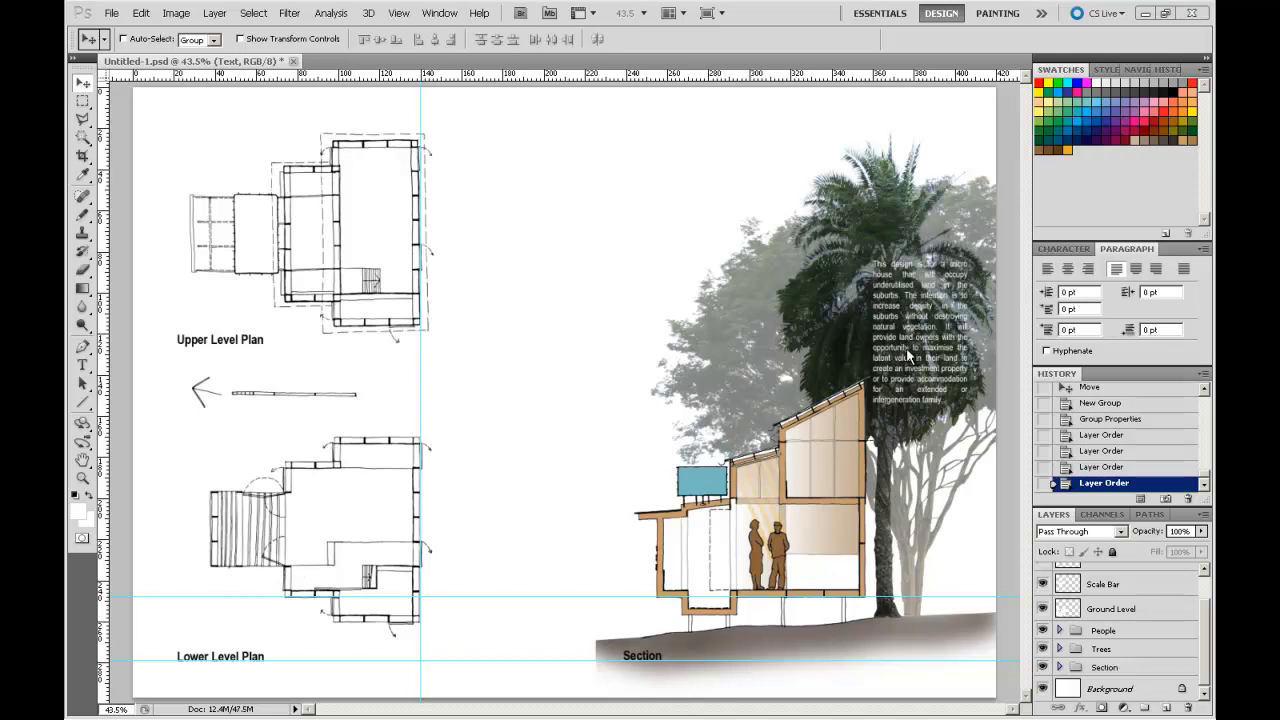
mouse_move(1005, 710)
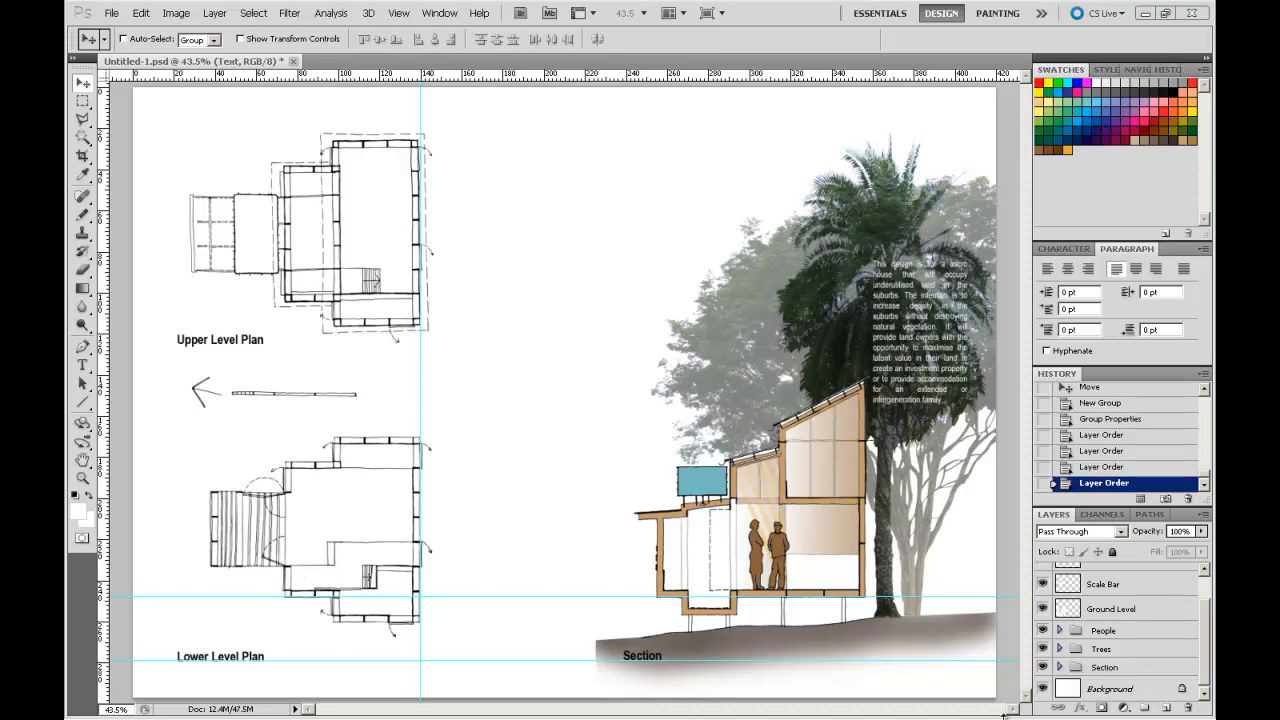